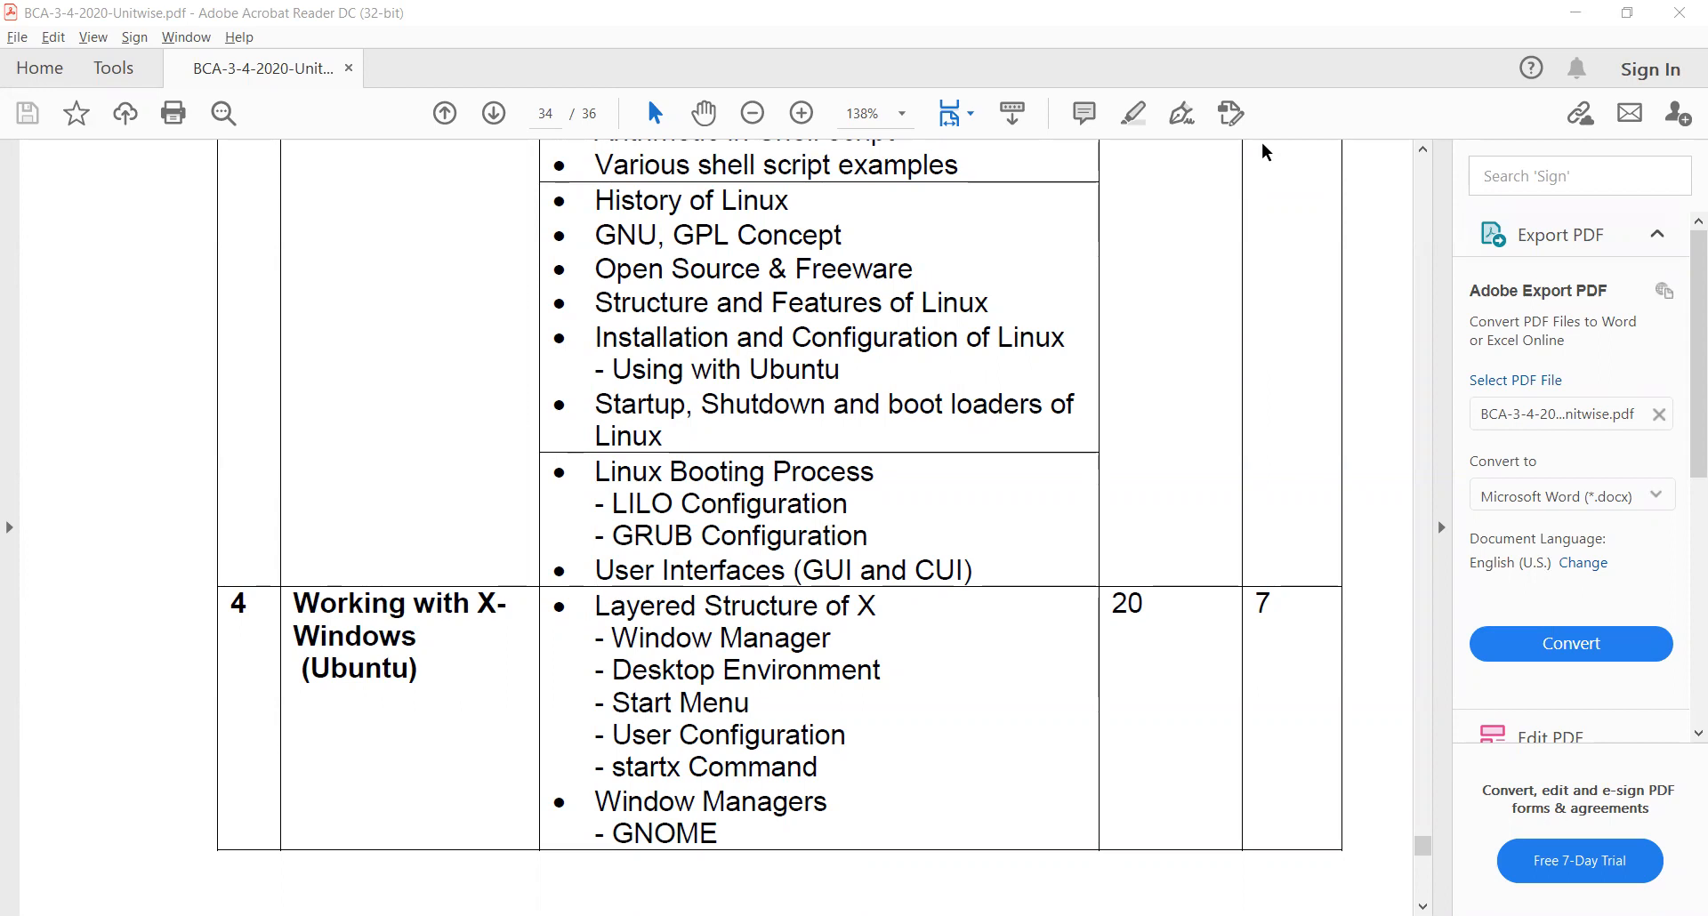
mouse_move(1392, 283)
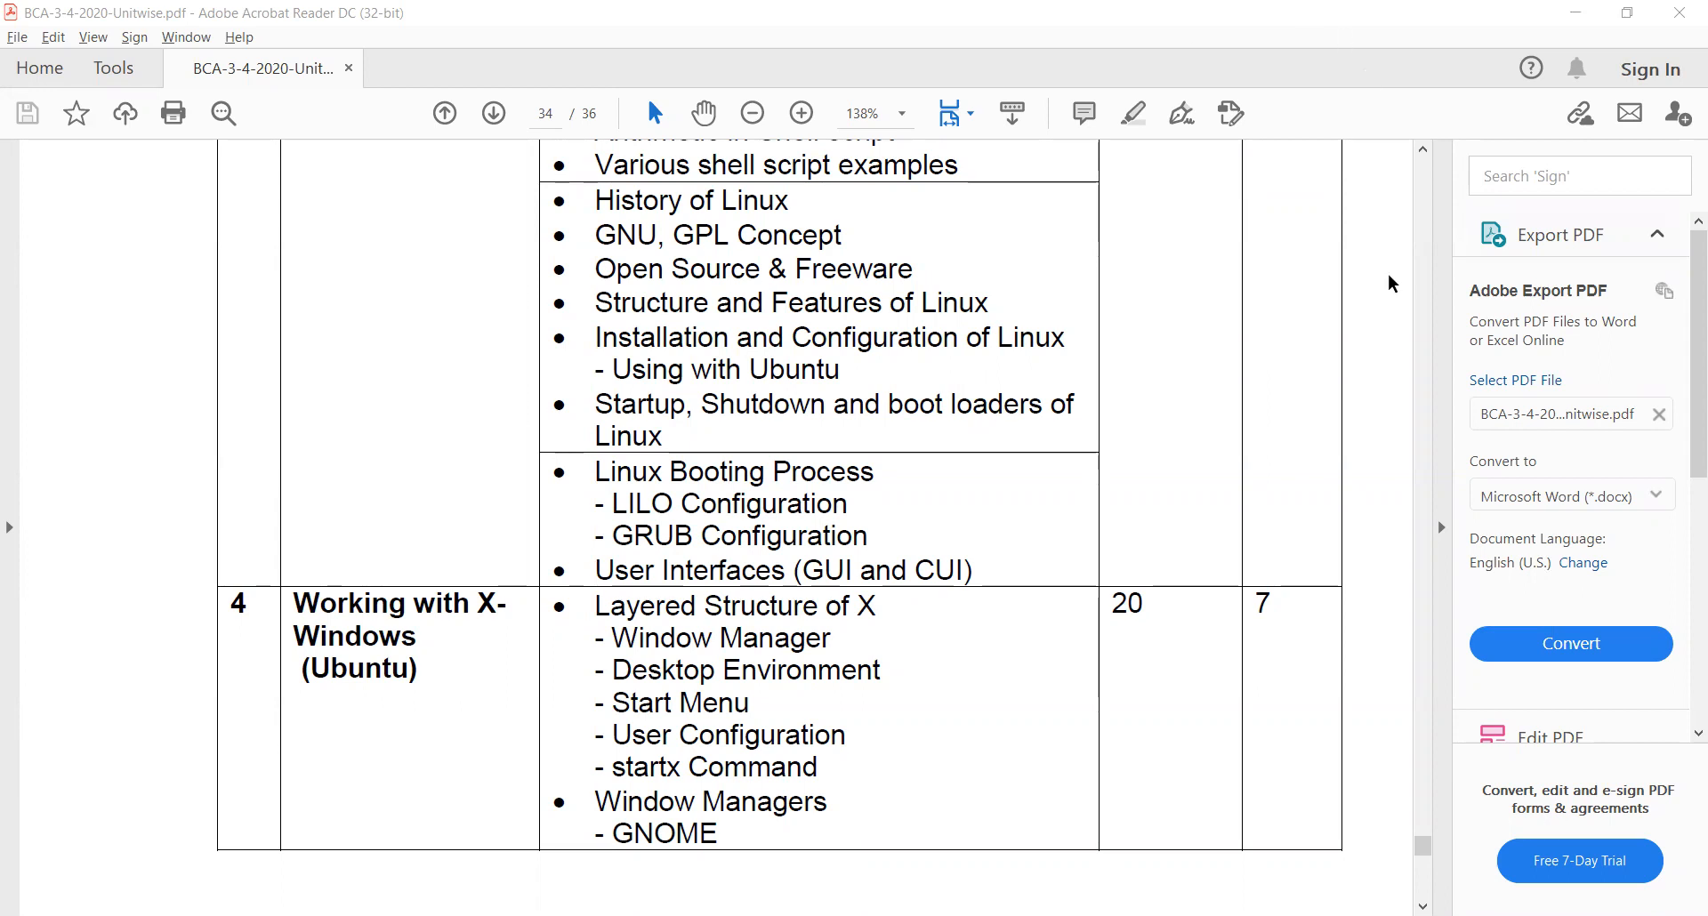
Switch away from the syllabus PDF and scroll through the chap-3 notes in Word
left_click(443, 114)
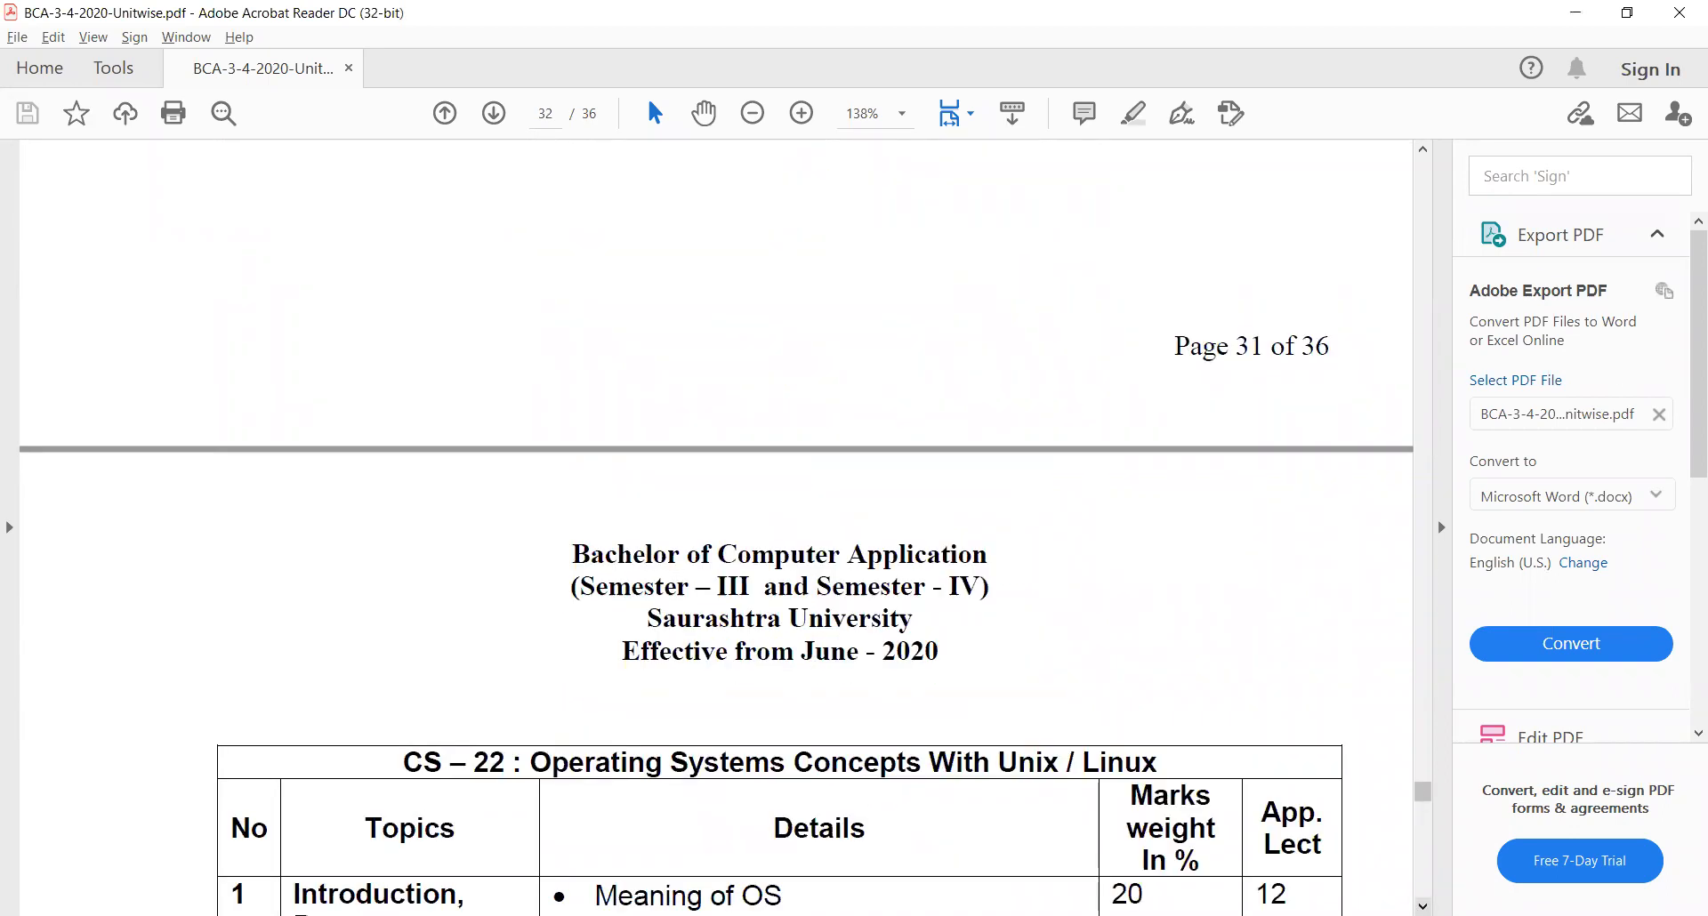
scroll("down", 3)
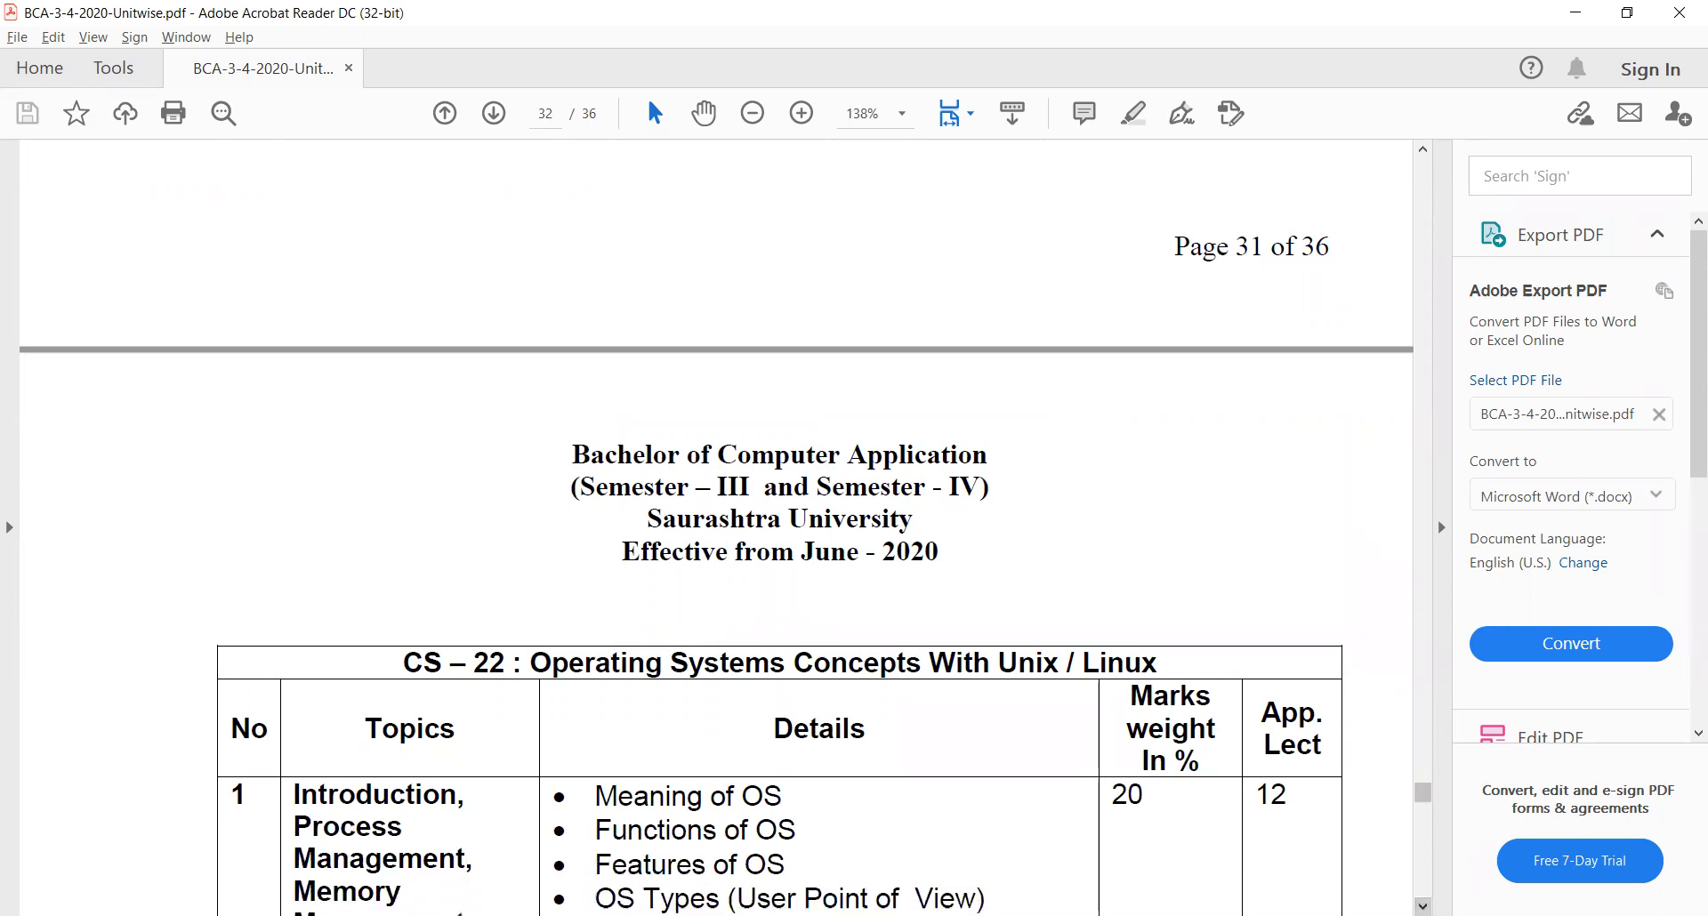
scroll("down", 3)
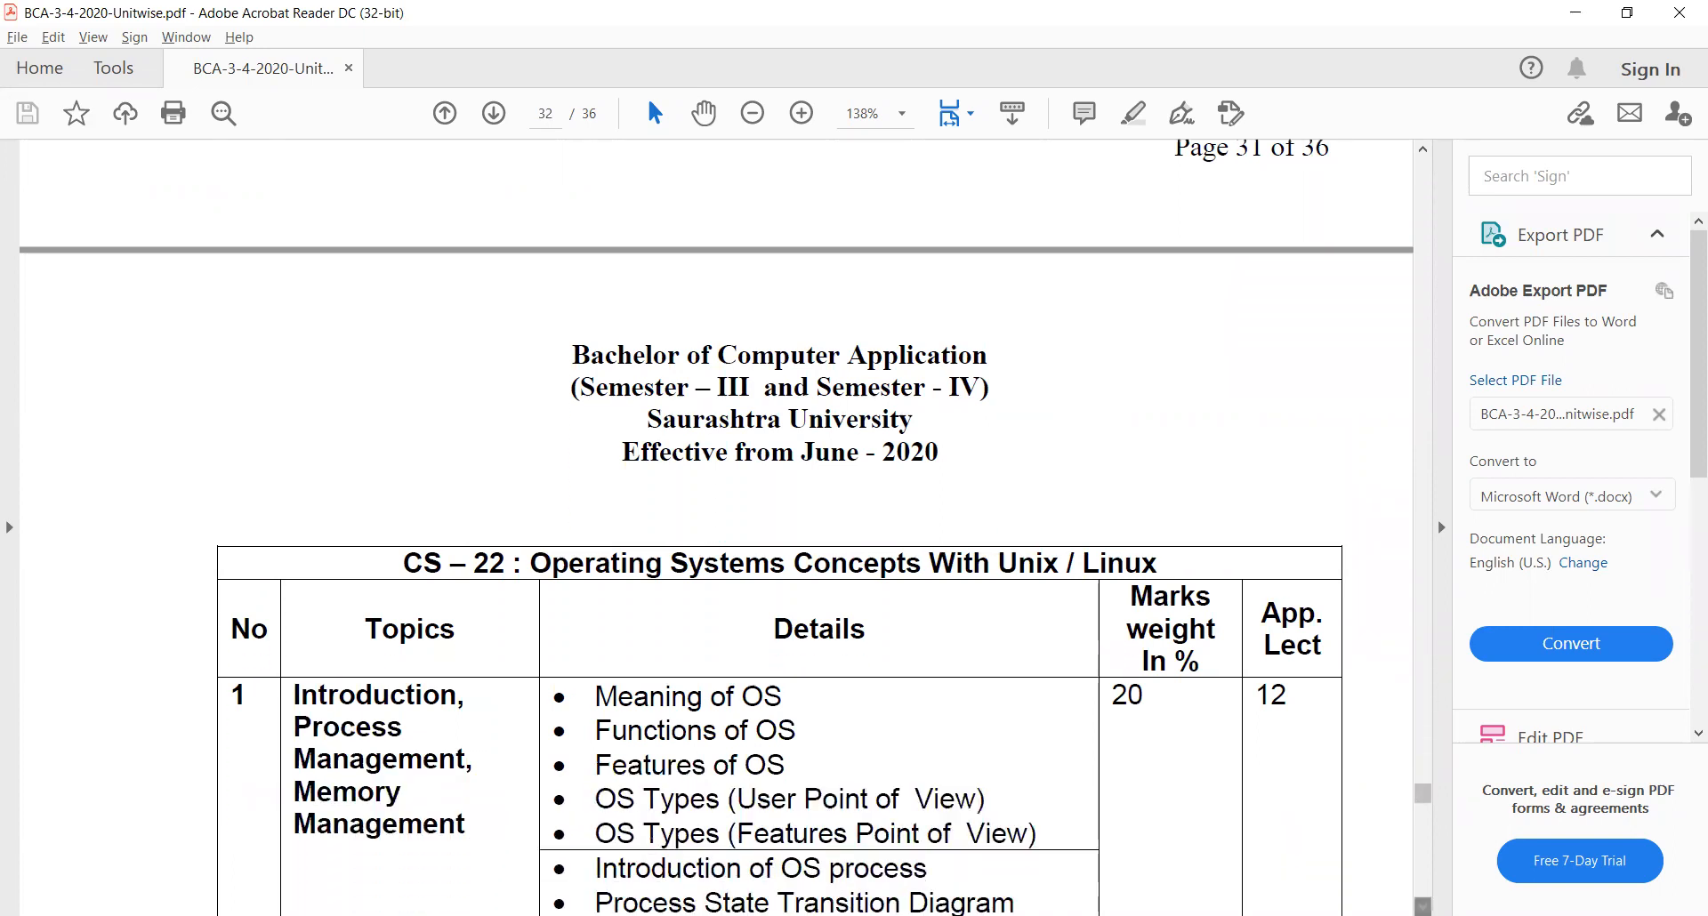
scroll("down", 3)
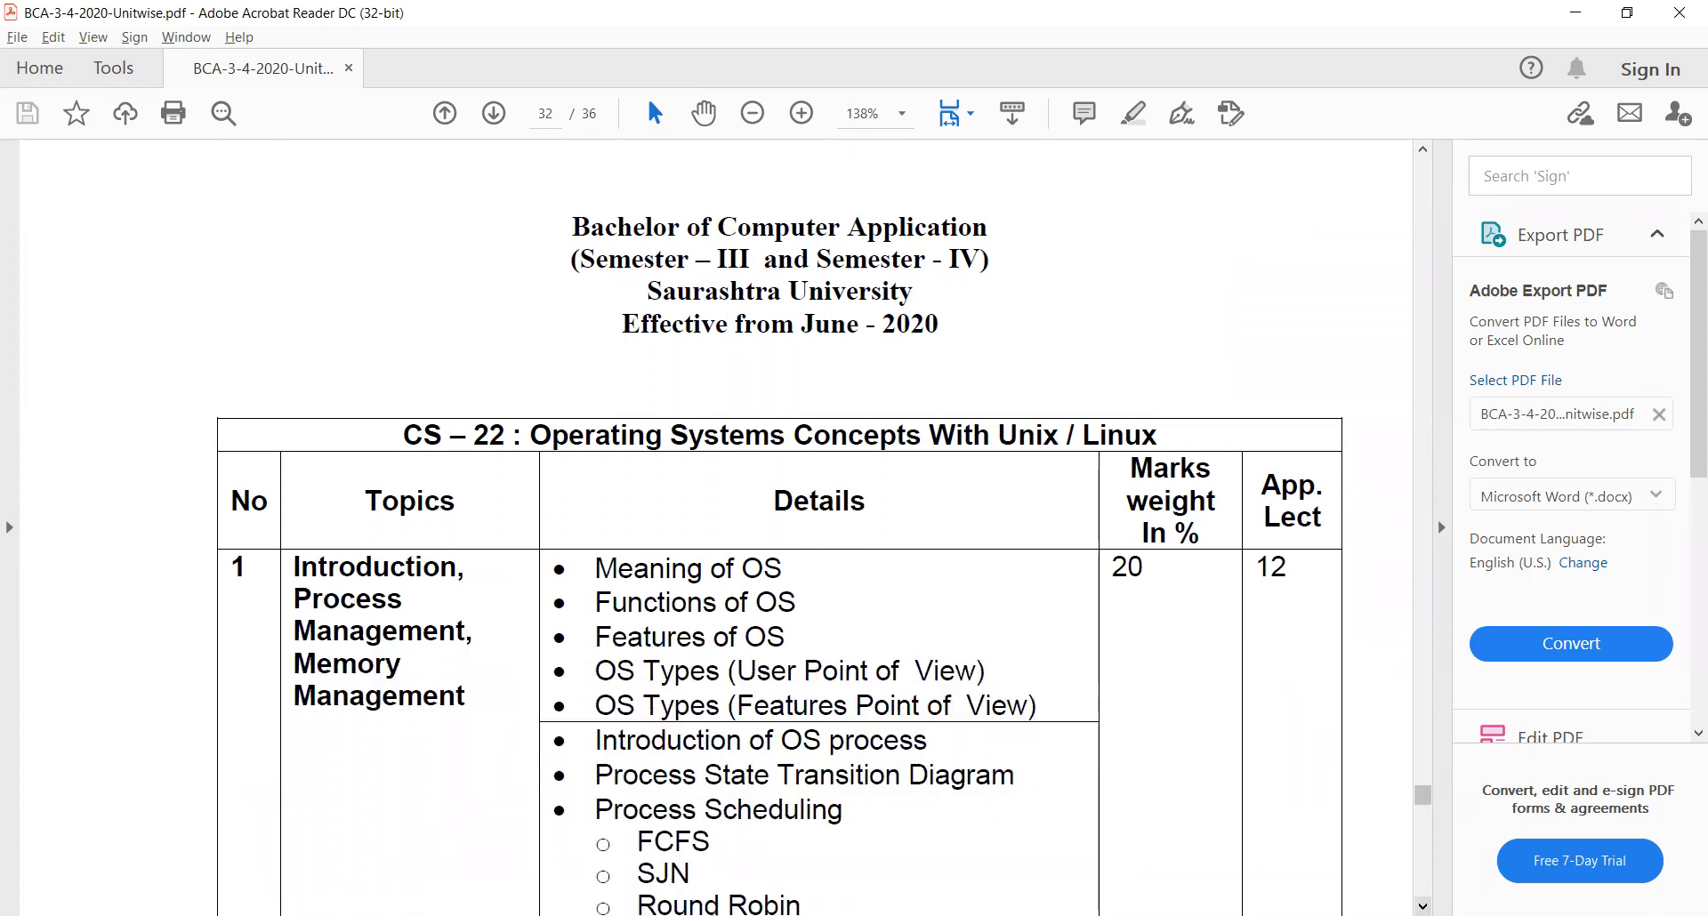
scroll("down", 3)
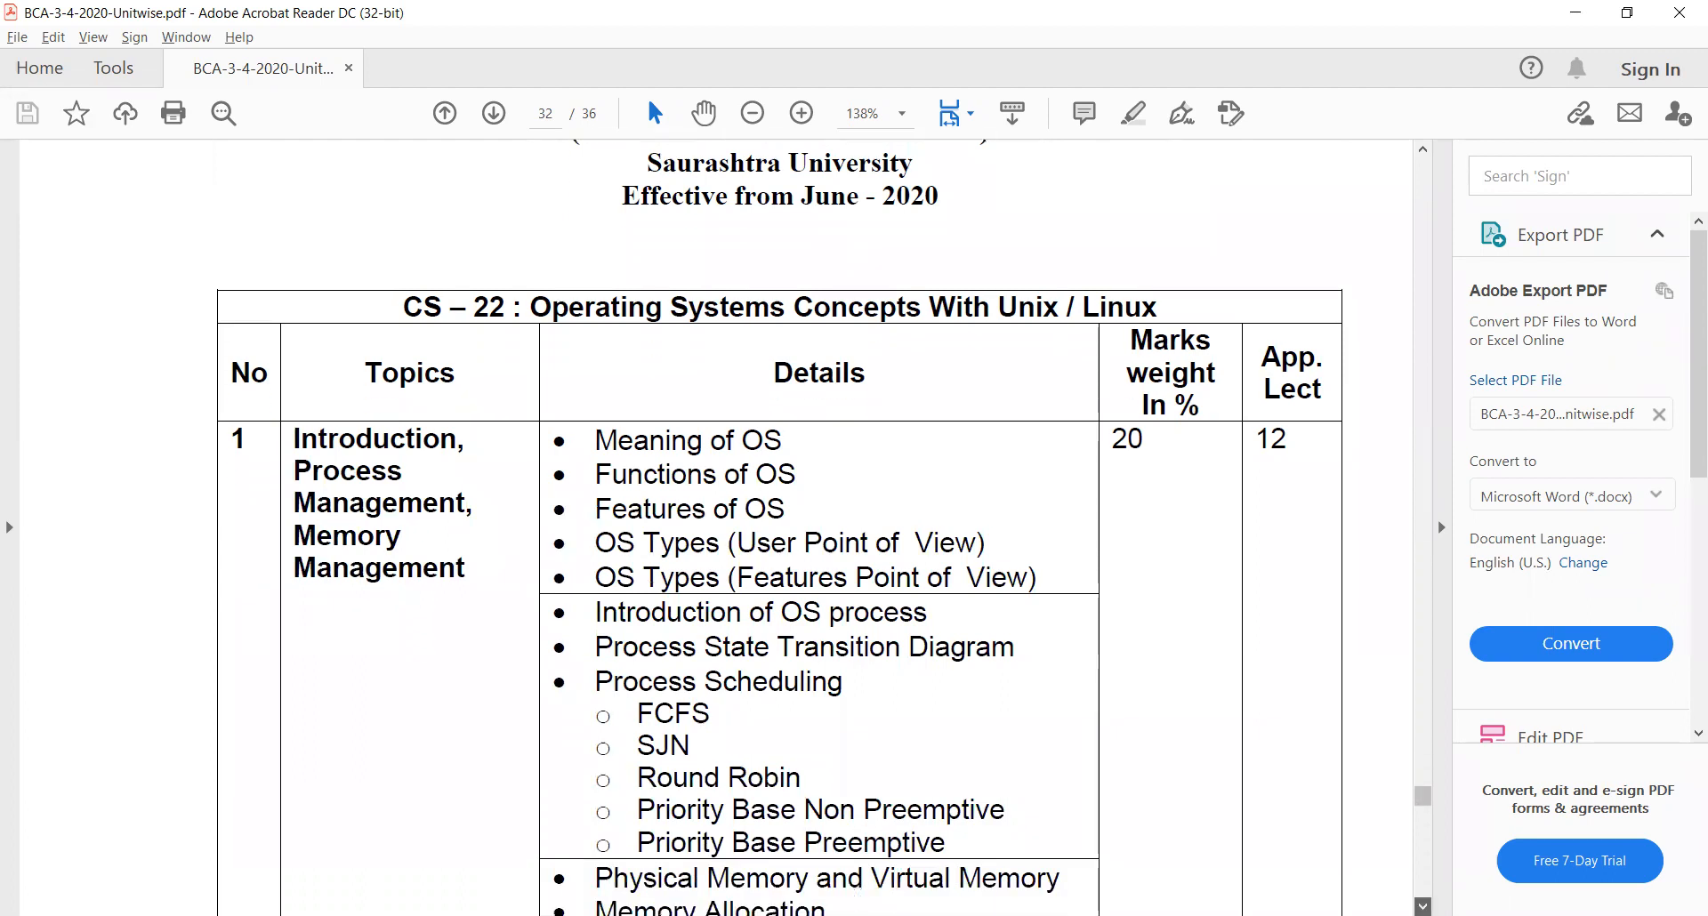
scroll("down", 3)
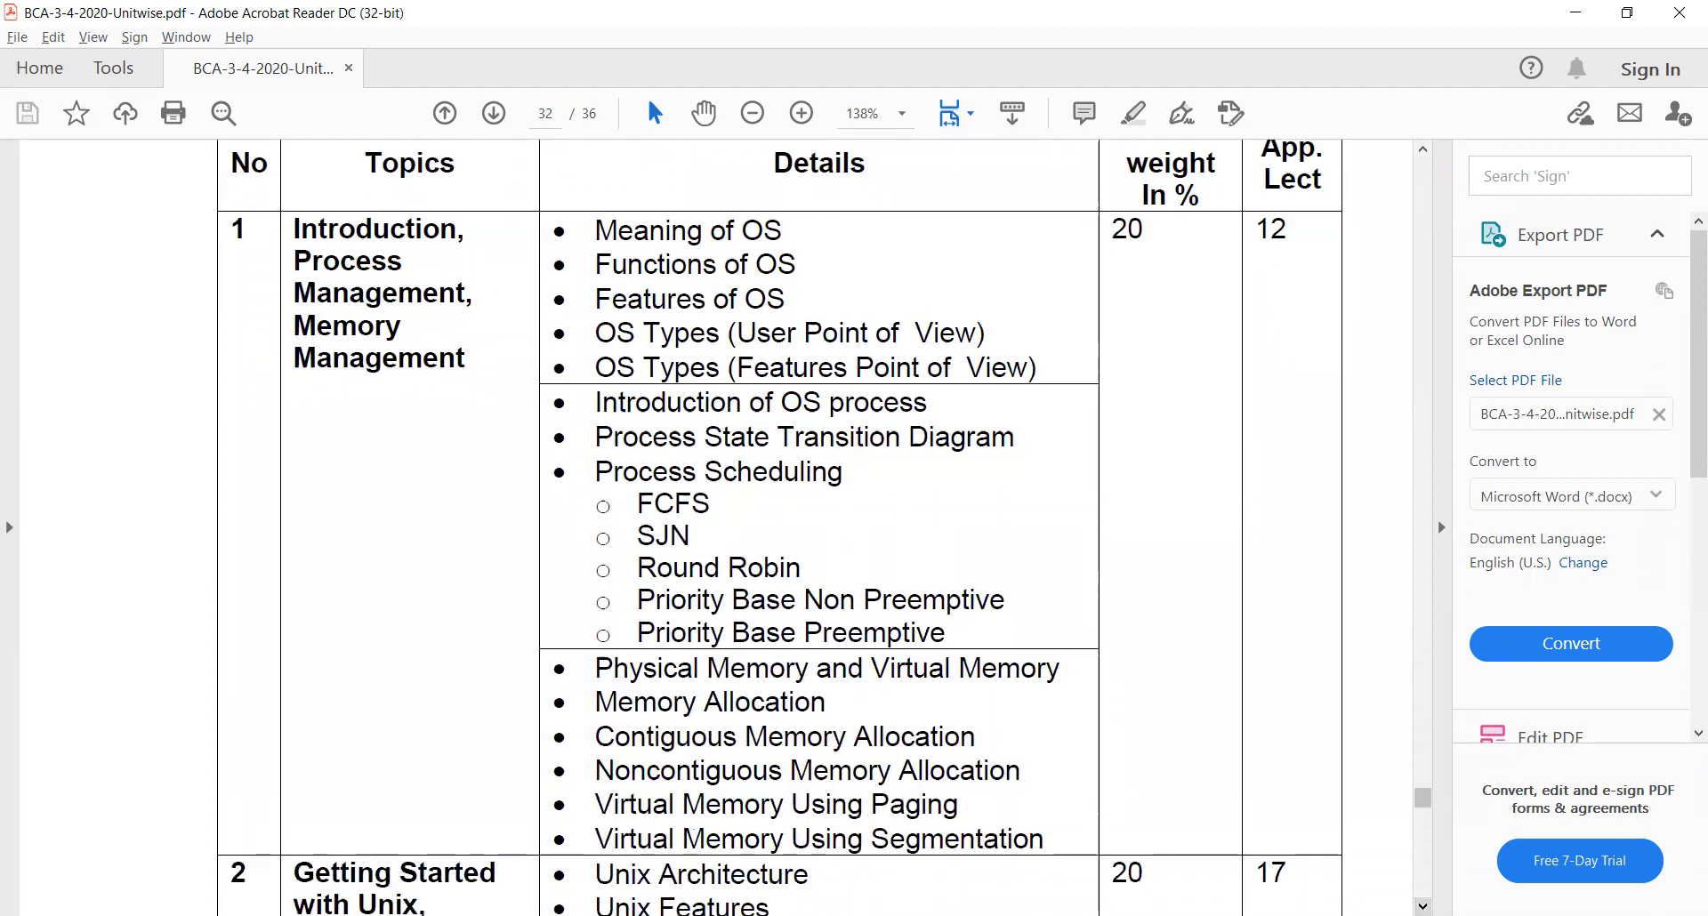
scroll("down", 3)
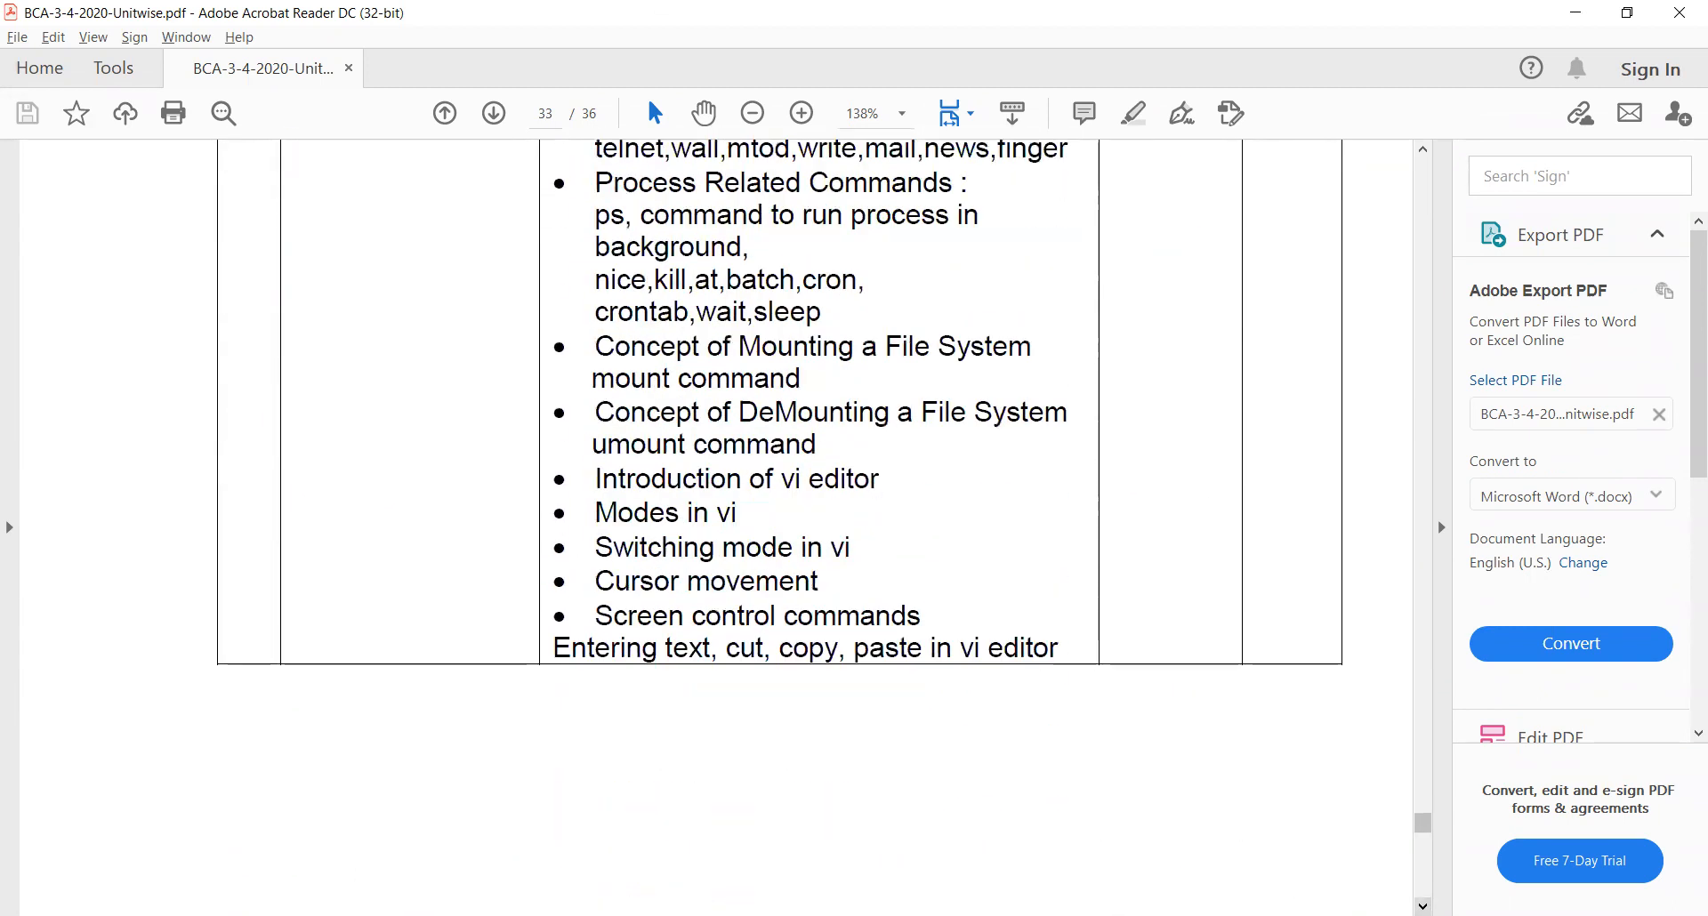
scroll("down", 3)
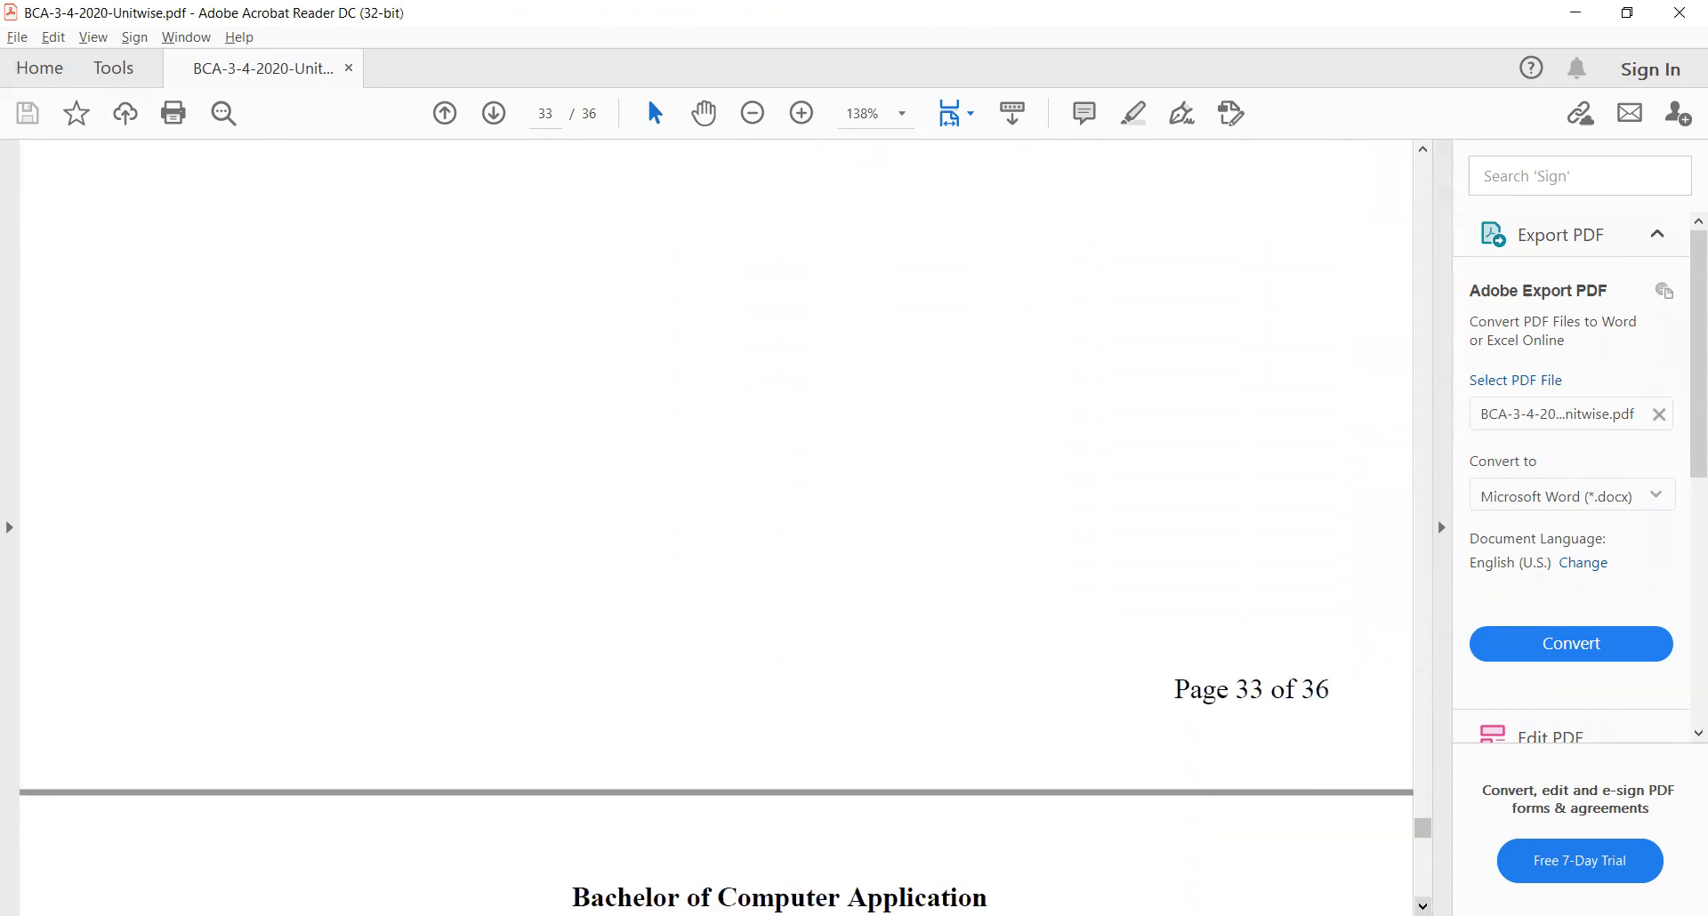
scroll("down", 3)
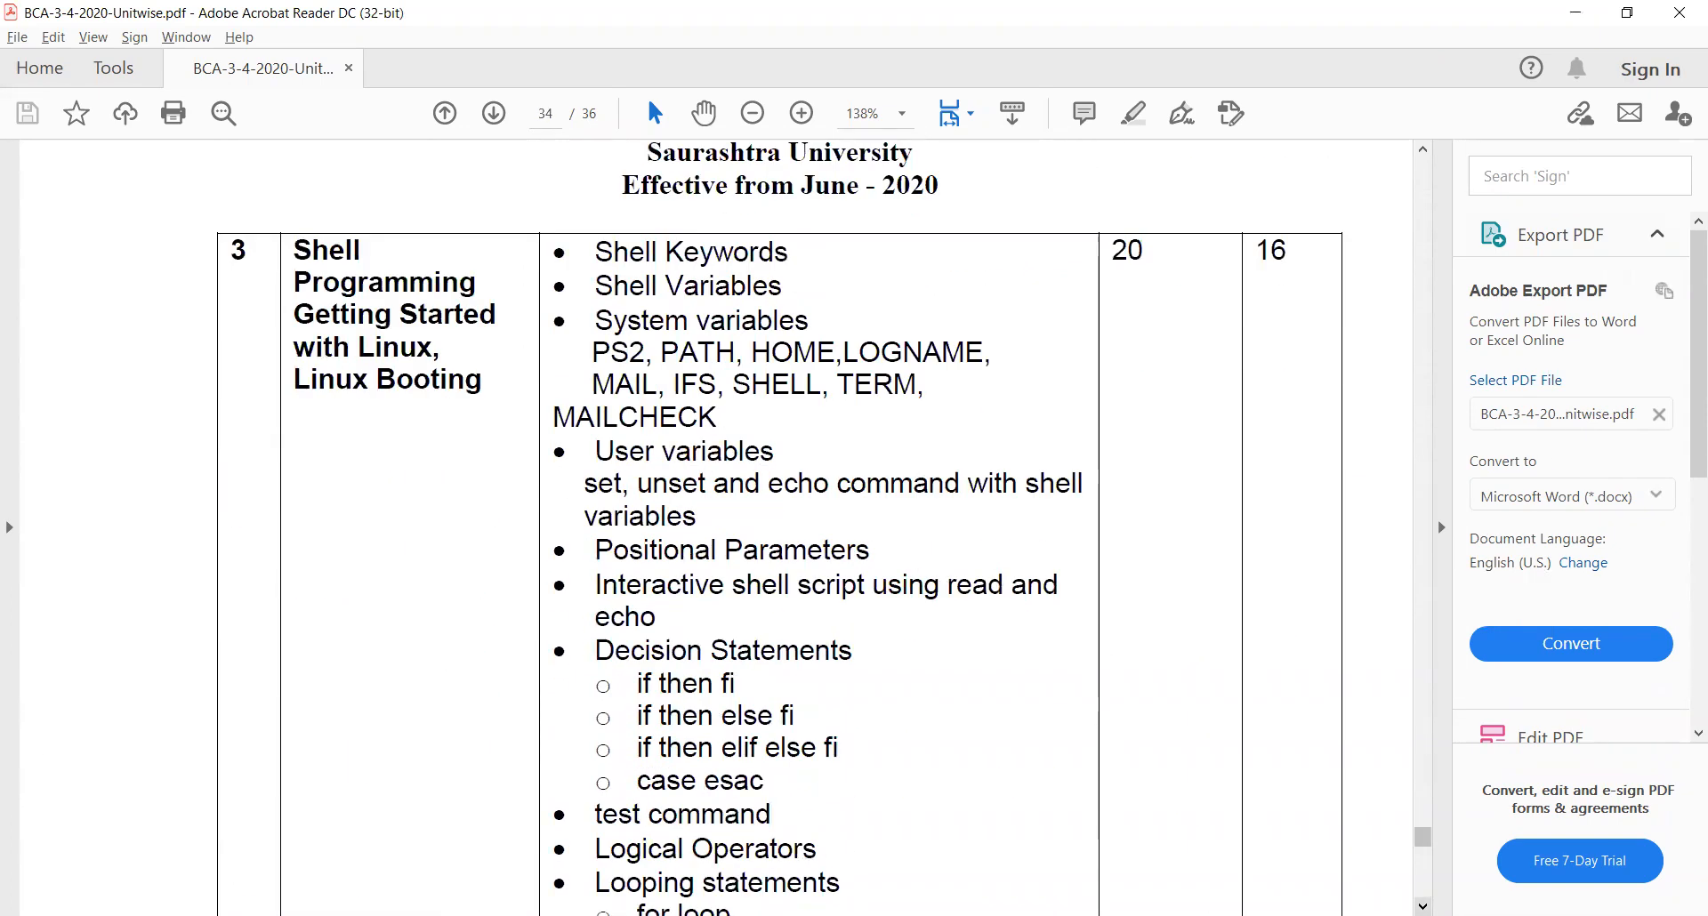
scroll("down", 3)
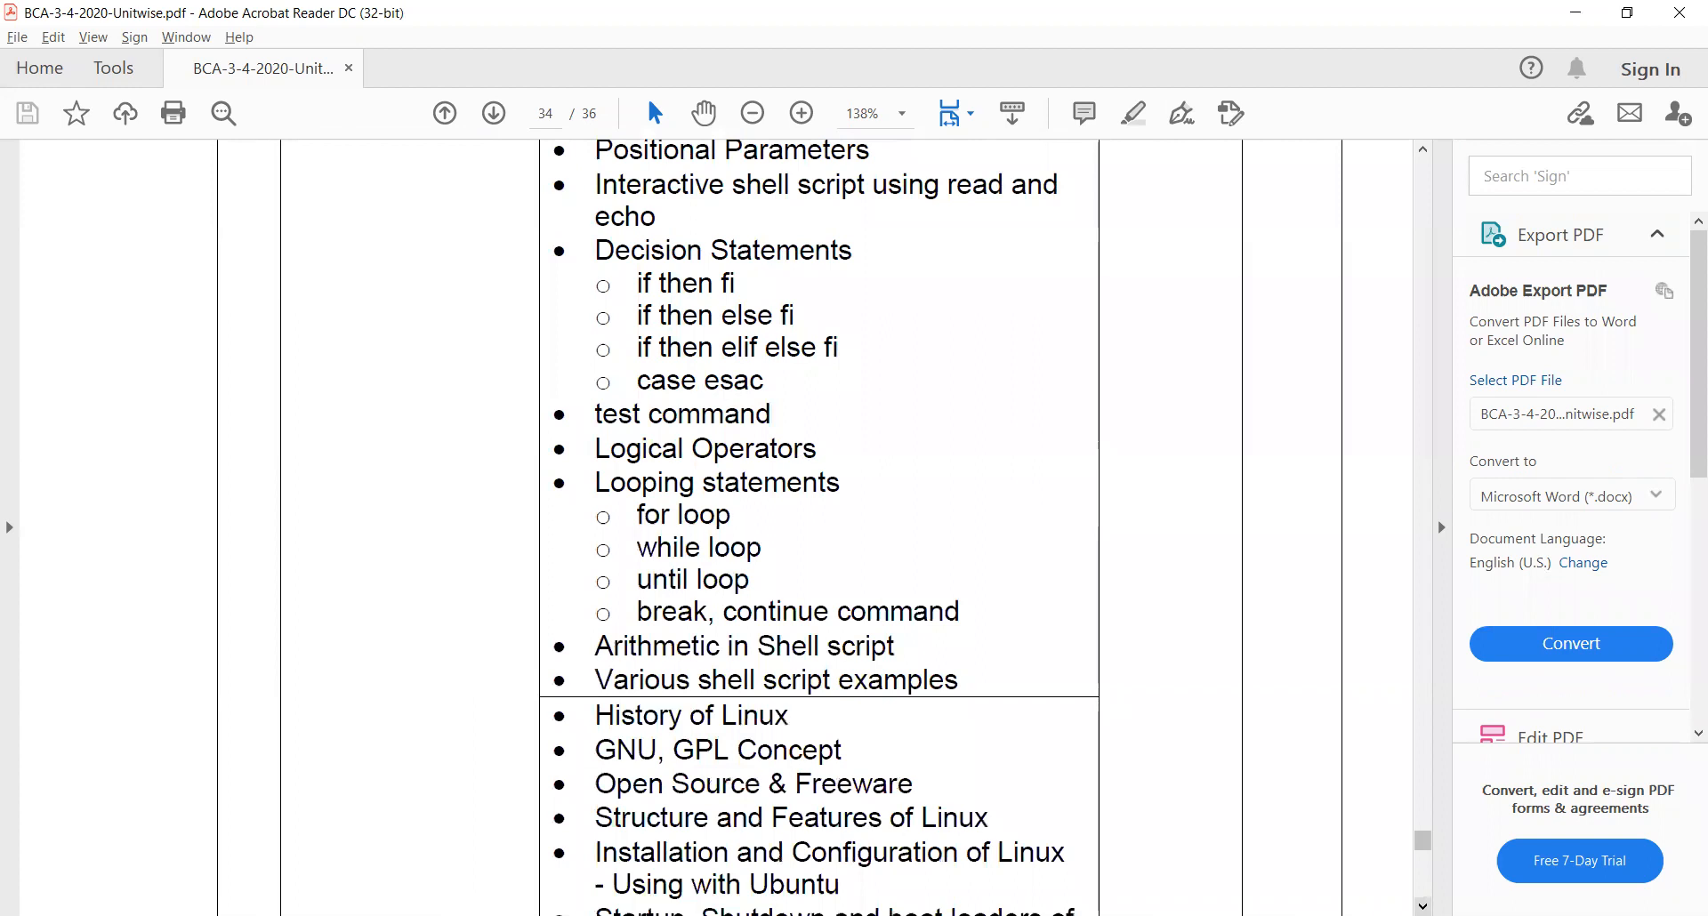
scroll("down", 3)
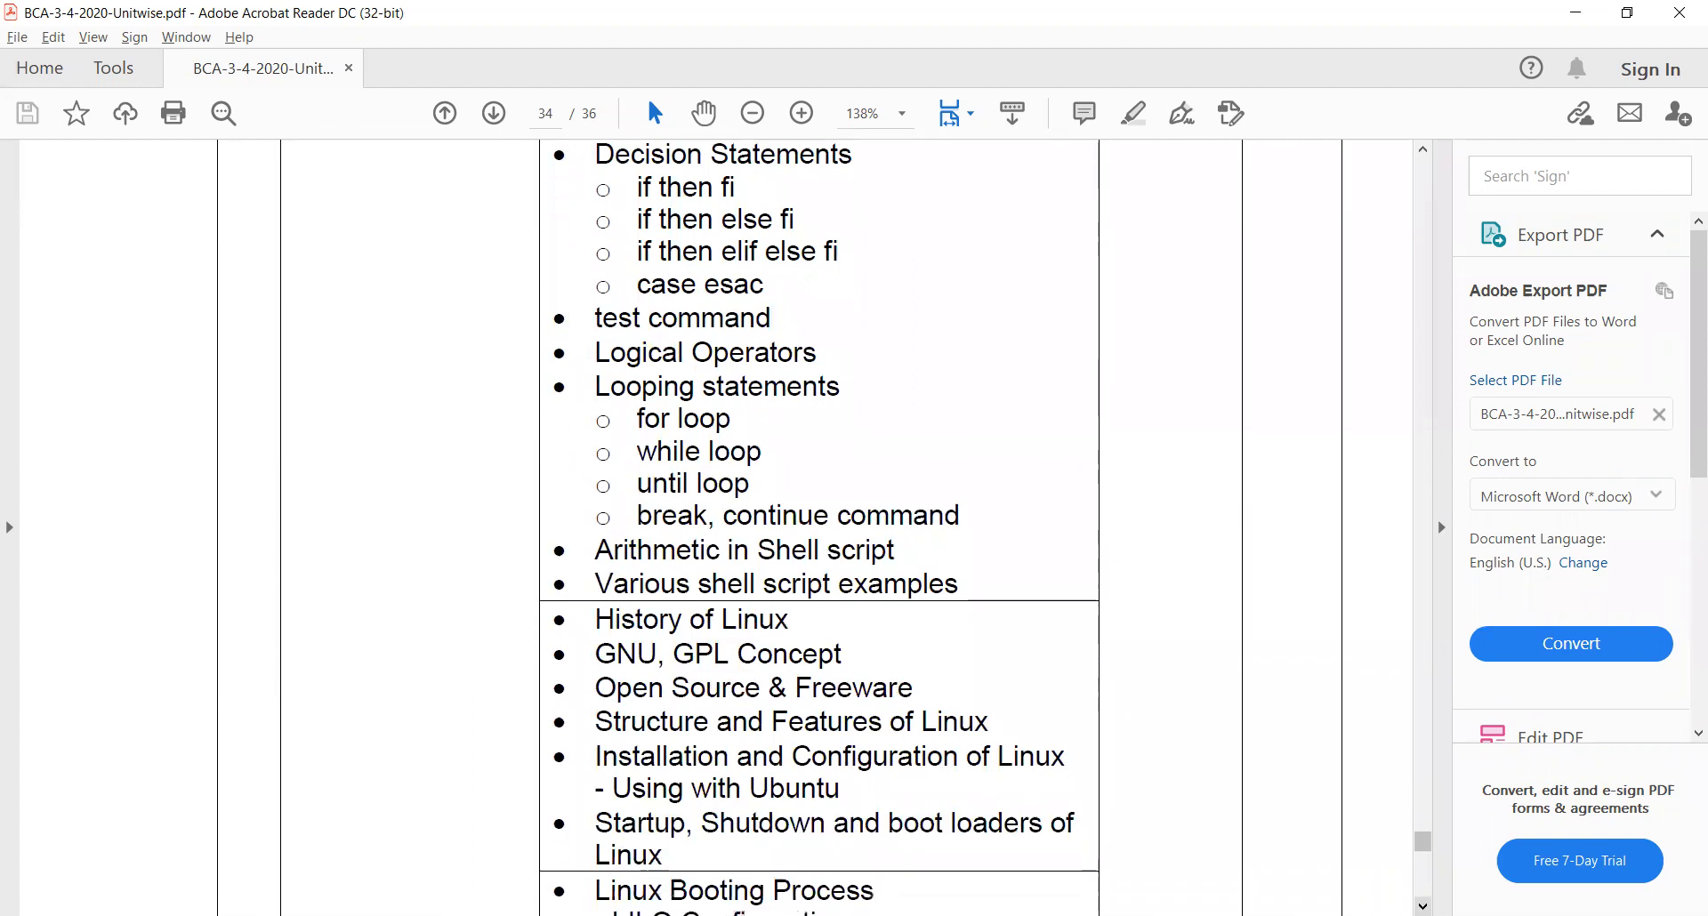
scroll("down", 3)
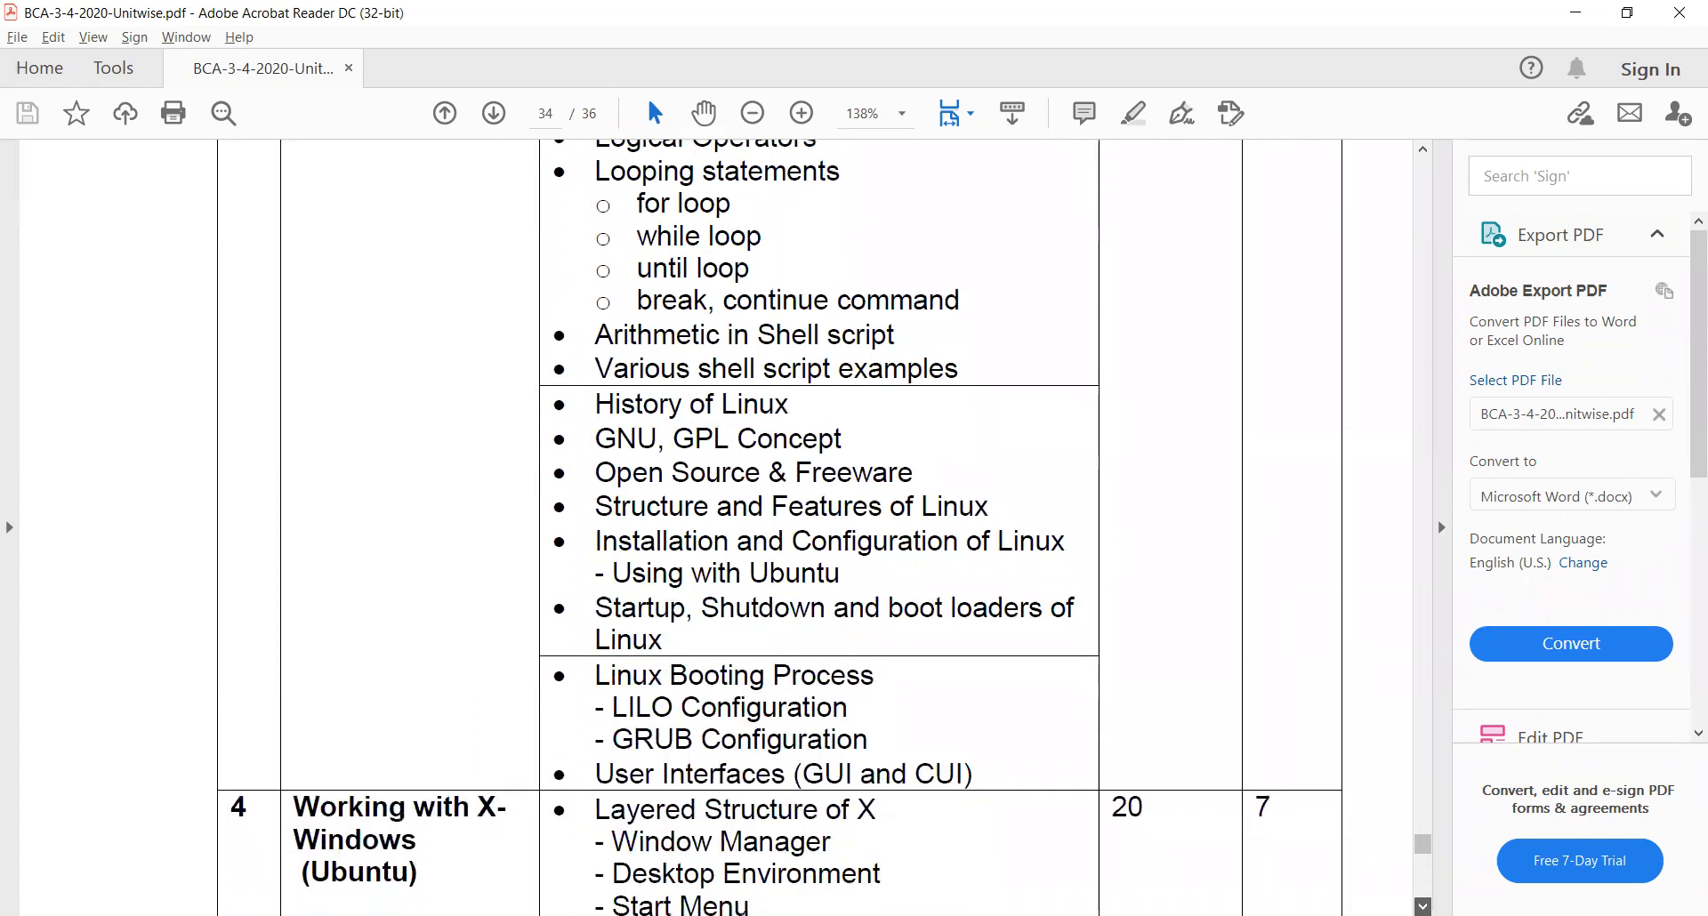
scroll("down", 3)
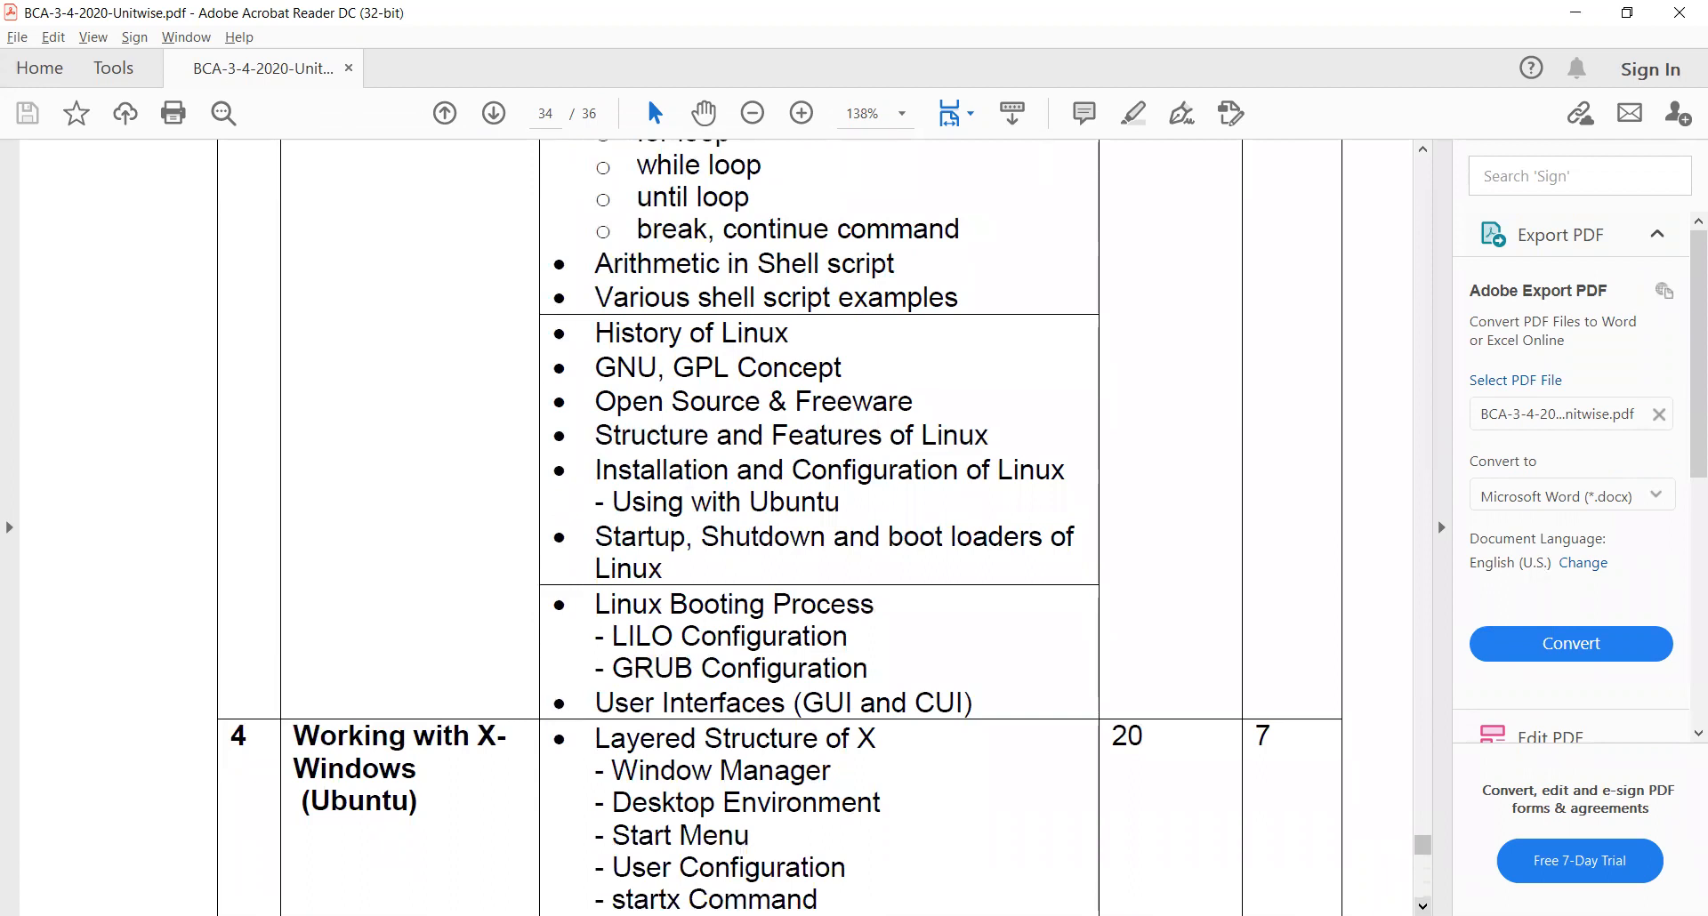
scroll("down", 3)
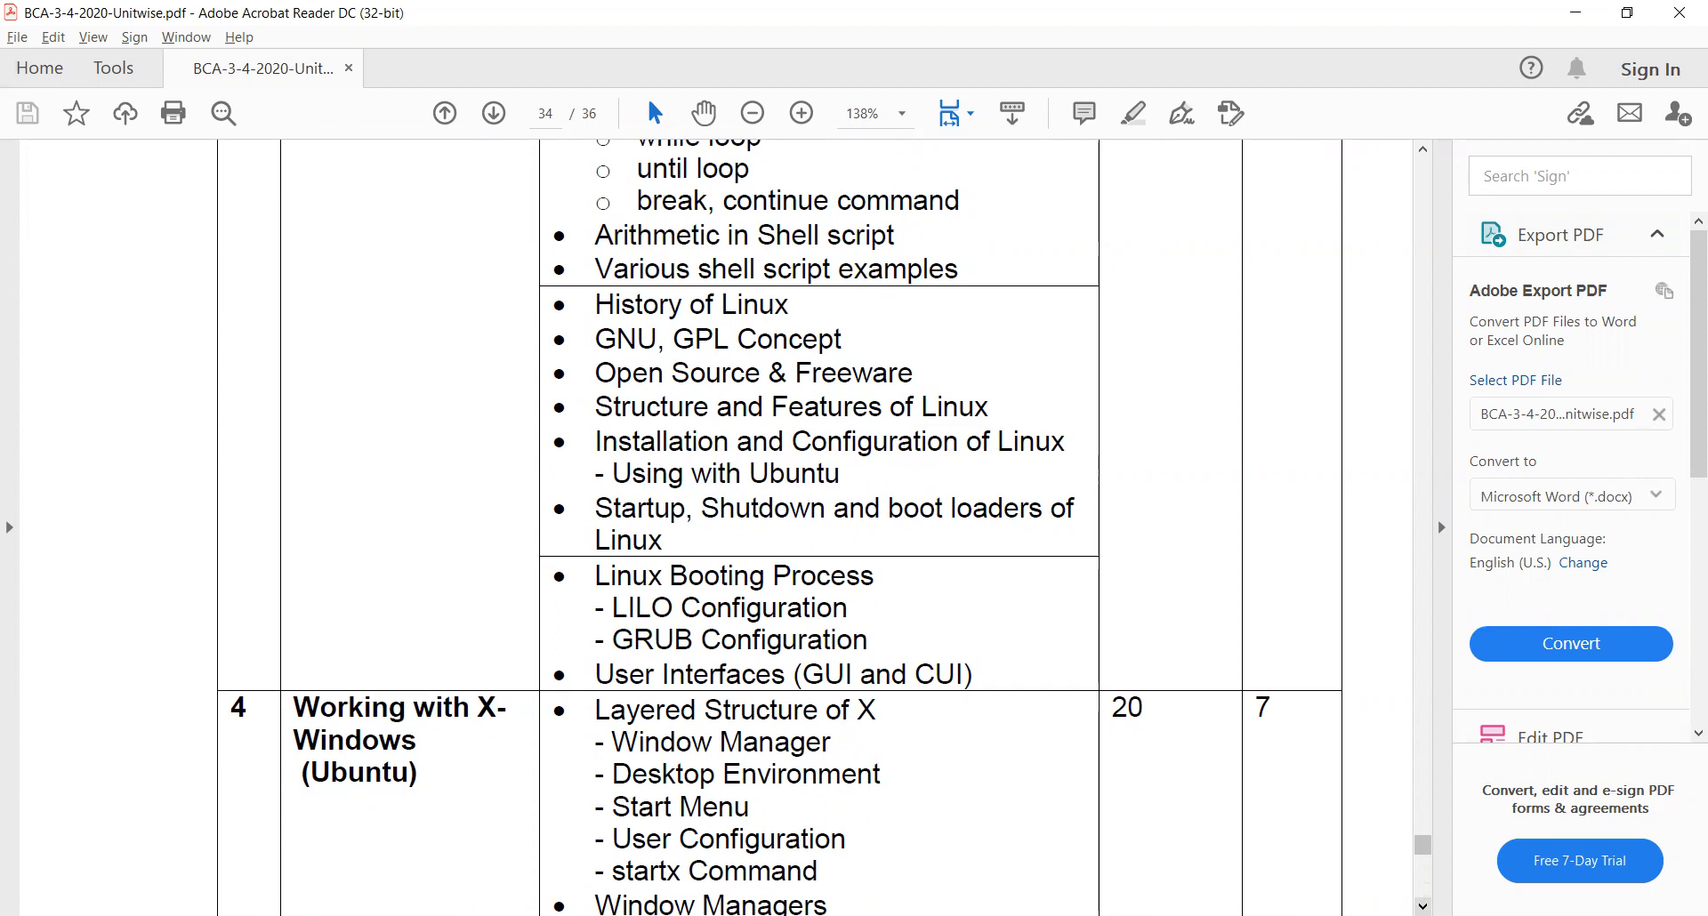
mouse_move(644, 612)
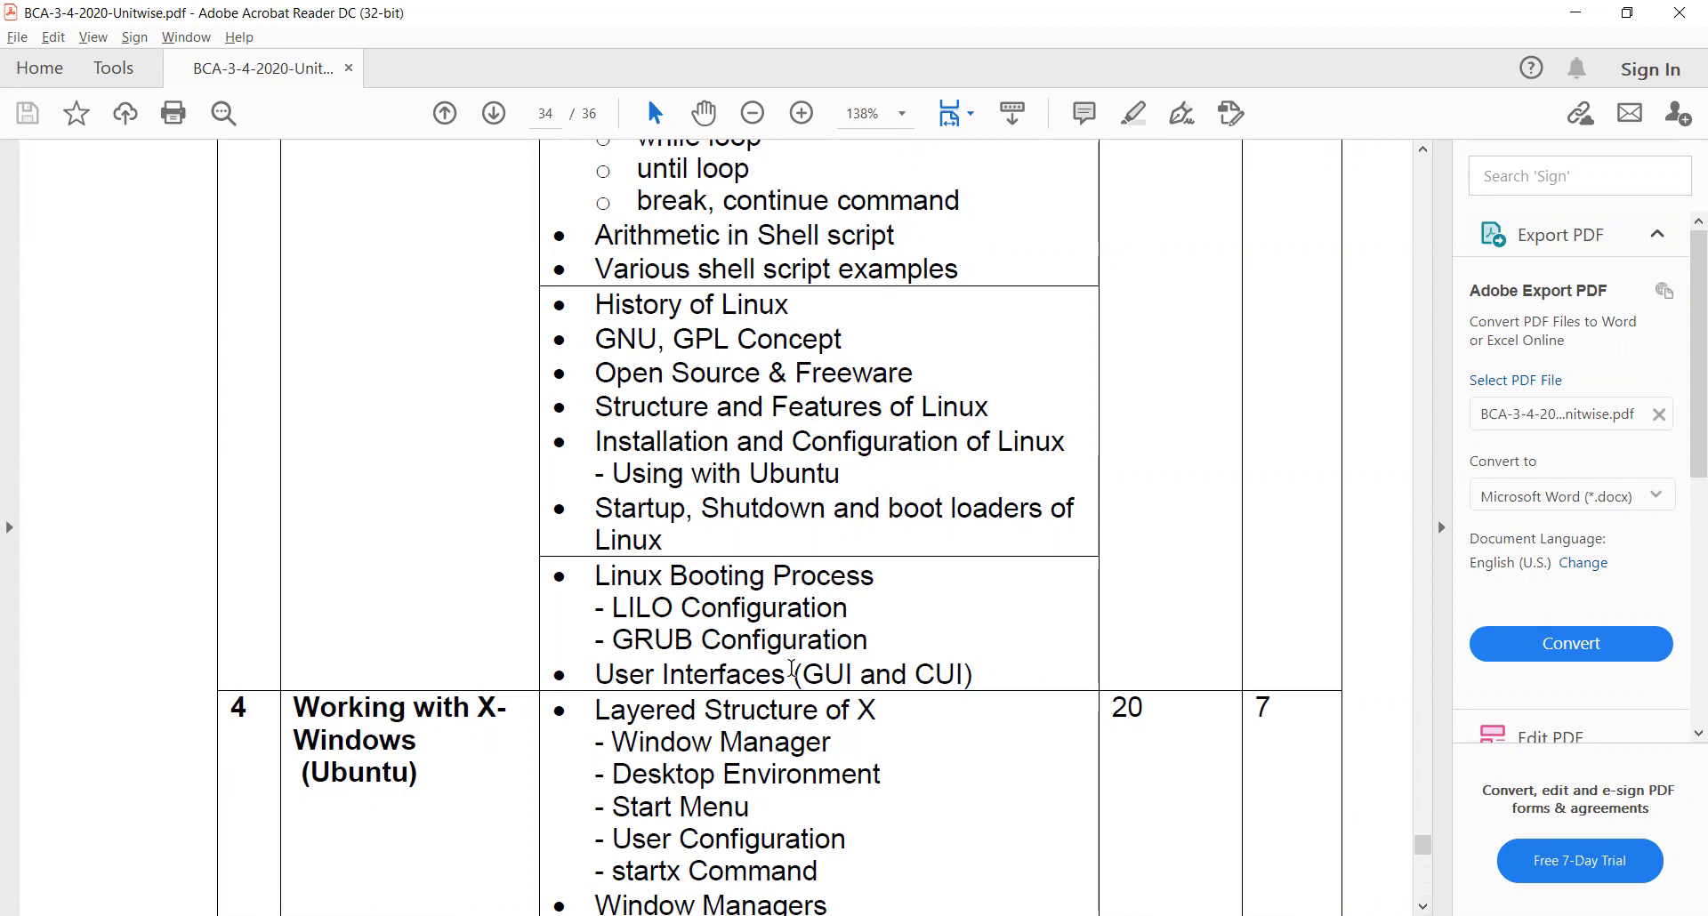
mouse_move(991, 685)
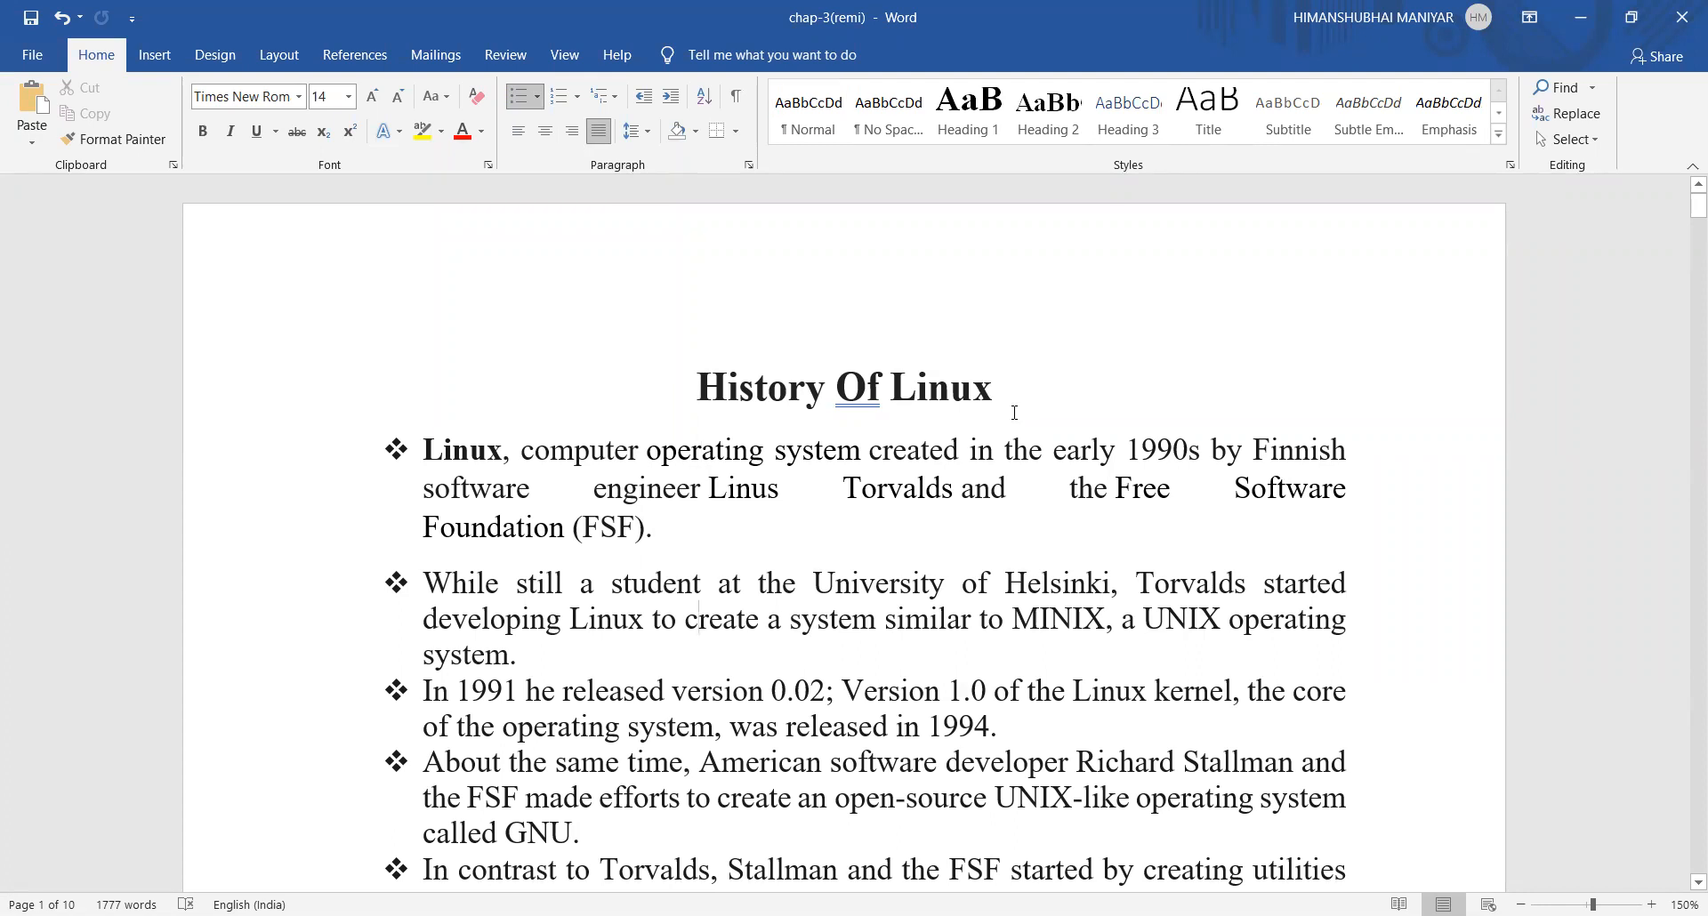
Select a phrase in the History Of Linux bullets while reading about Torvalds and the FSF
left_click(700, 691)
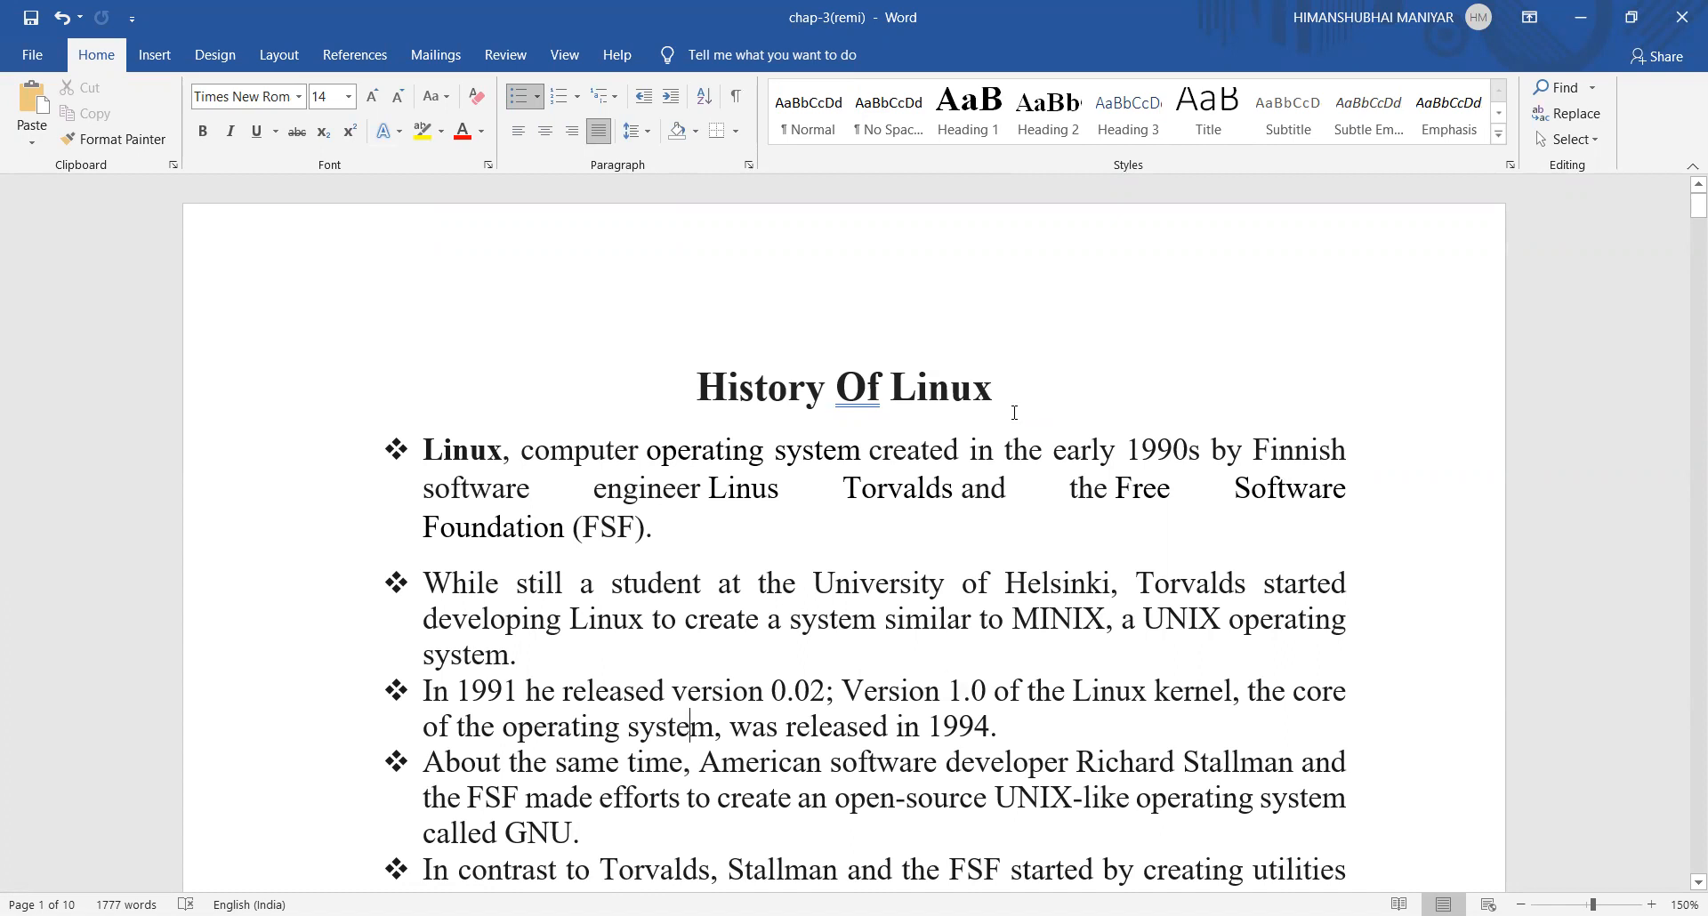
mouse_move(716, 488)
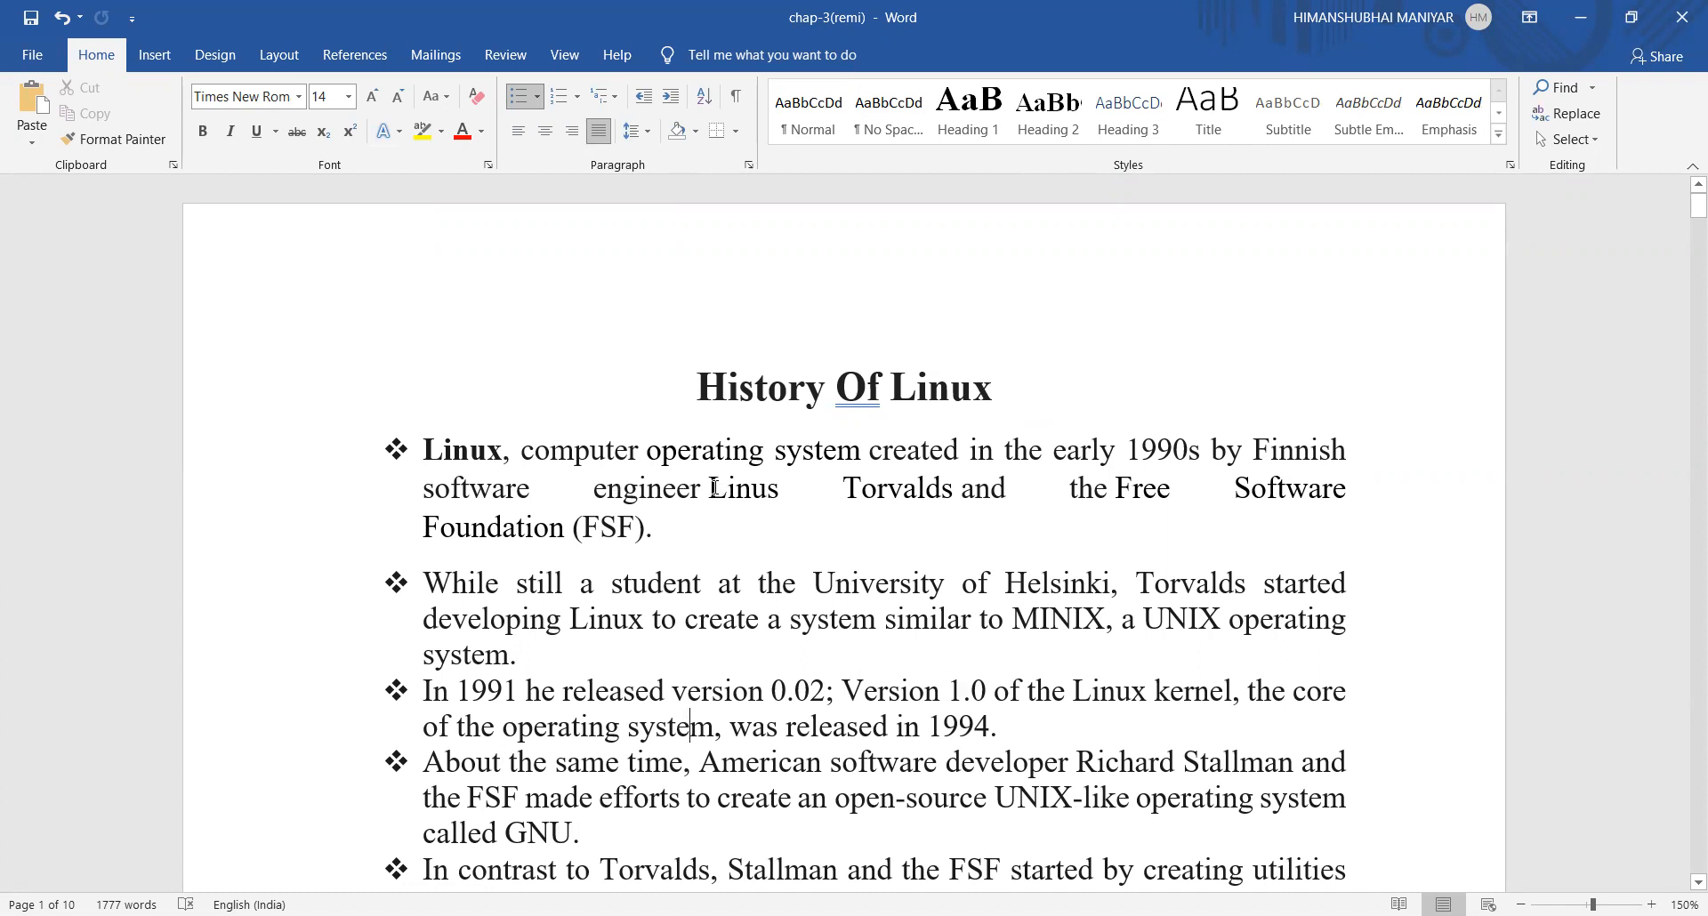
left_click_drag(707, 487, 952, 488)
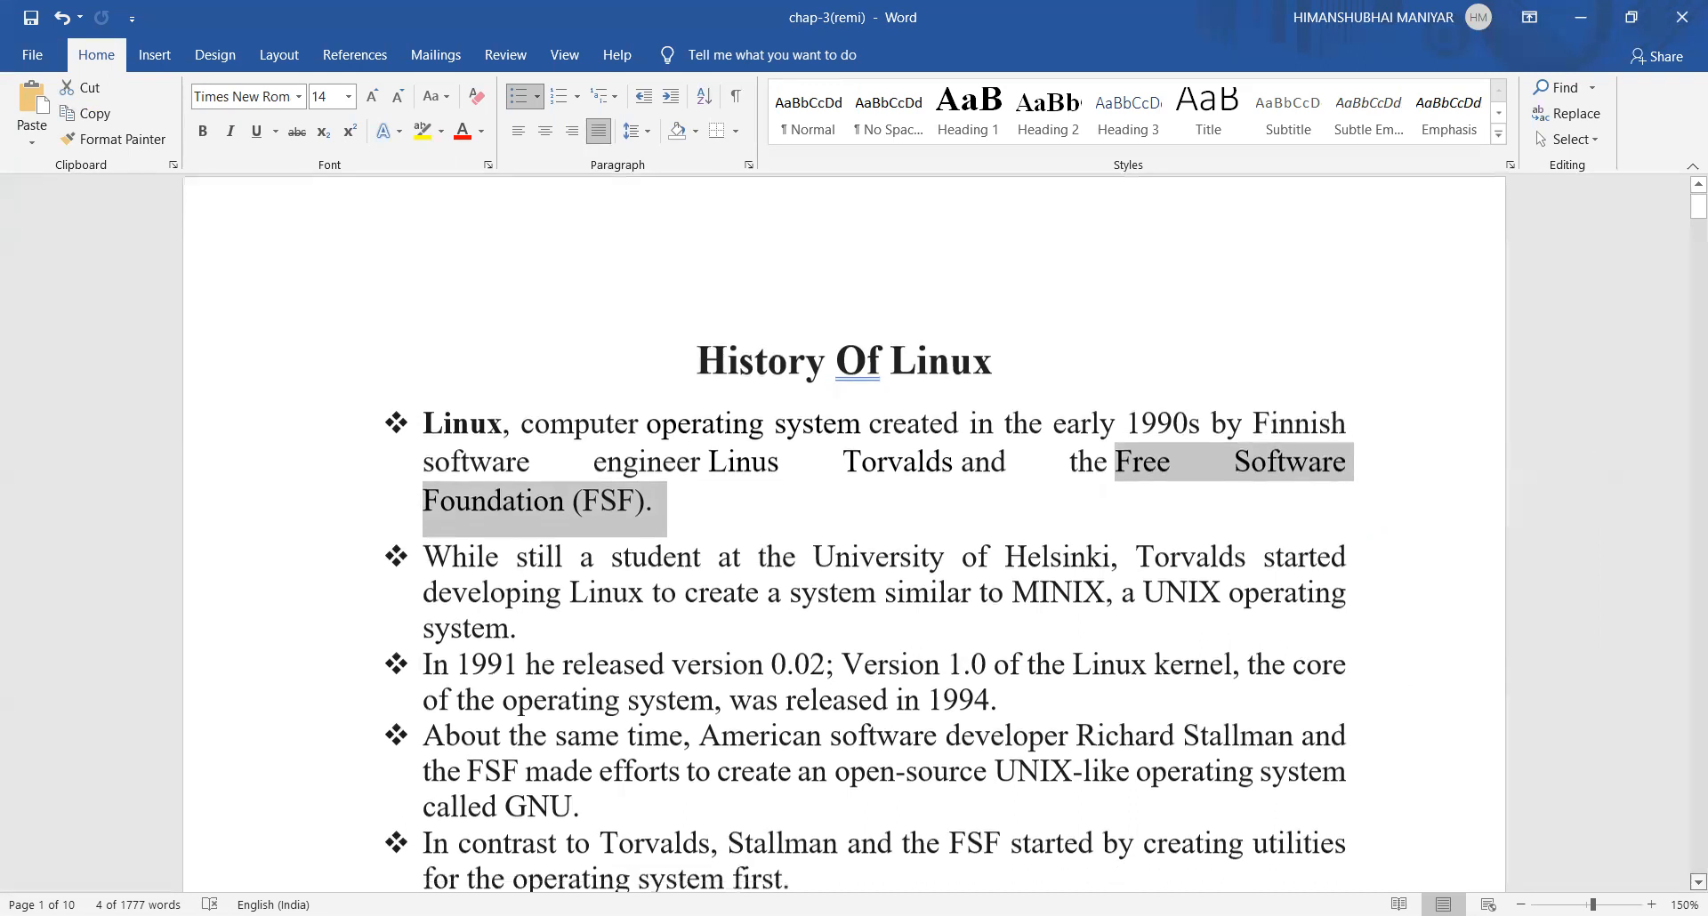
scroll("down", 3)
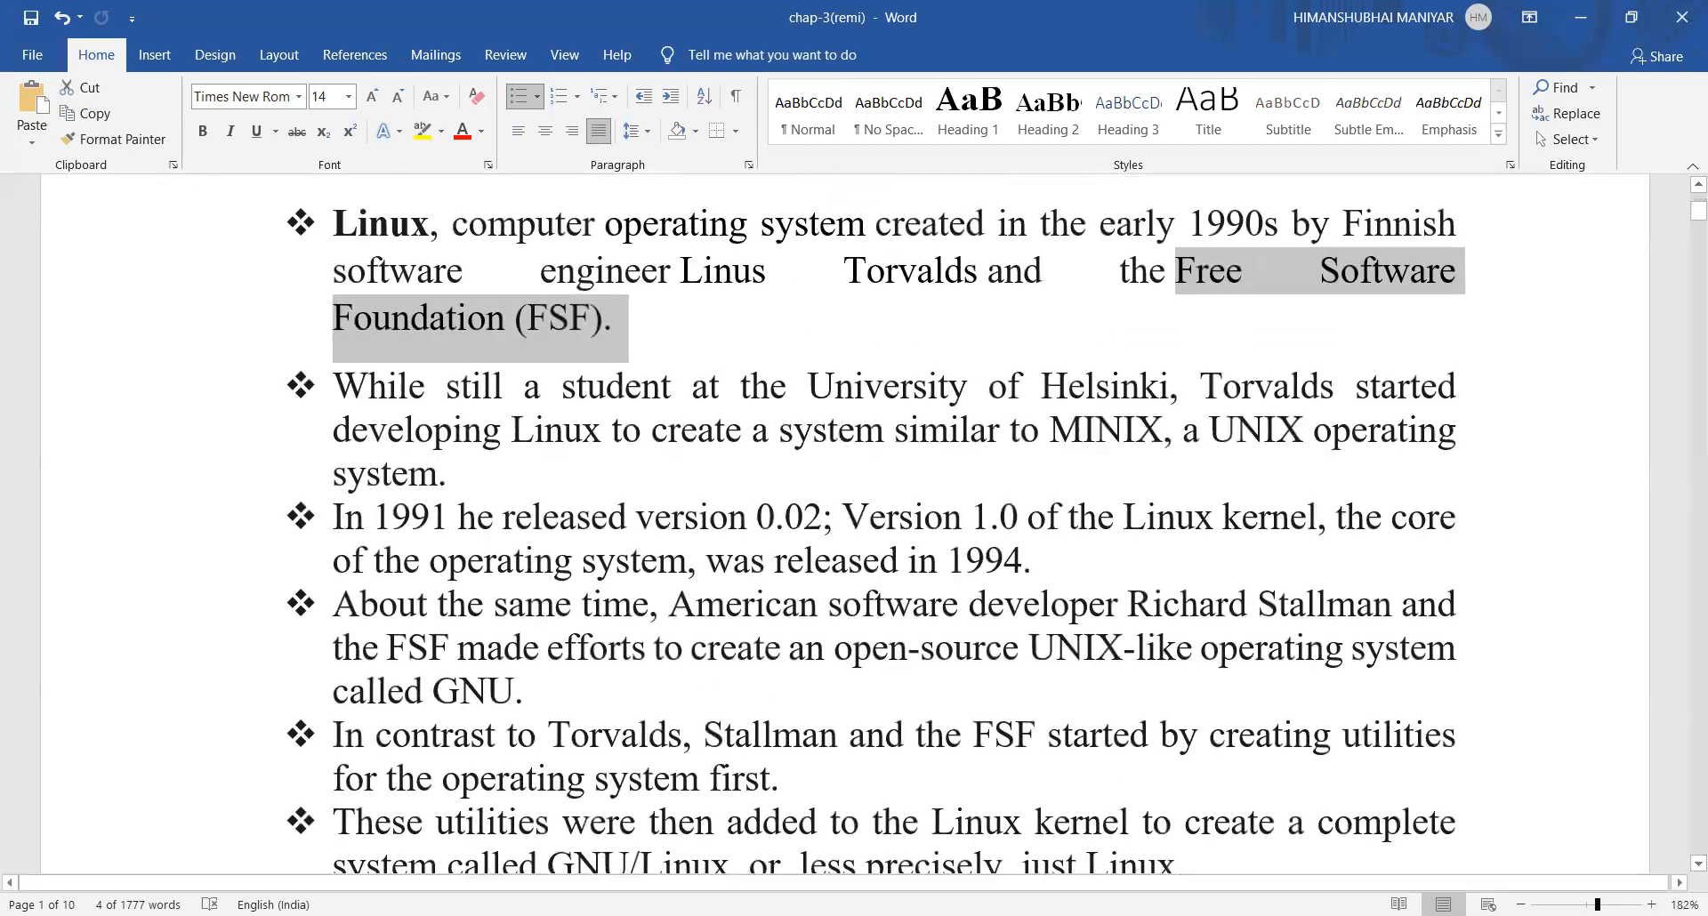
left_click(1655, 904)
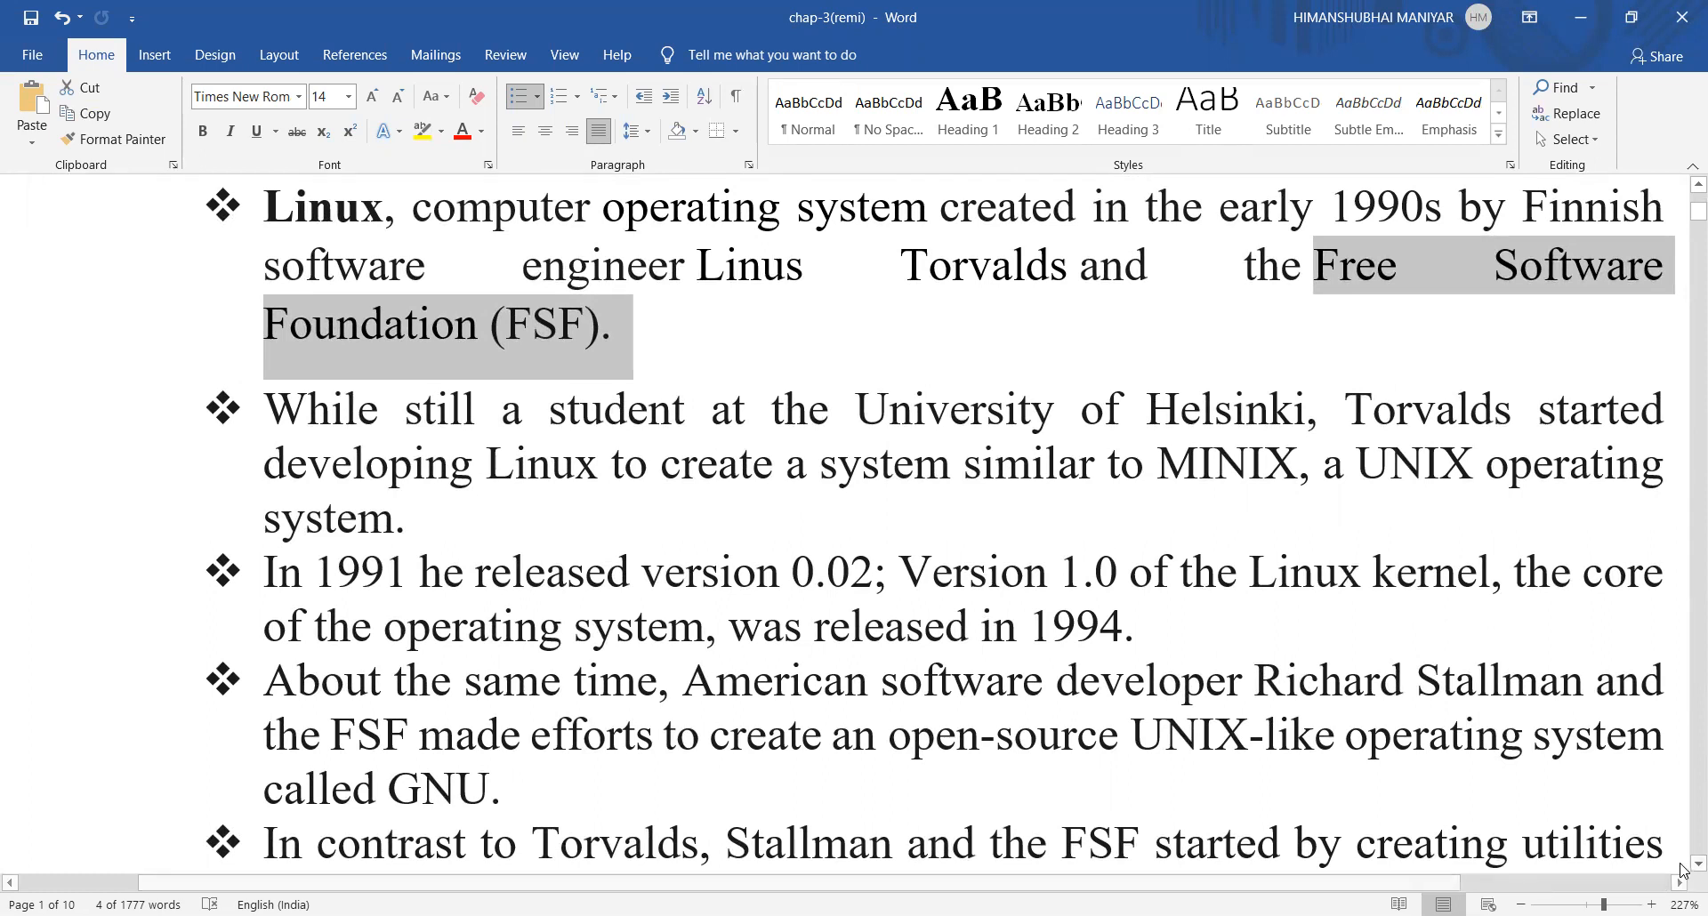
scroll("down", 3)
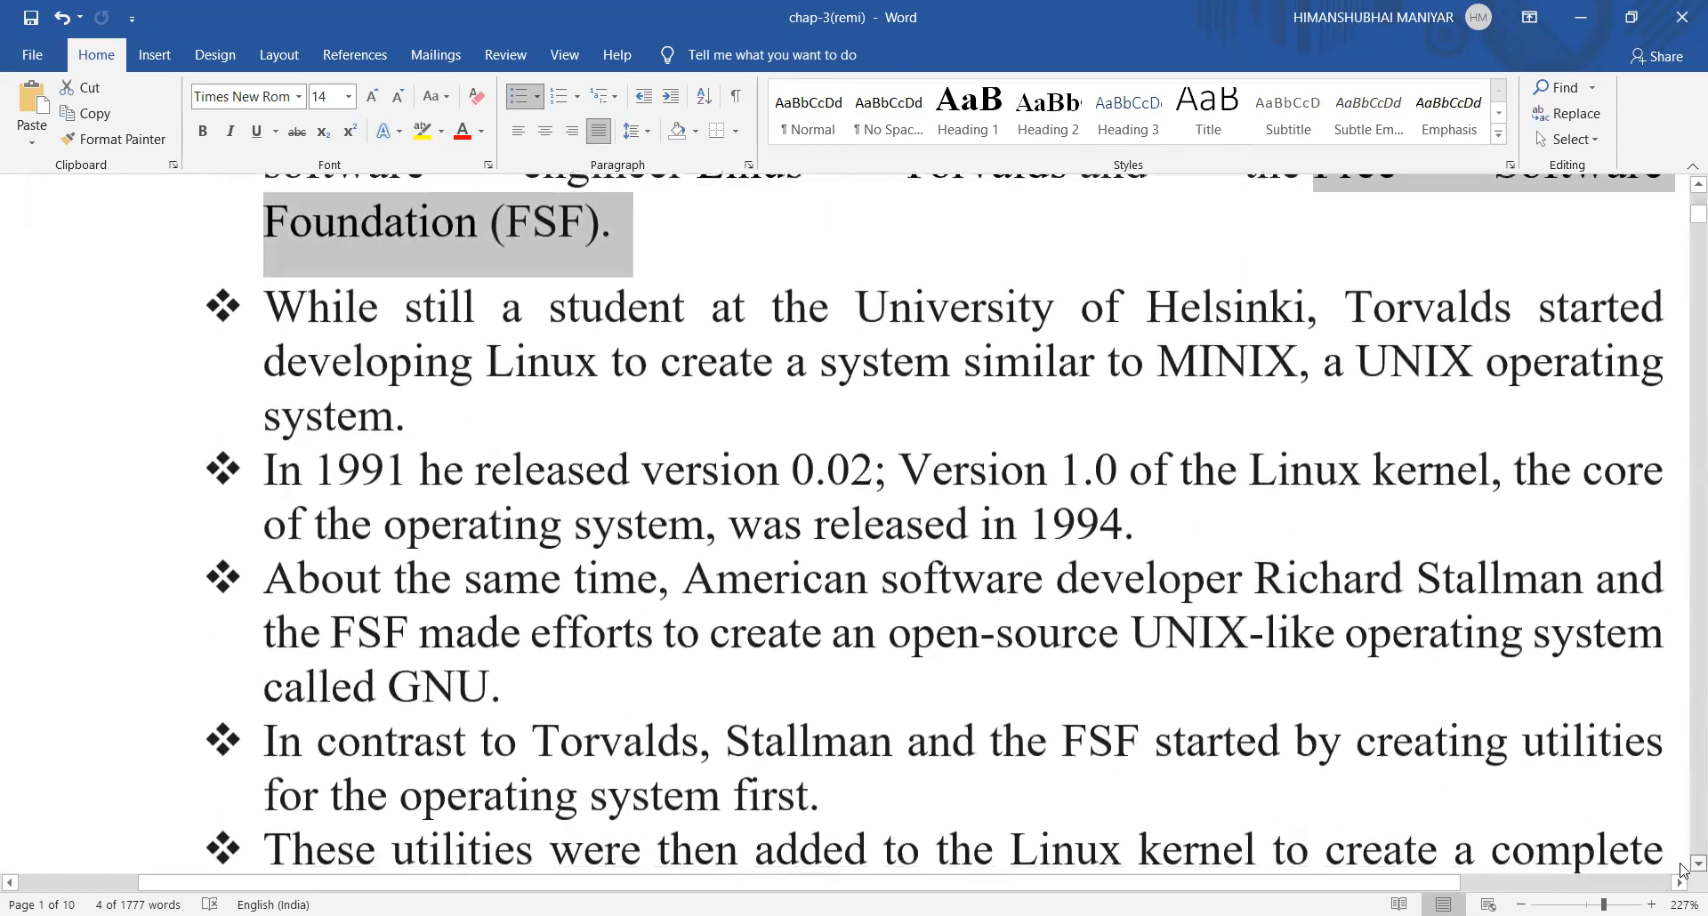
scroll("down", 3)
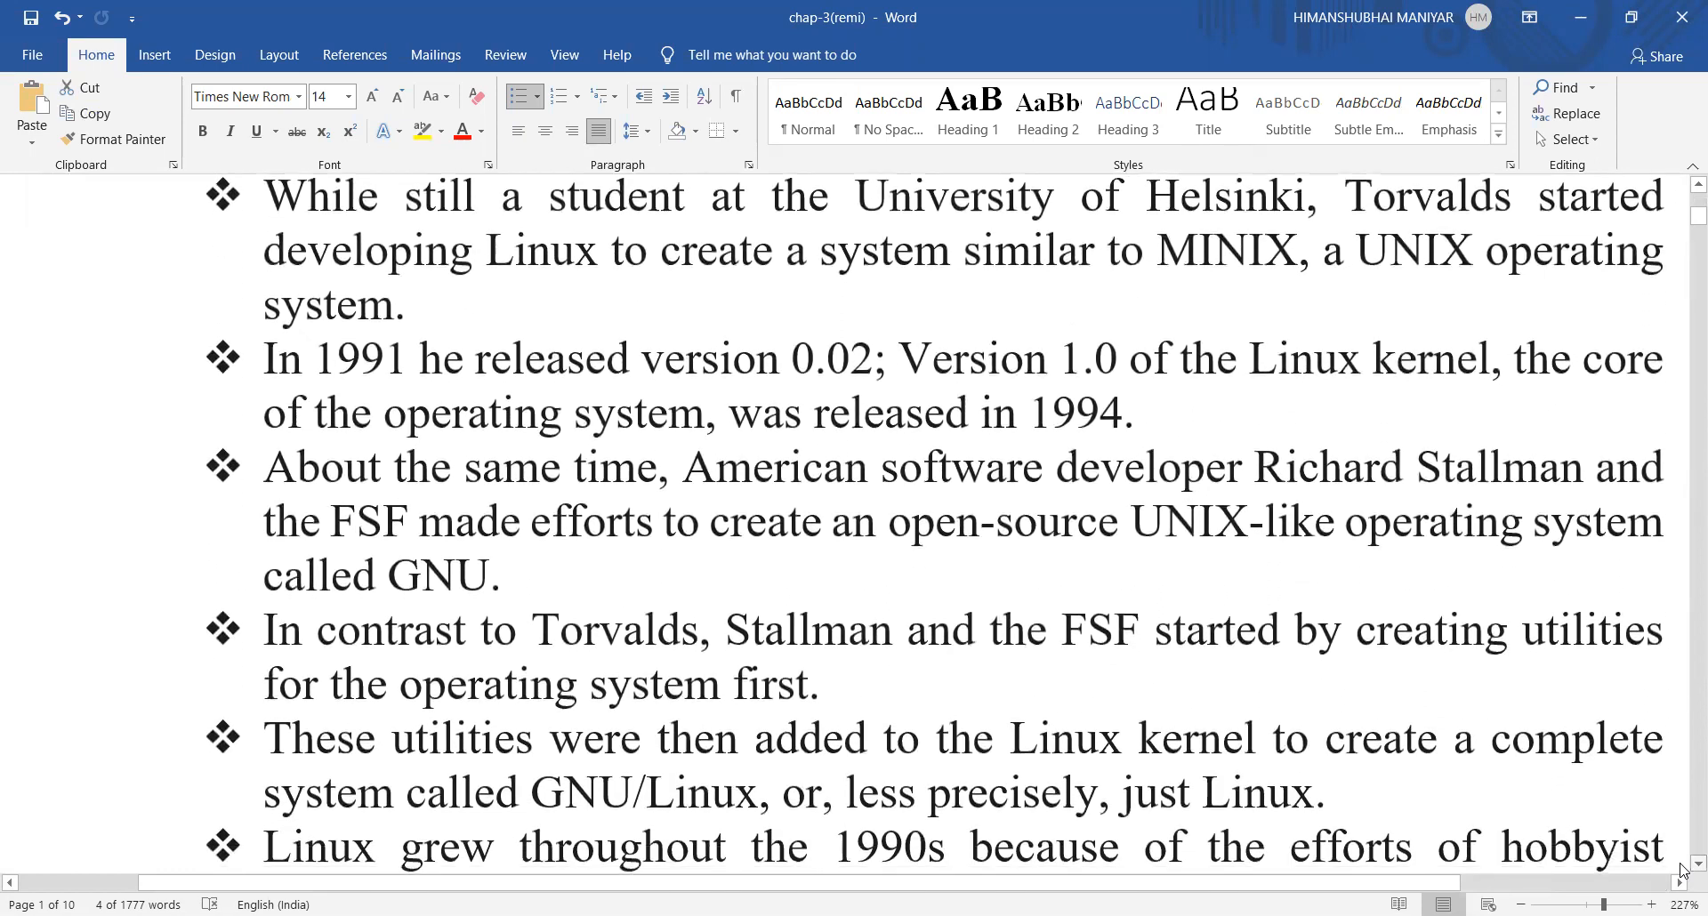
scroll("down", 3)
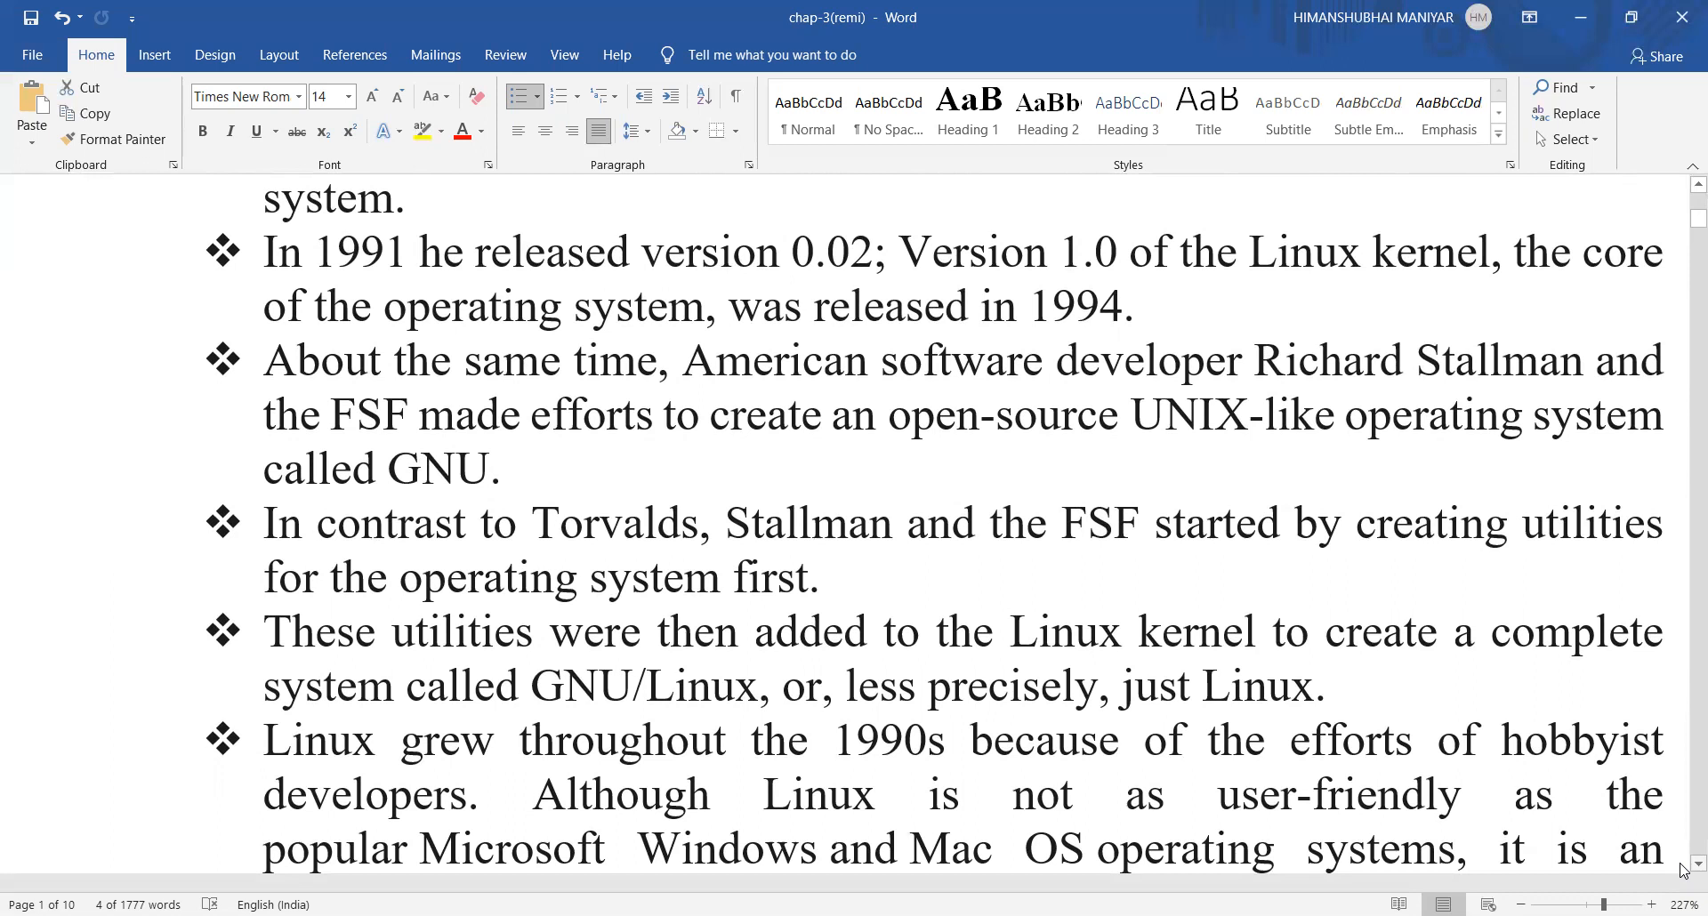
scroll("down", 3)
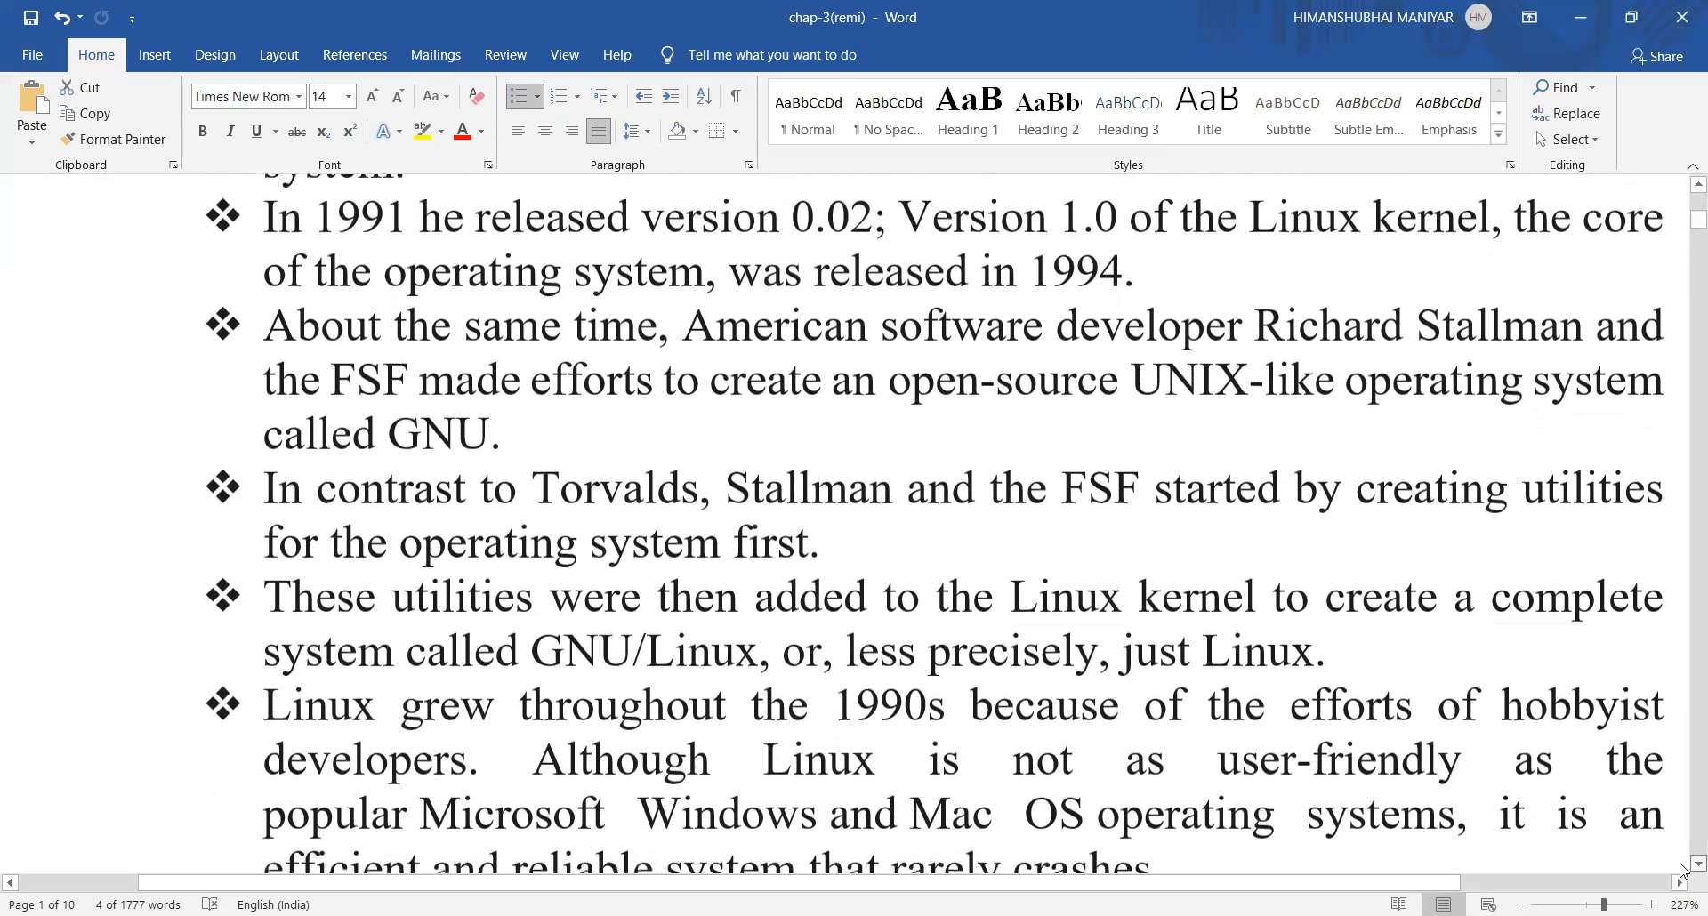
scroll("down", 3)
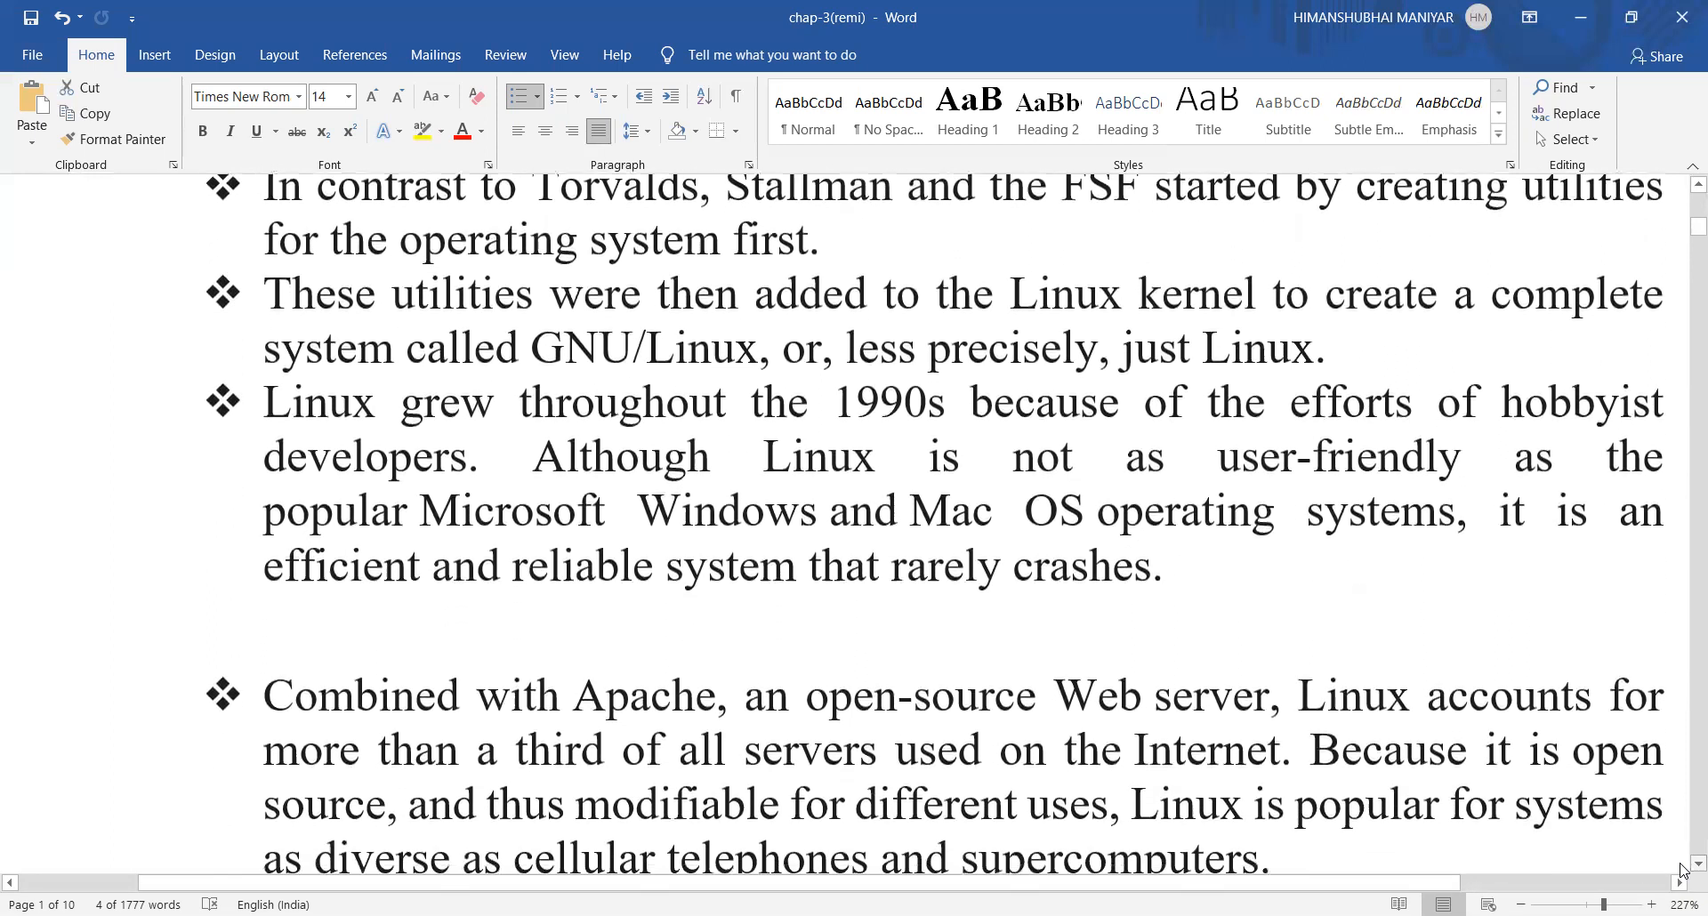
scroll("down", 3)
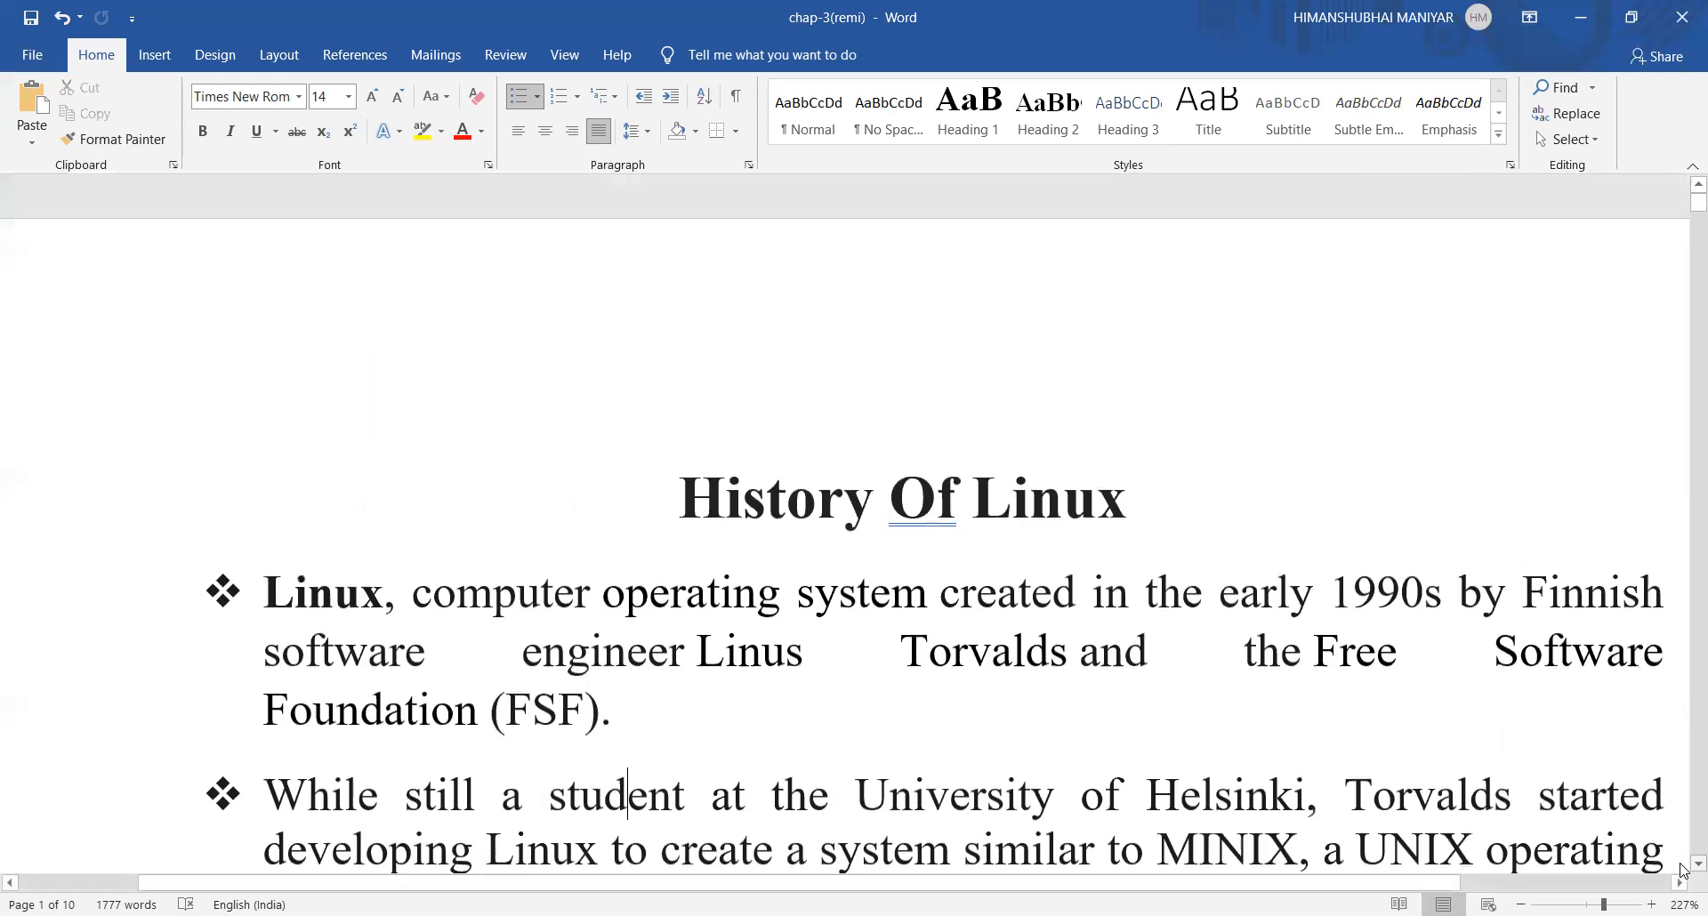
scroll("down", 3)
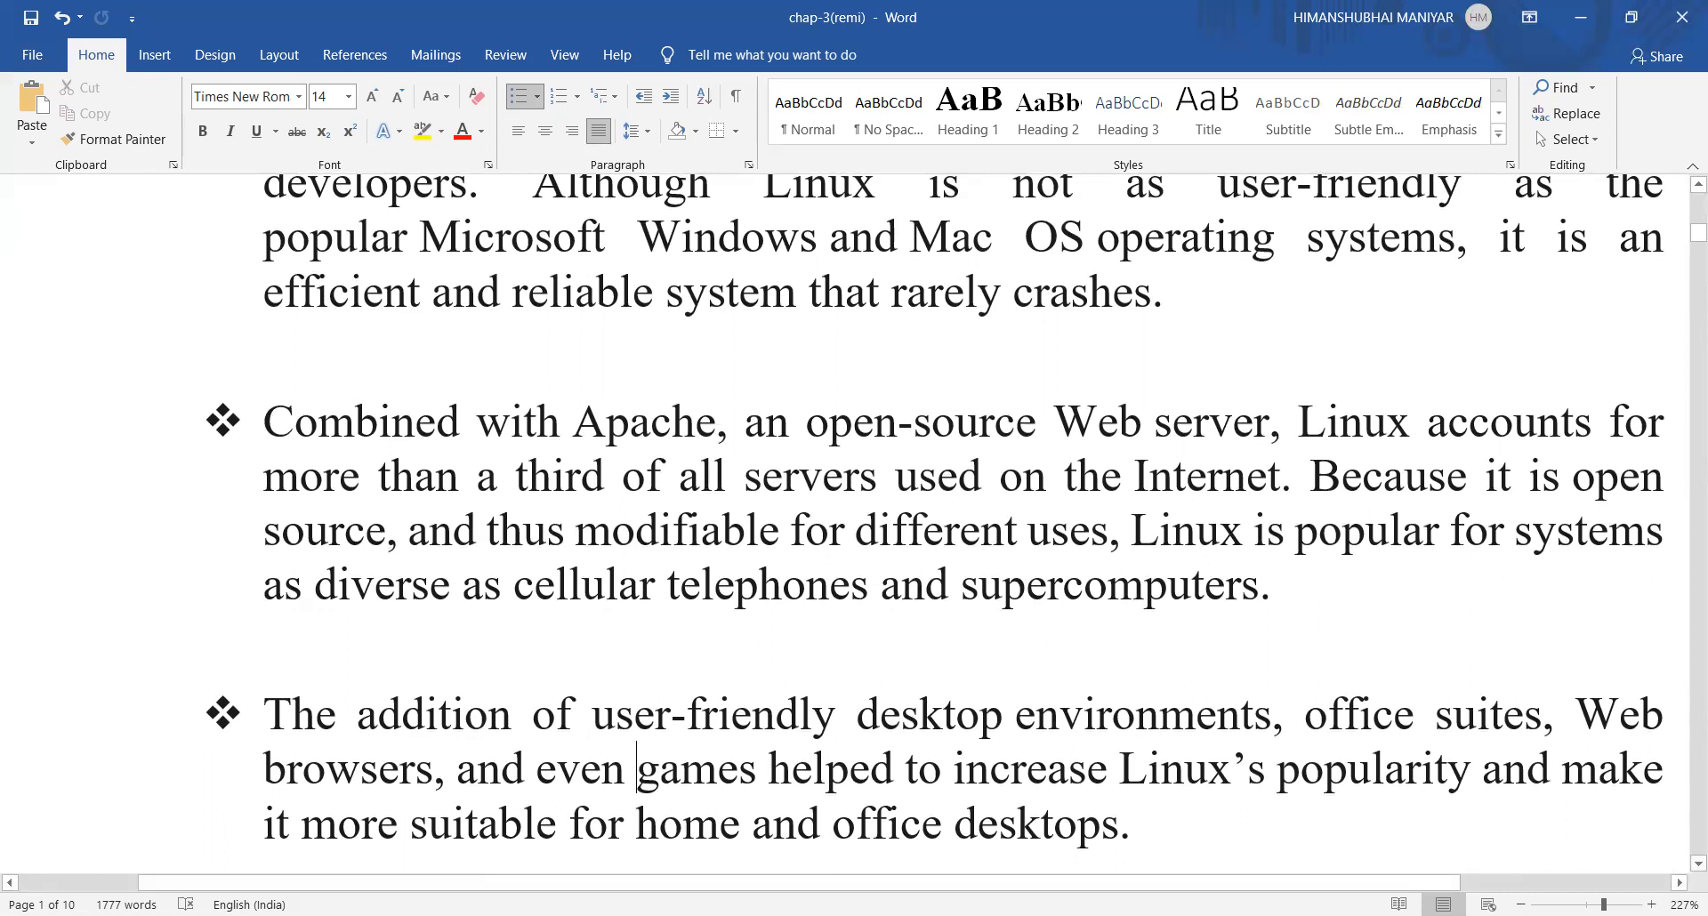
scroll("down", 3)
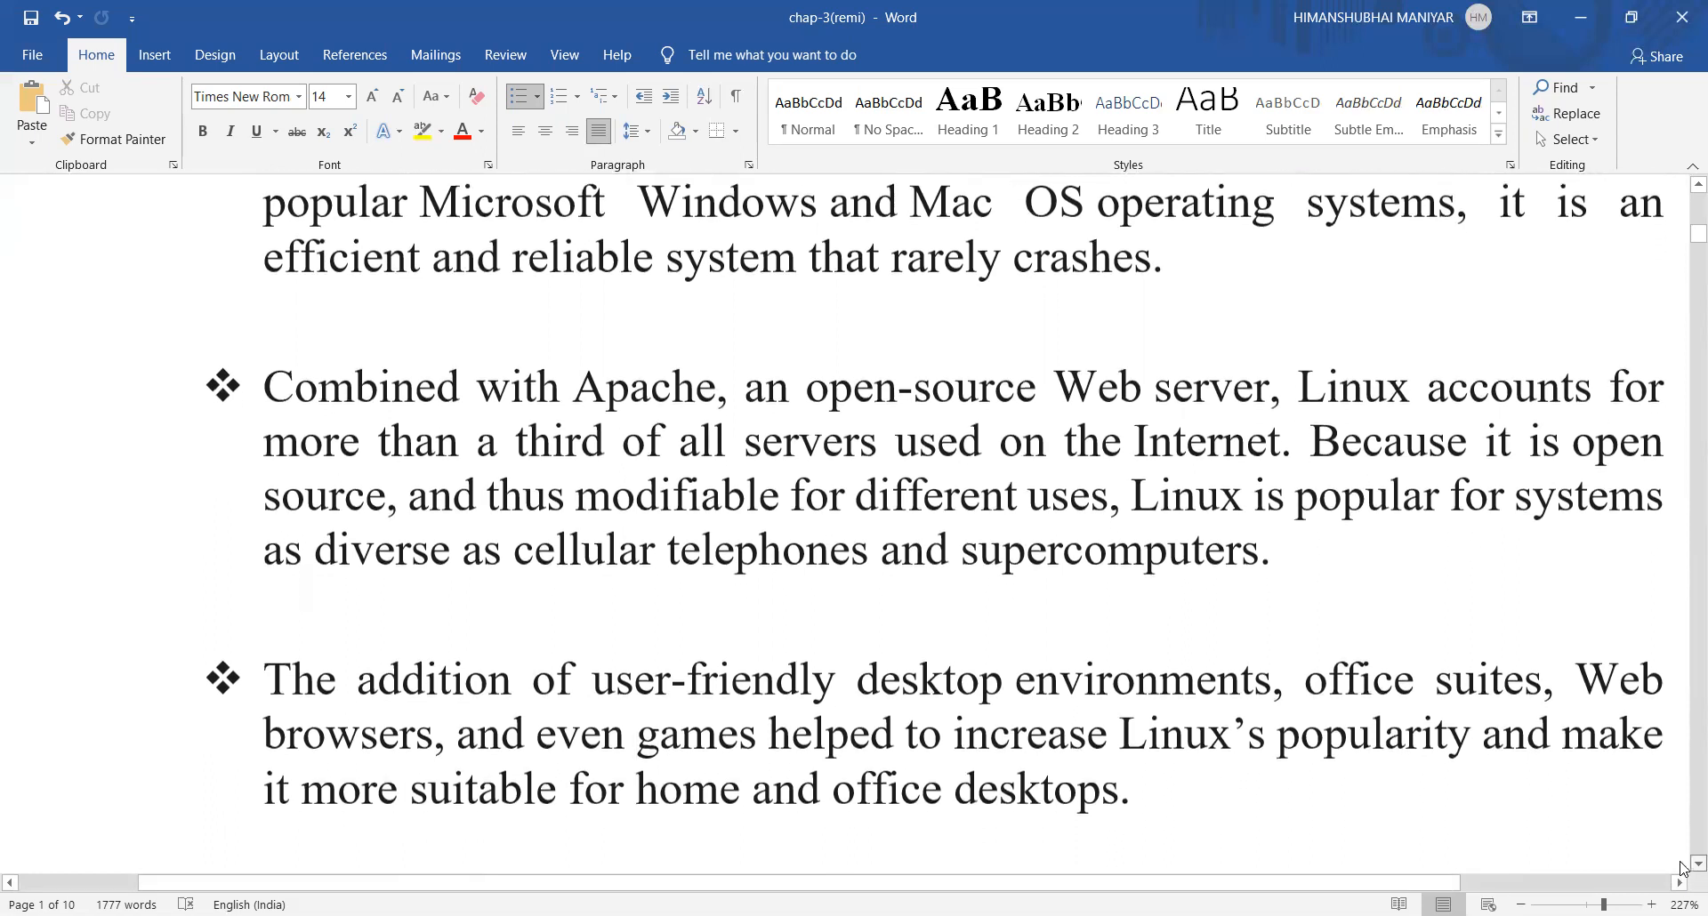
scroll("down", 3)
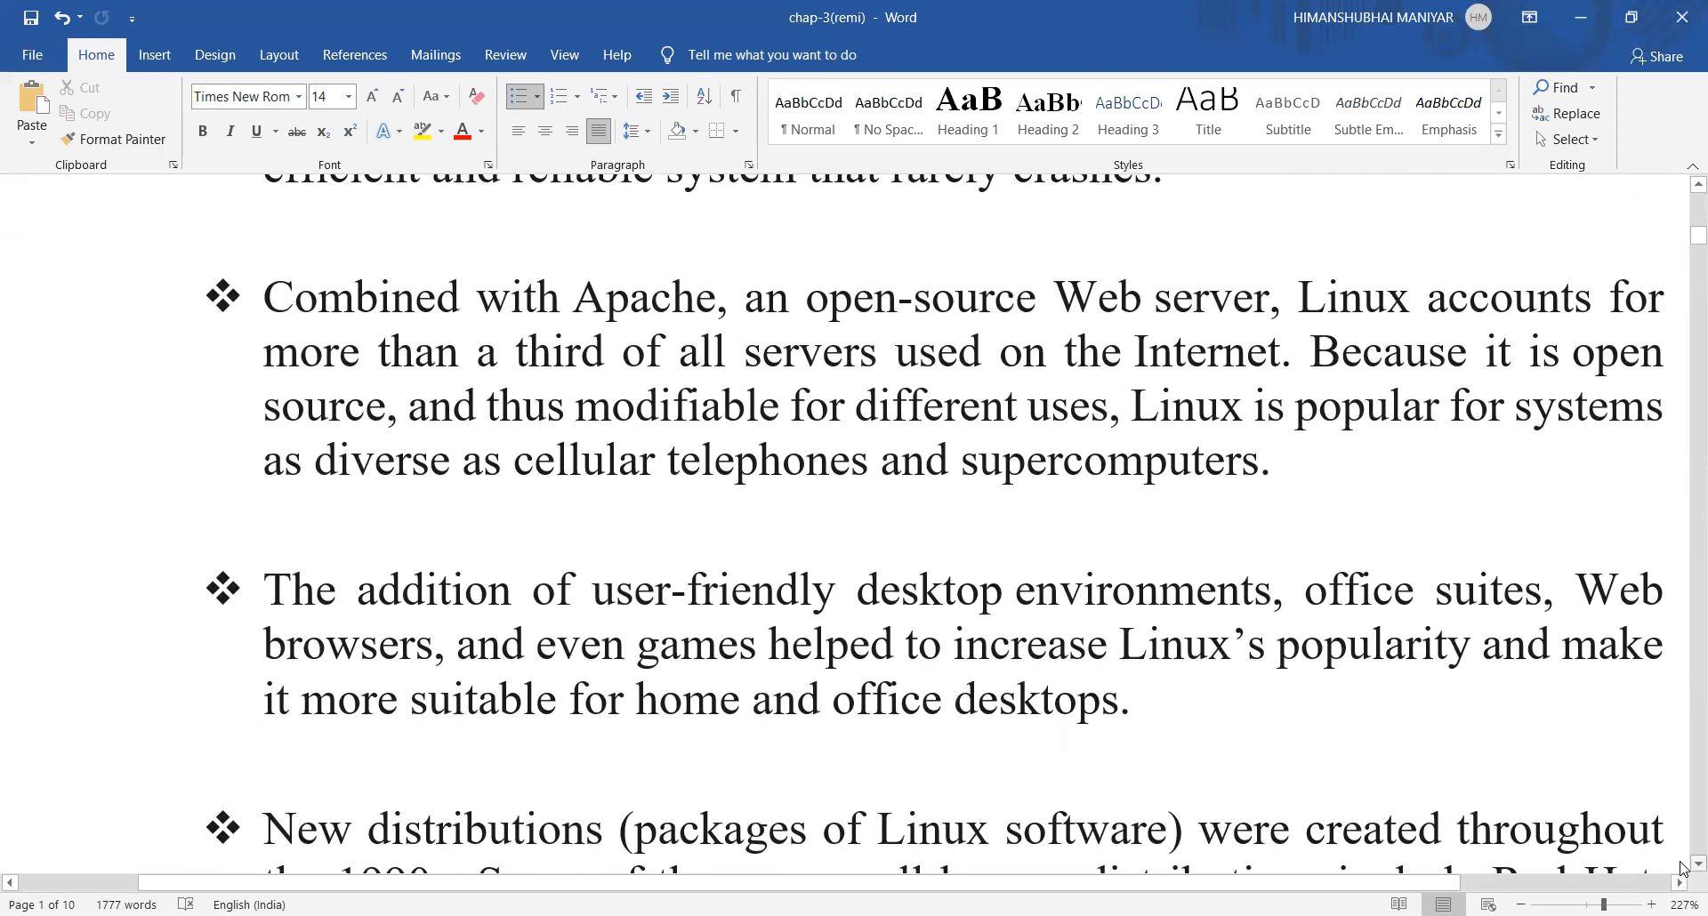
left_click(637, 643)
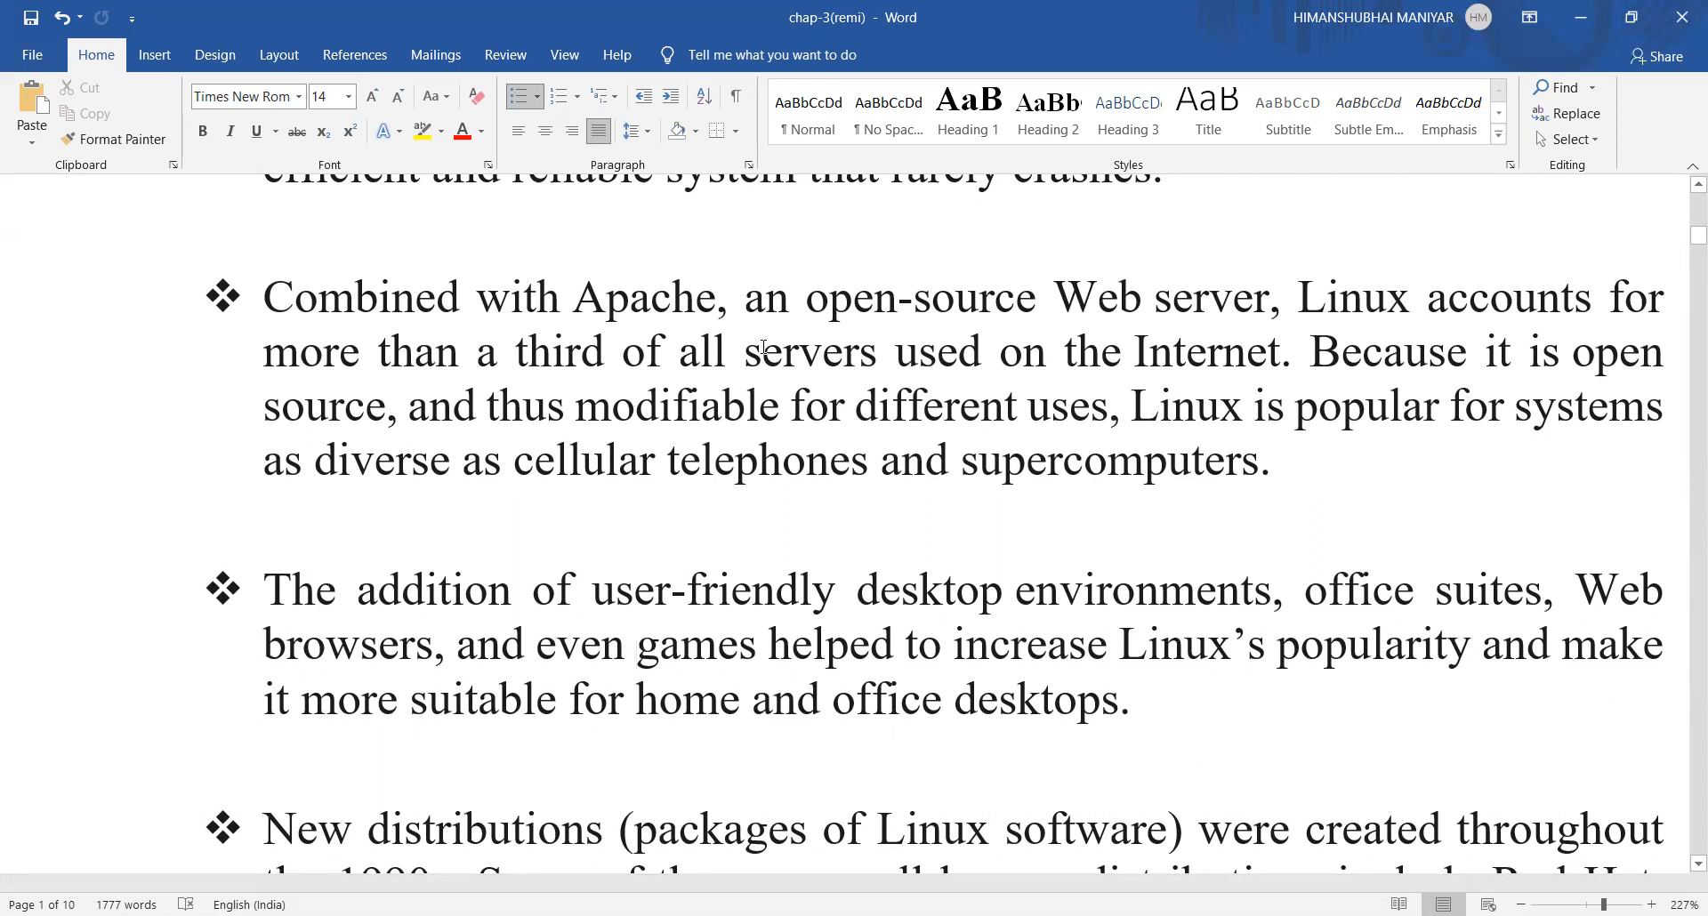
left_click(637, 645)
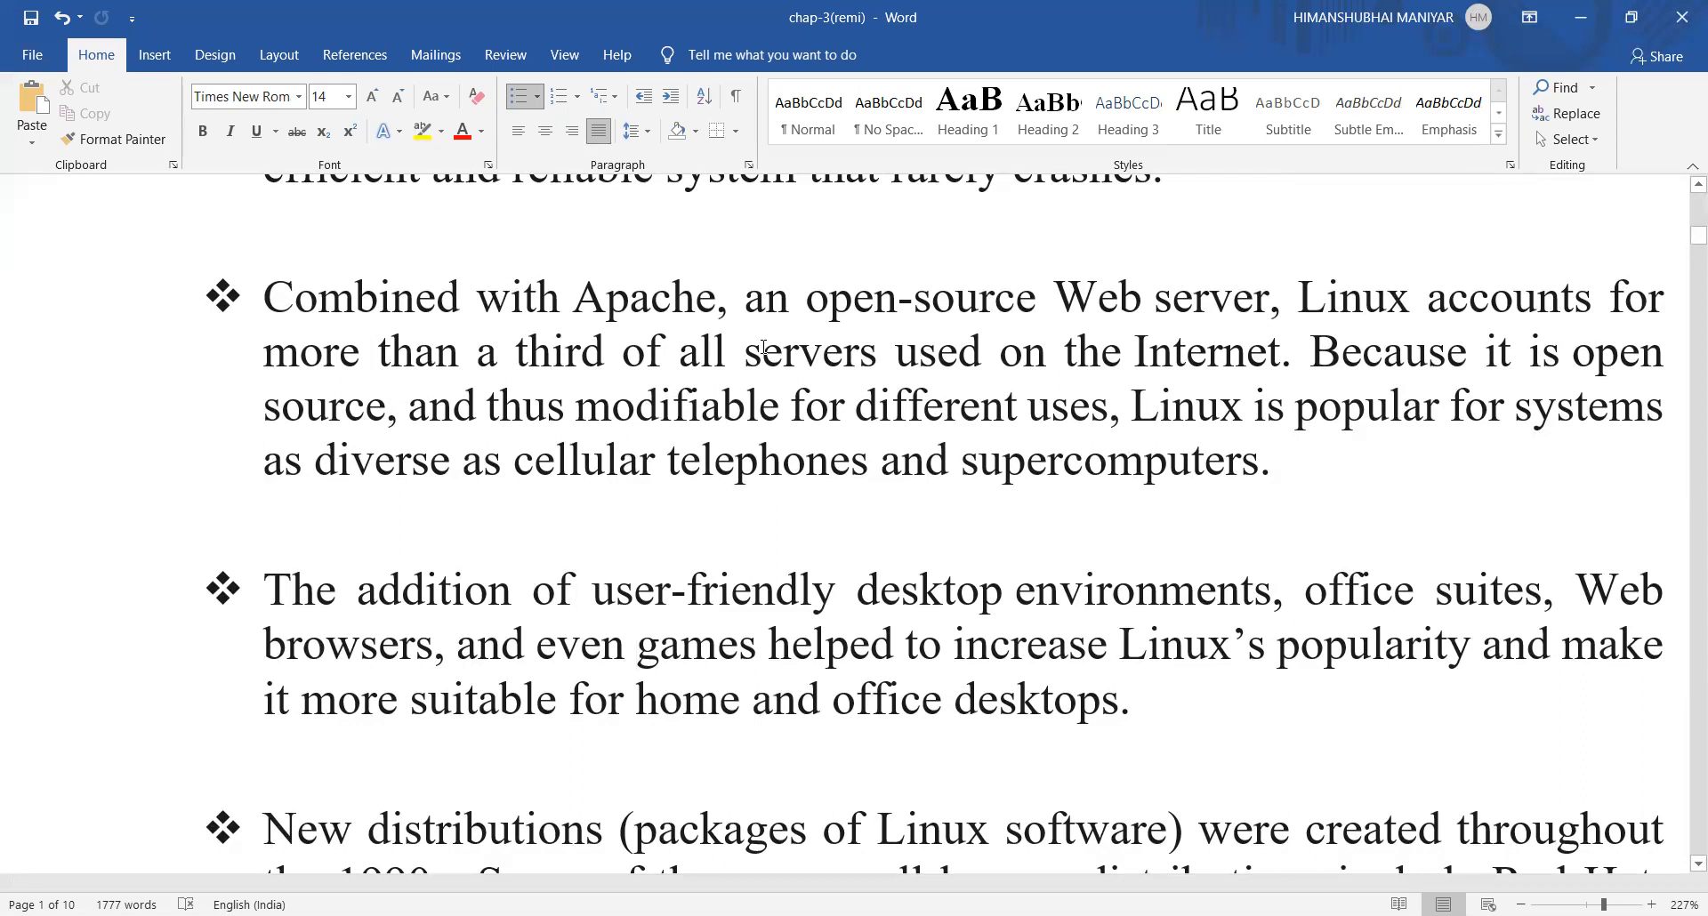
left_click(637, 642)
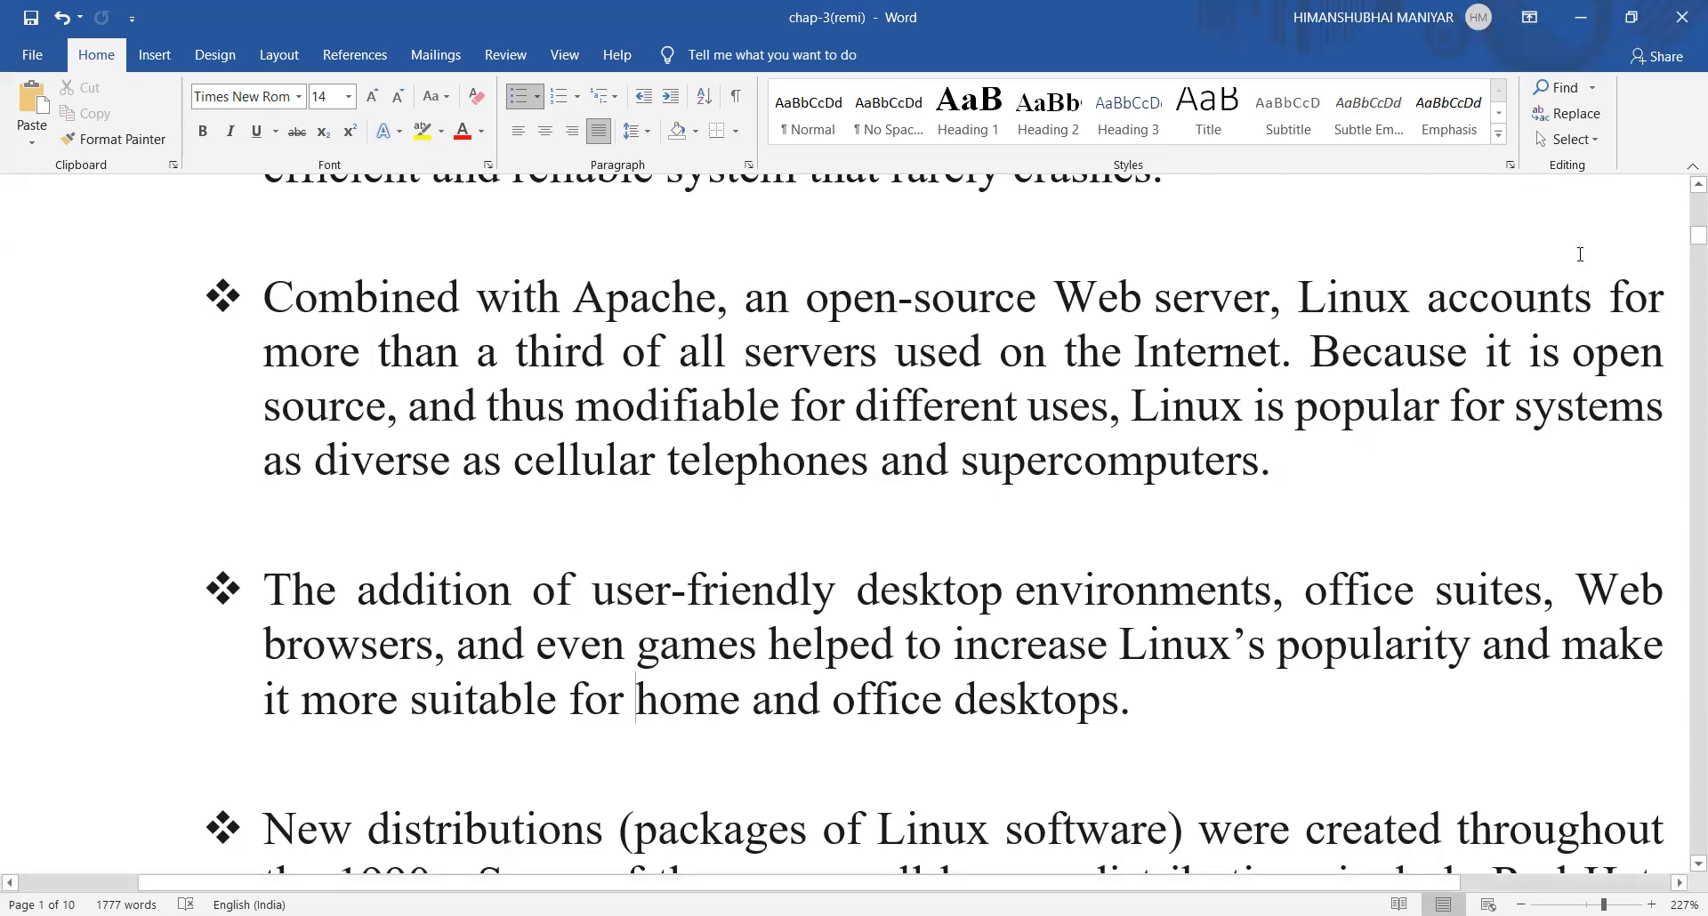
mouse_move(1684, 865)
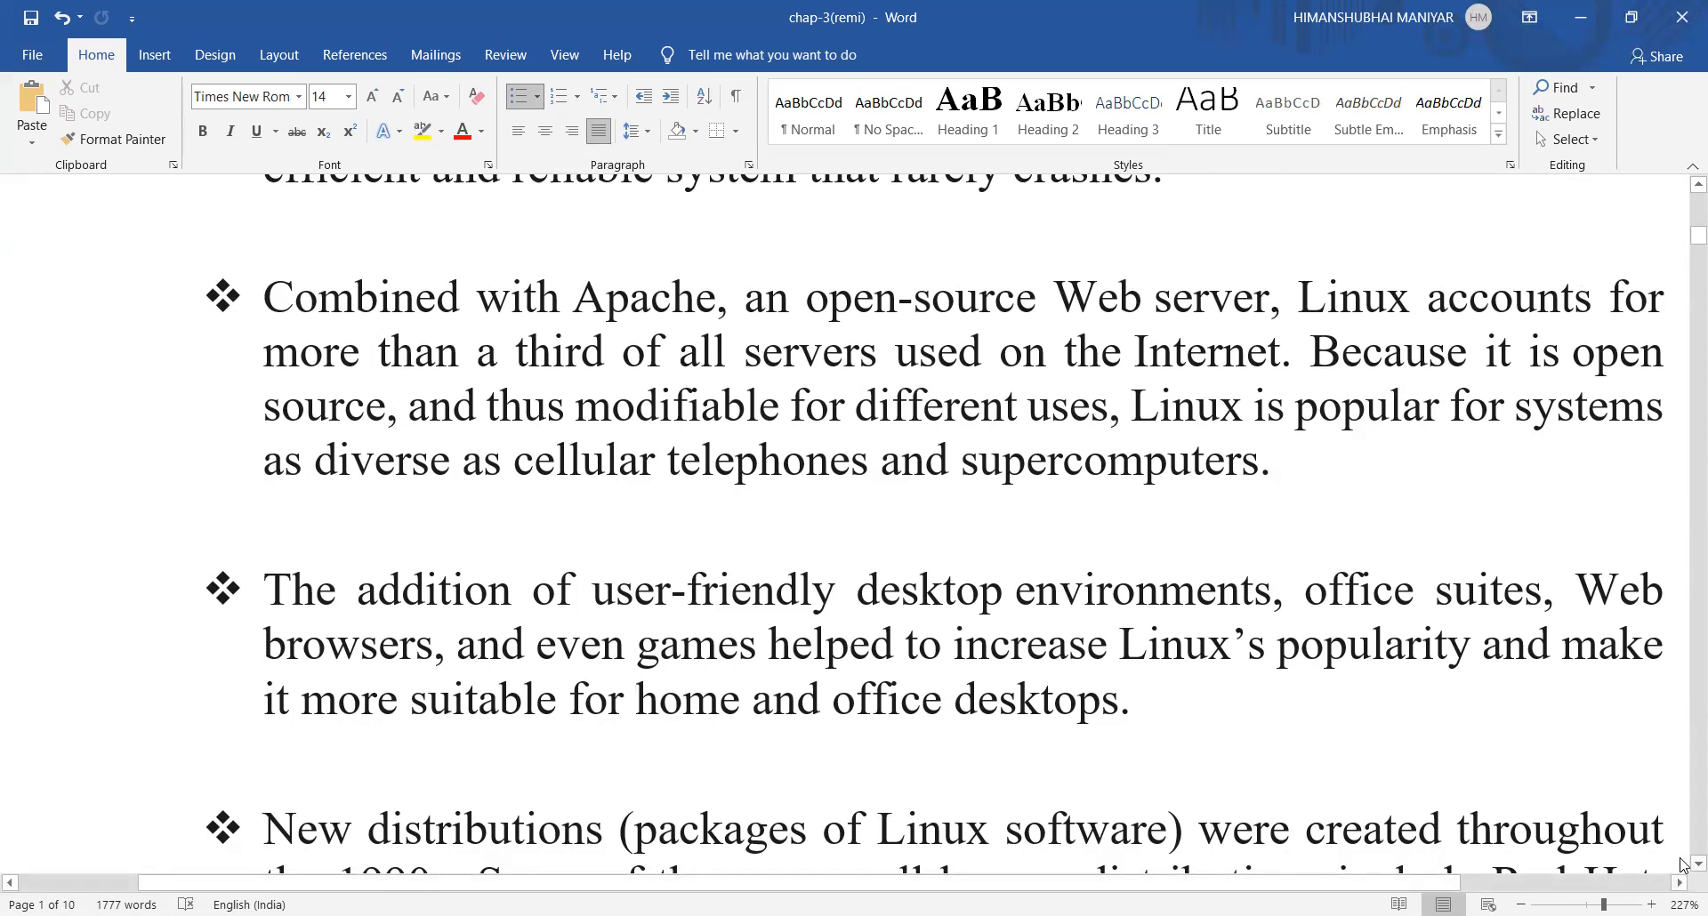
Insert "(open office)" after "office suites" in the desktop-environments bullet
scroll("down", 3)
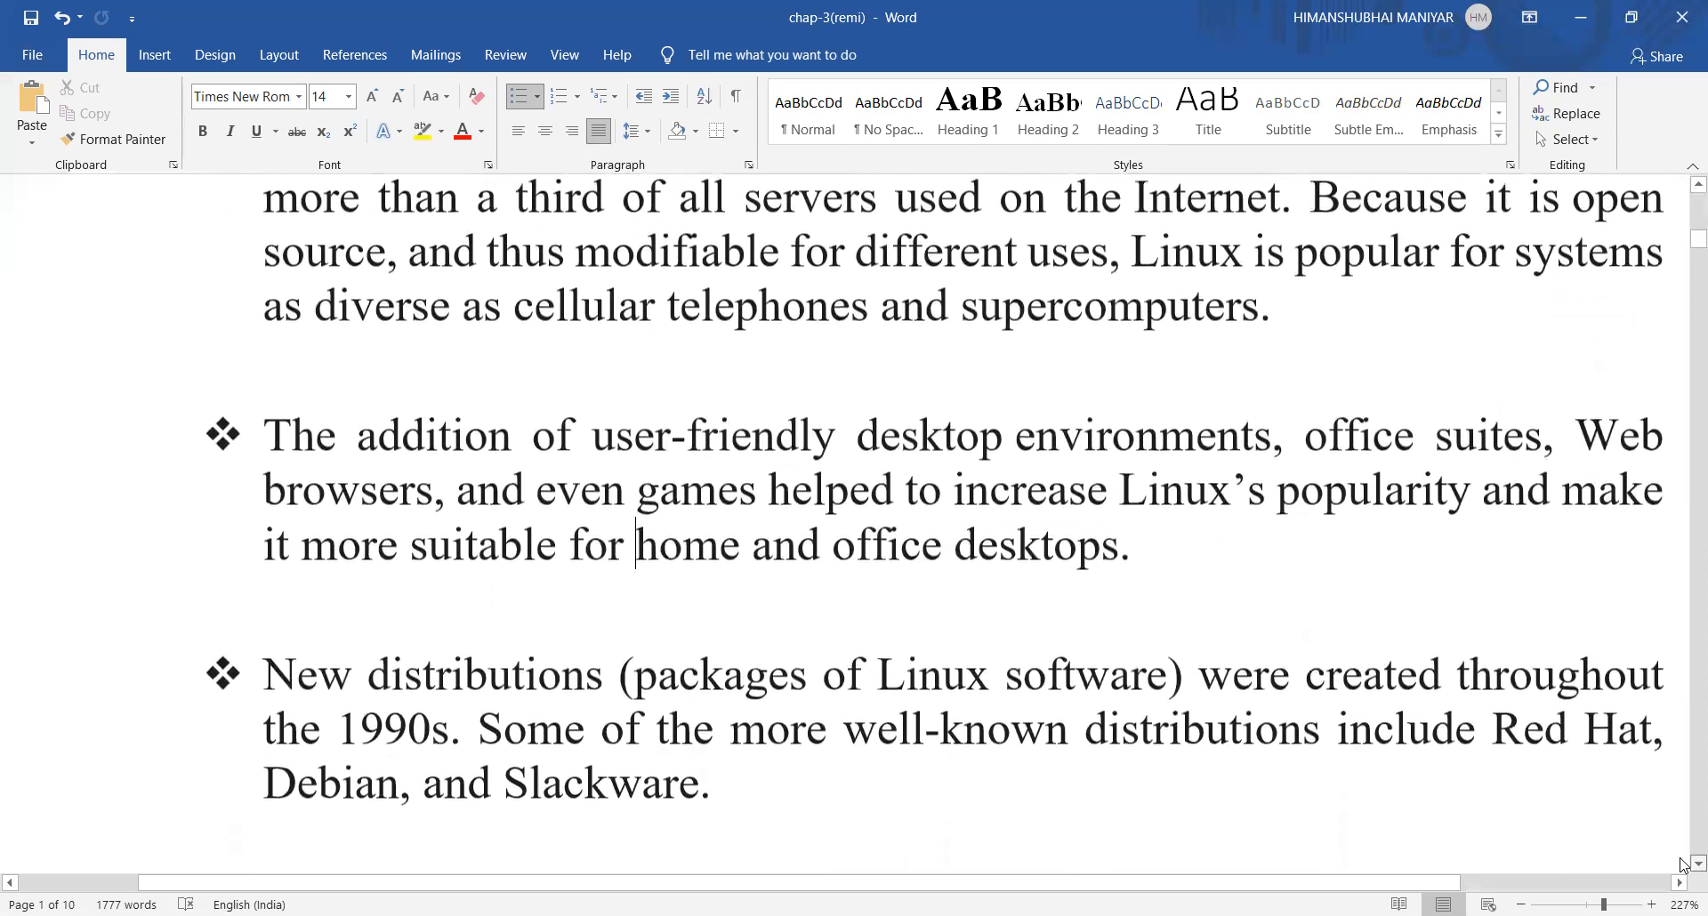
scroll("down", 3)
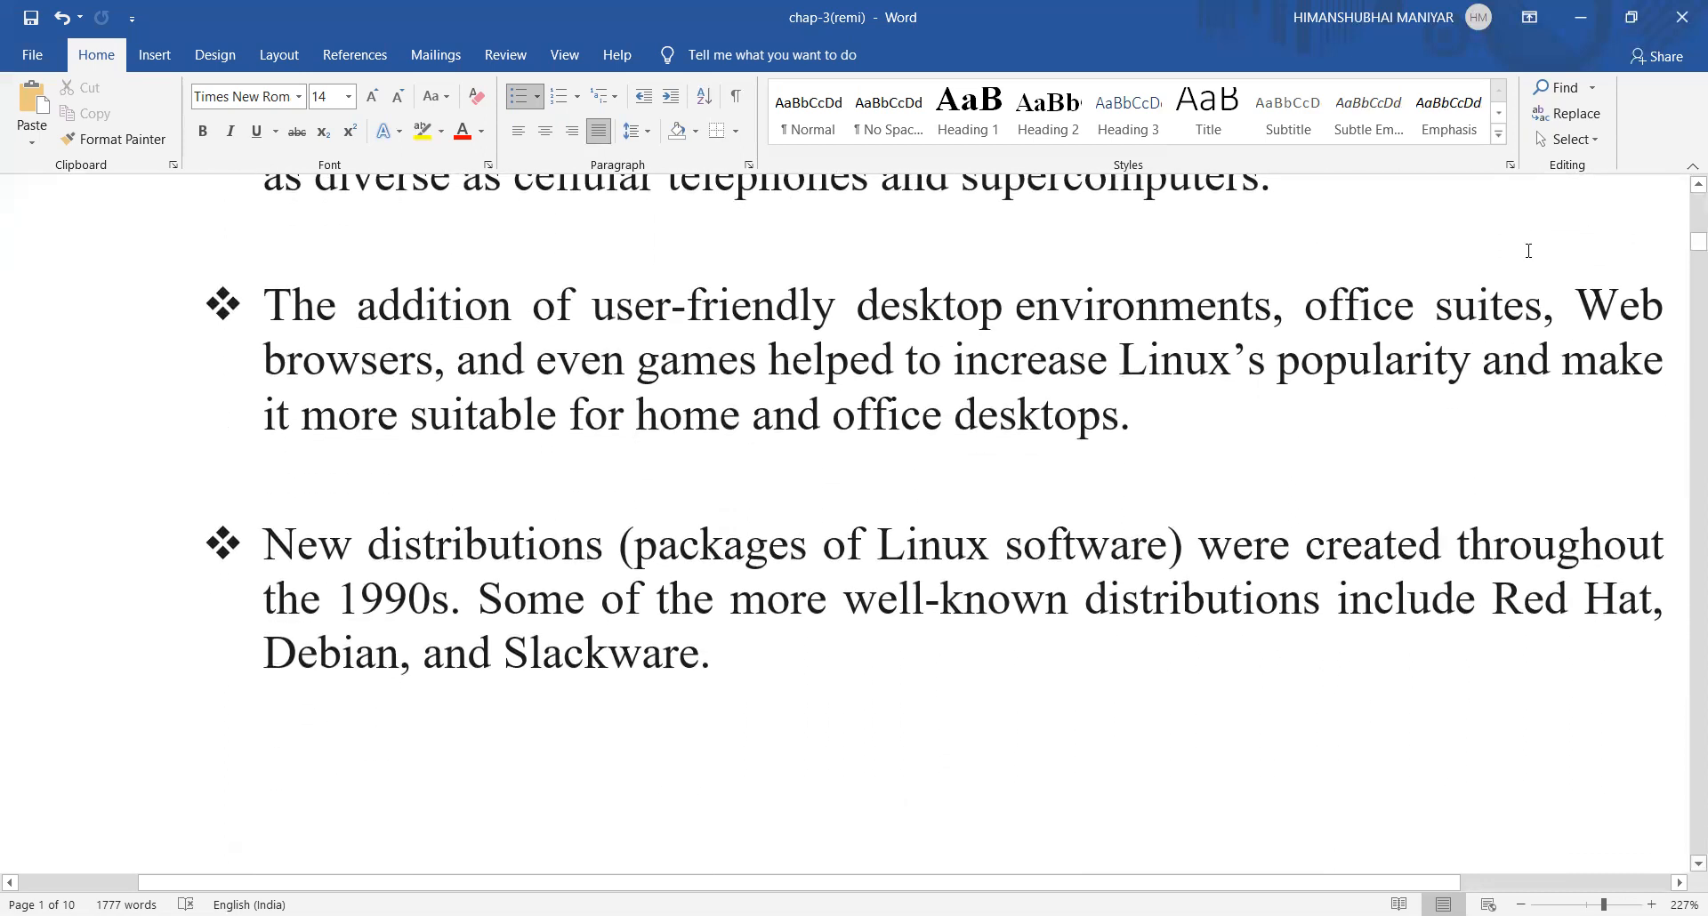
left_click(637, 415)
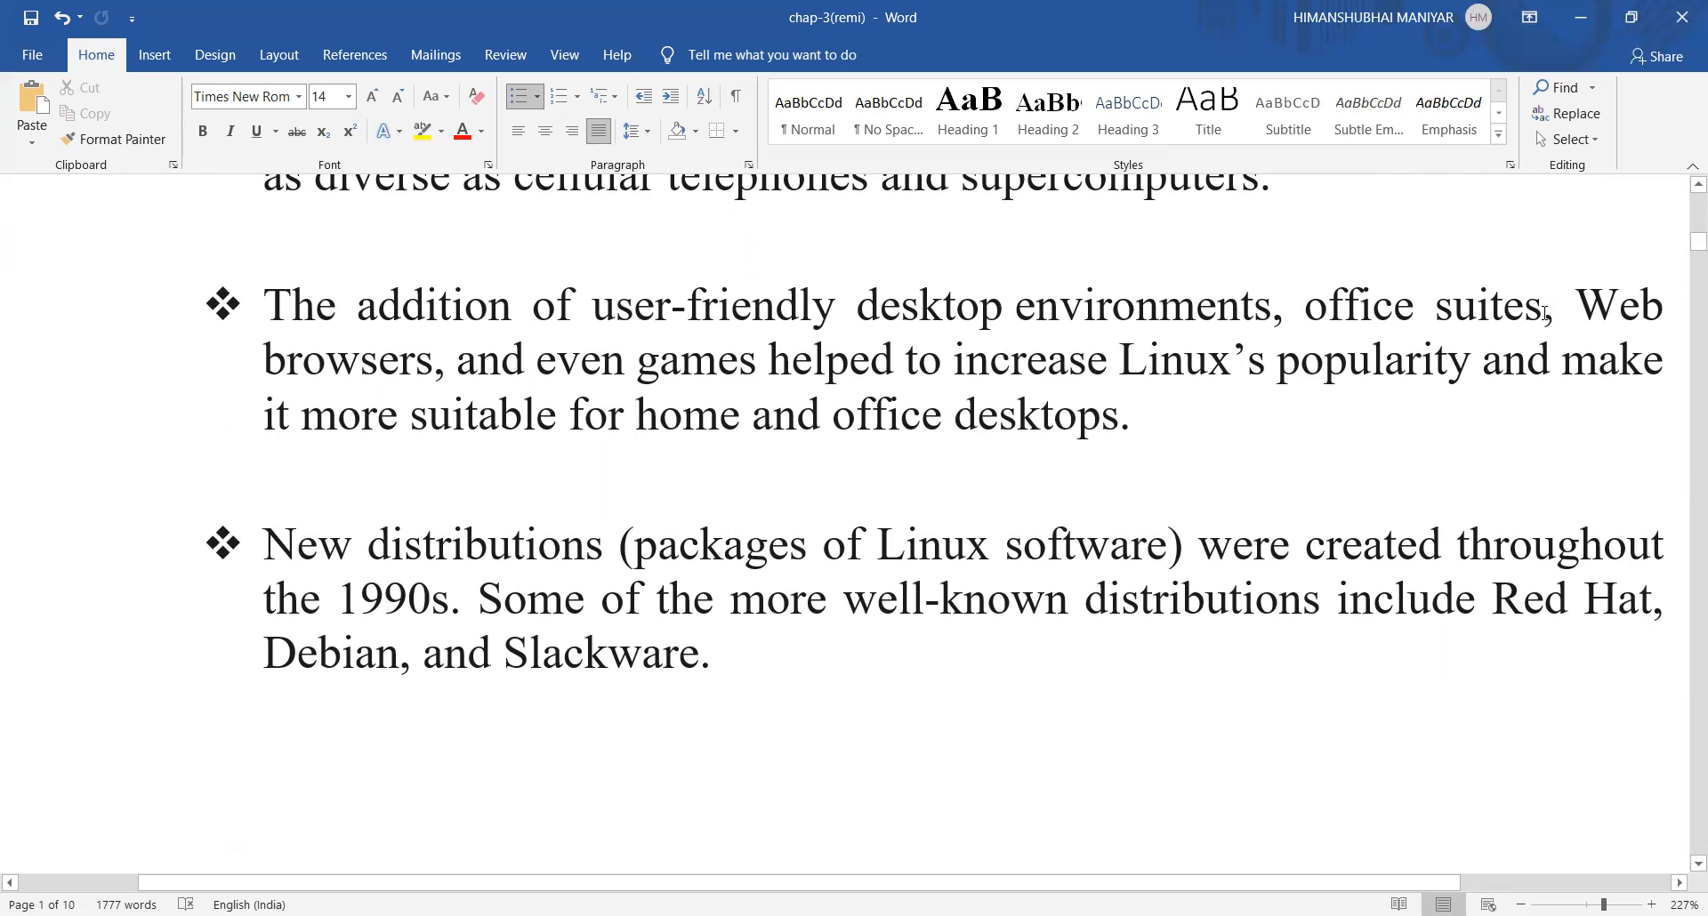
type("(op")
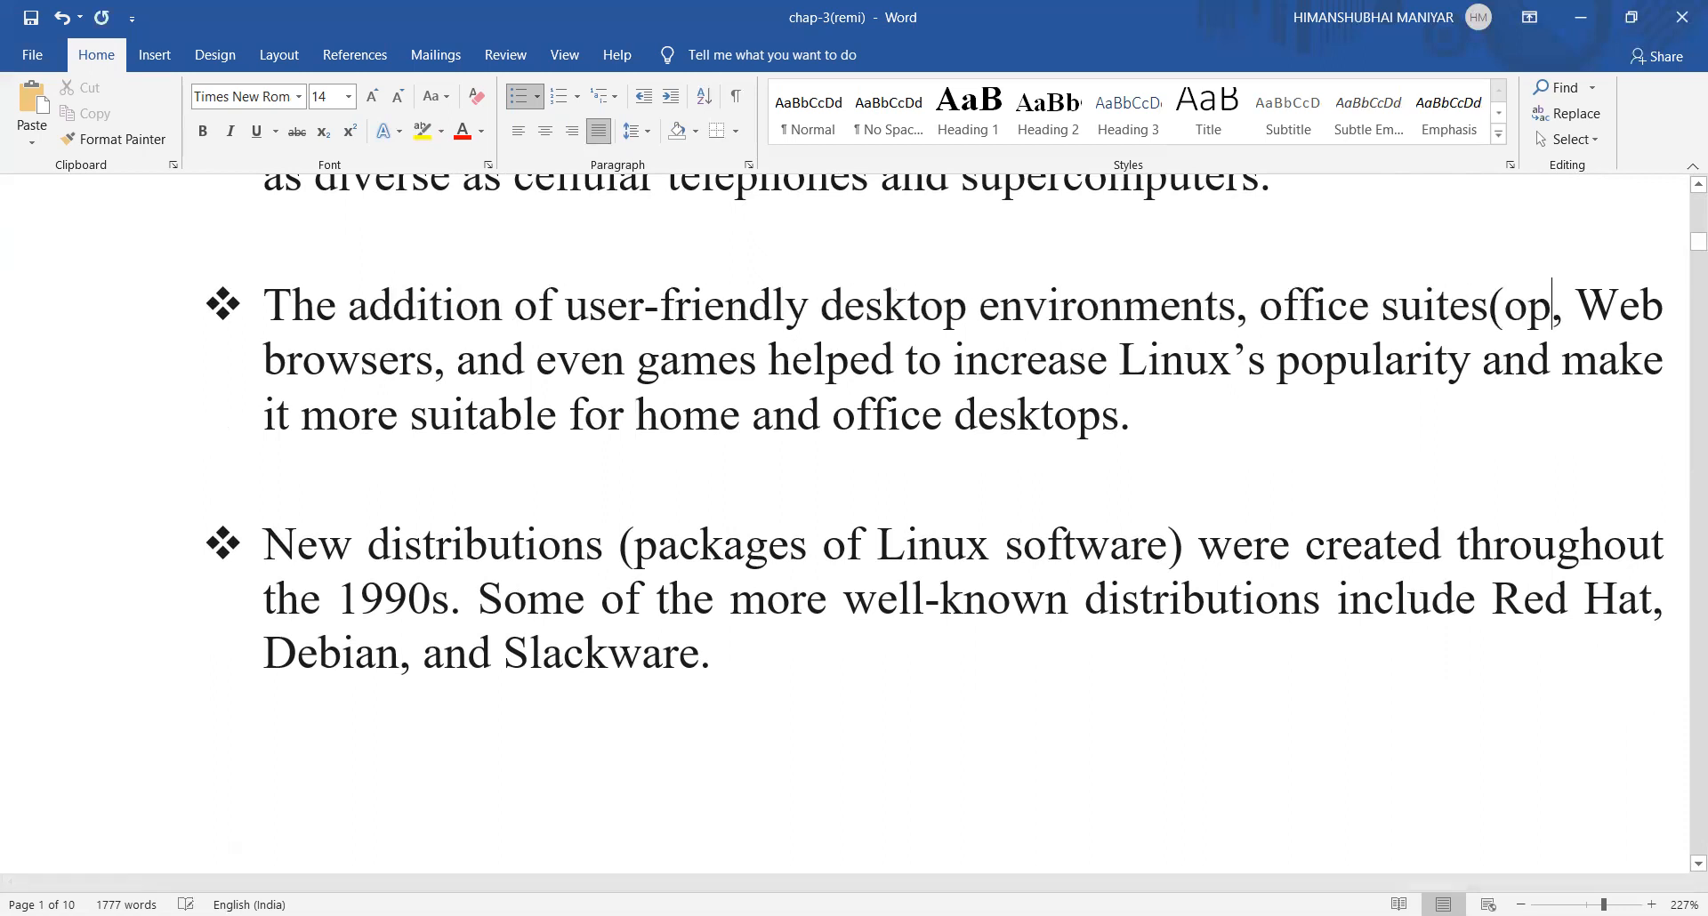
type("en office")
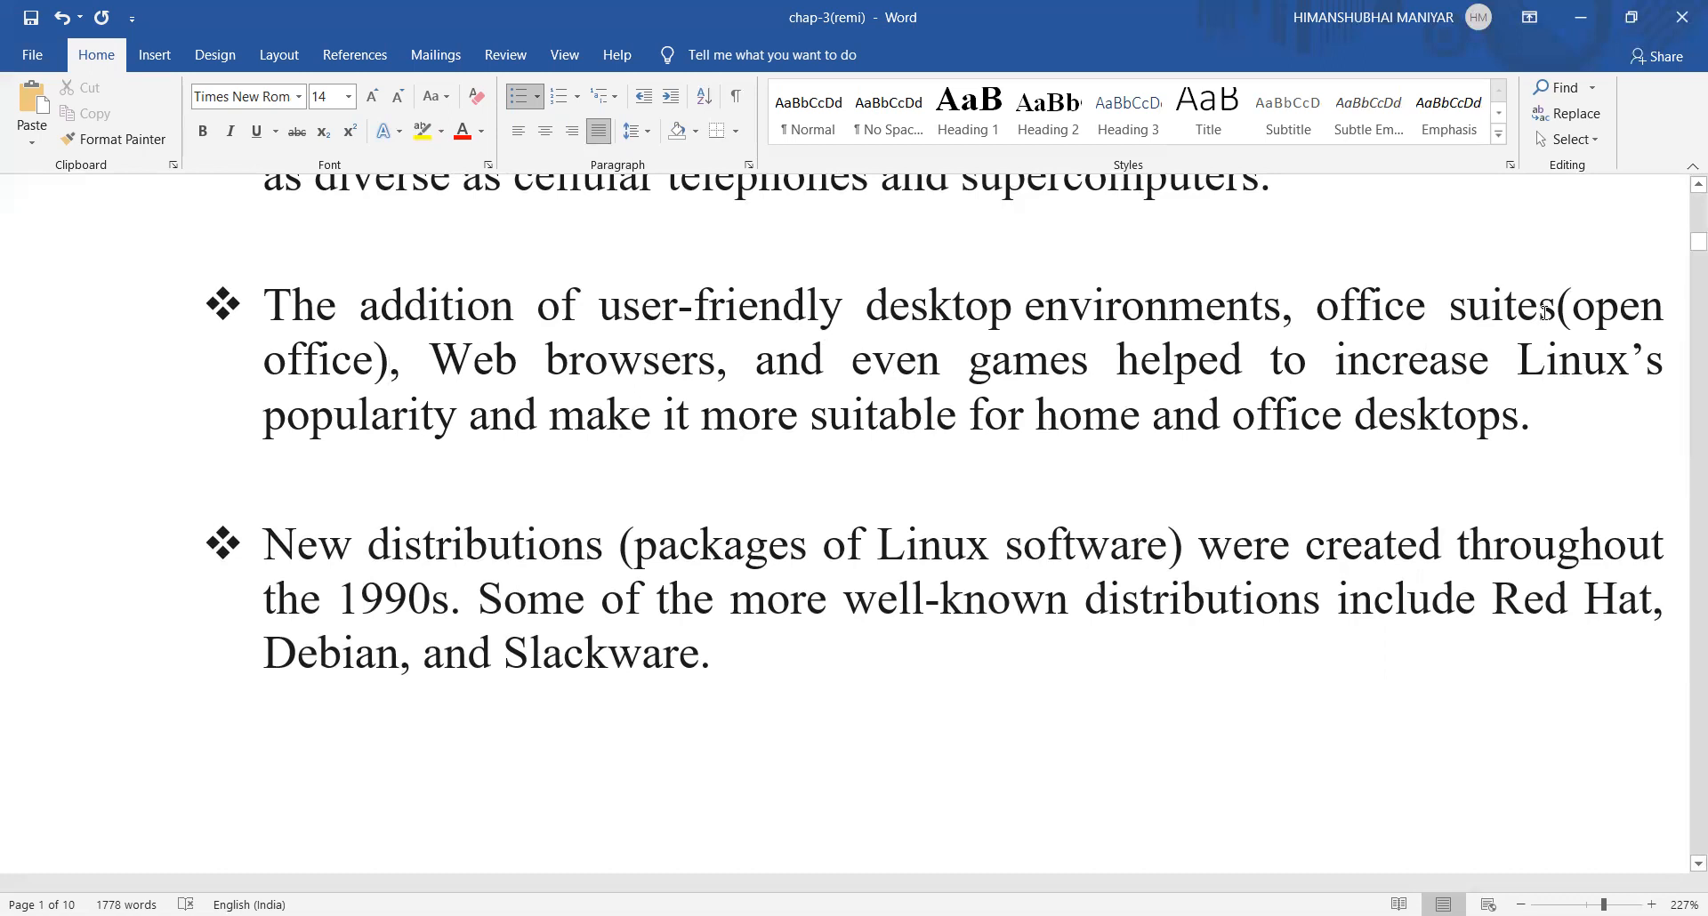
left_click(390, 359)
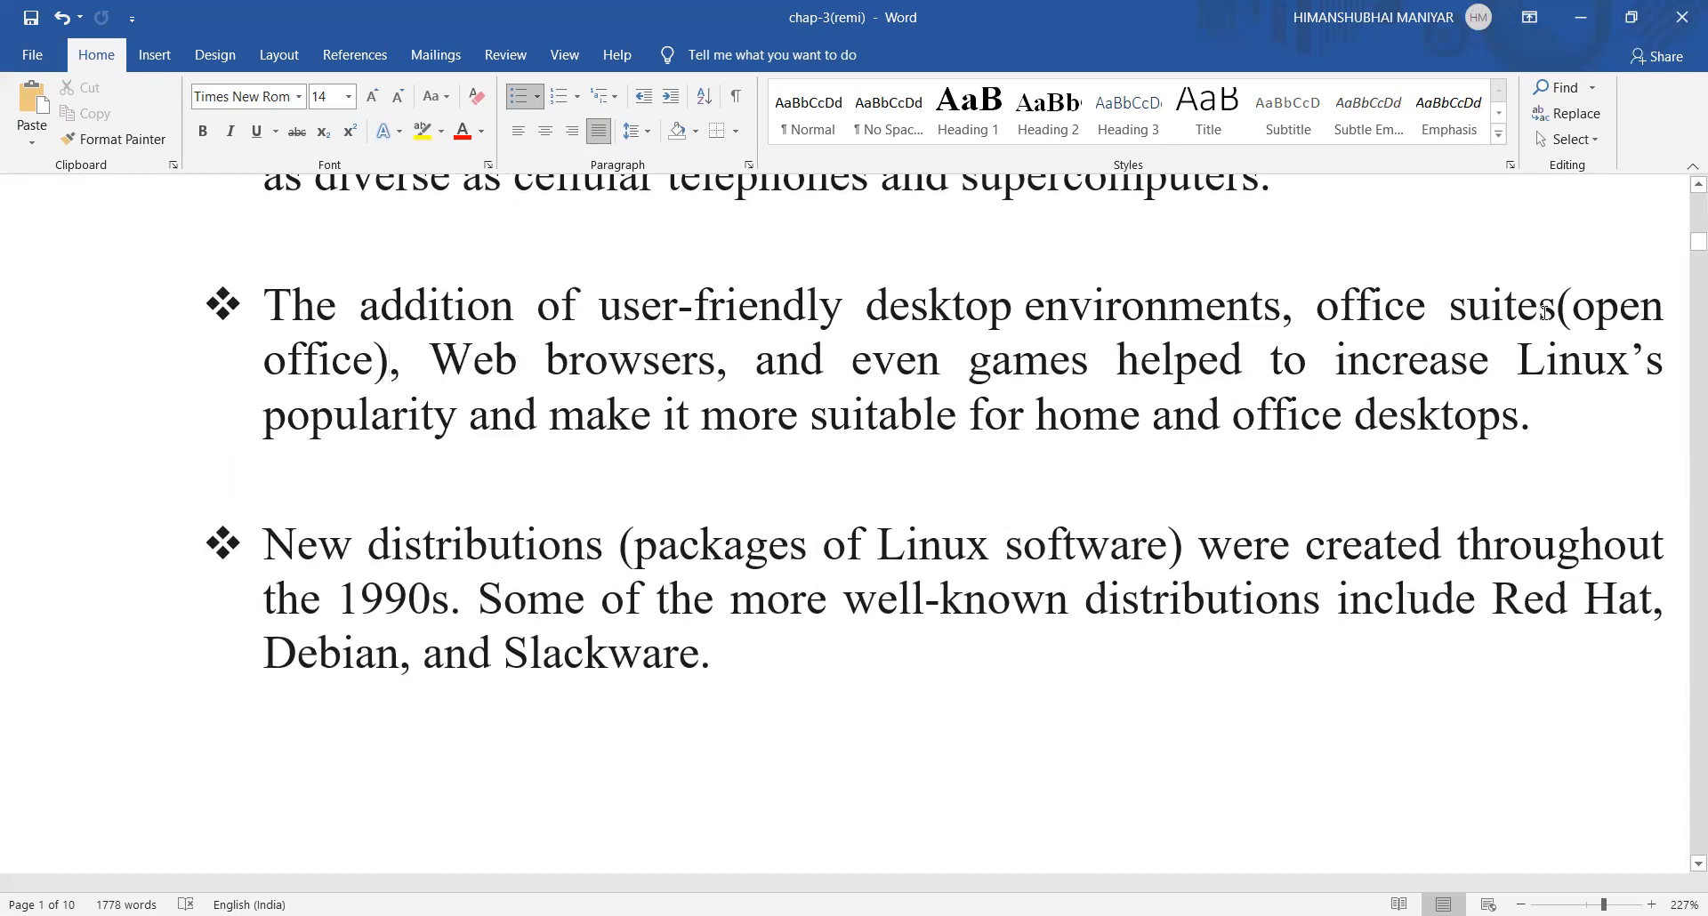
left_click(391, 360)
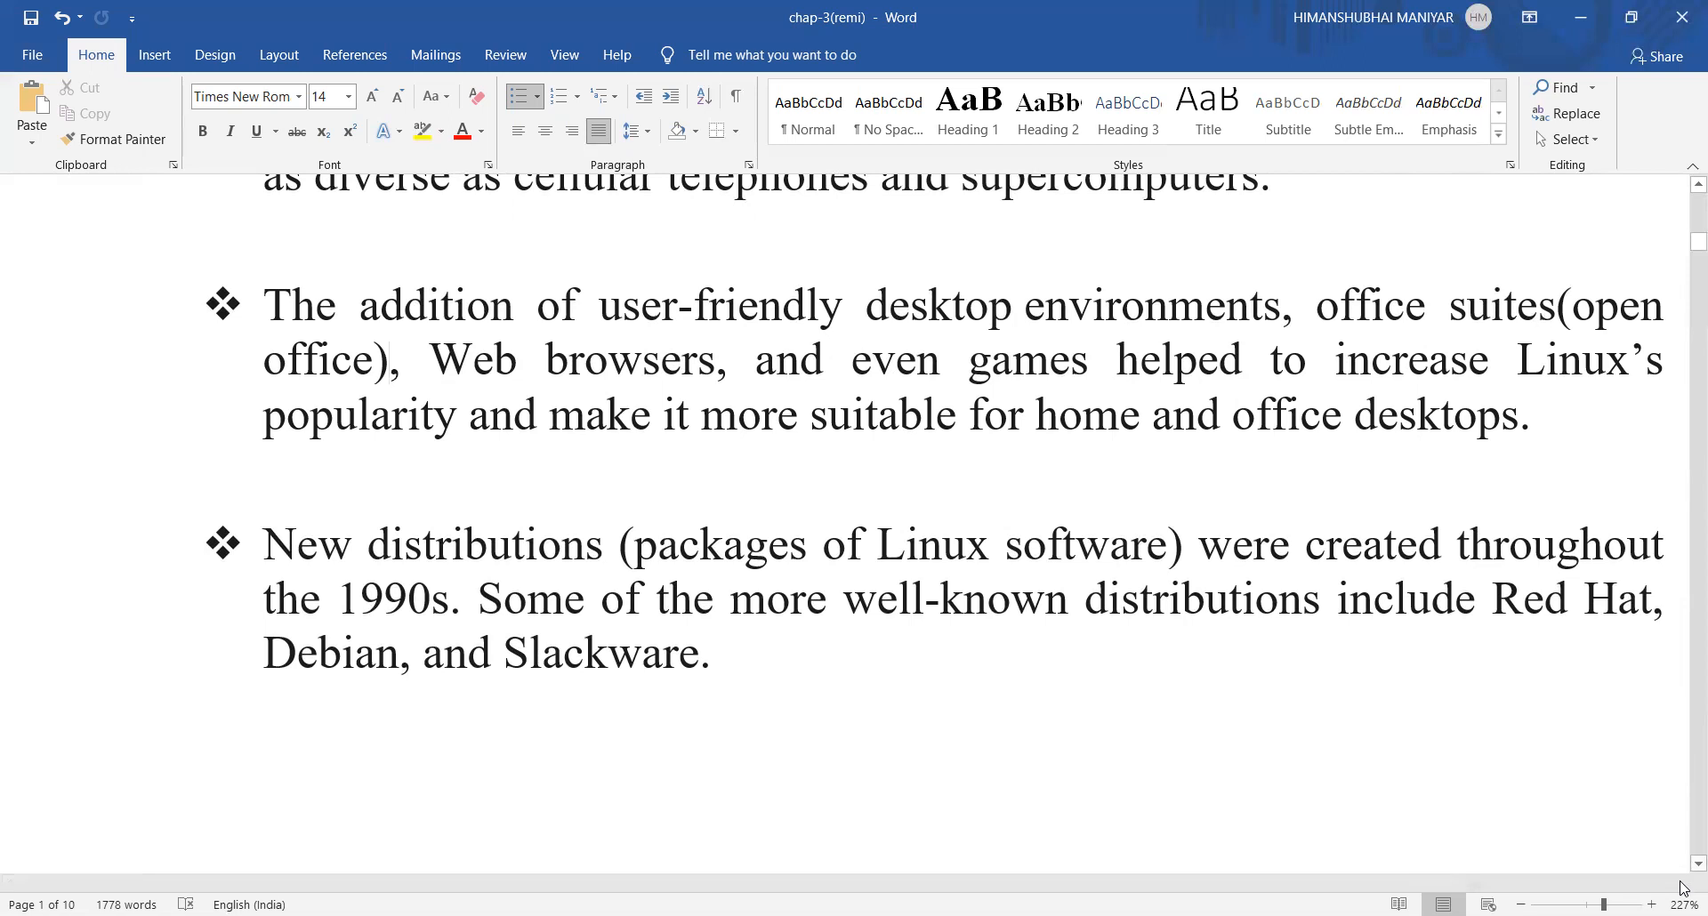
Scroll down to the "What is GNU GPL?" heading on page 2
scroll("down", 3)
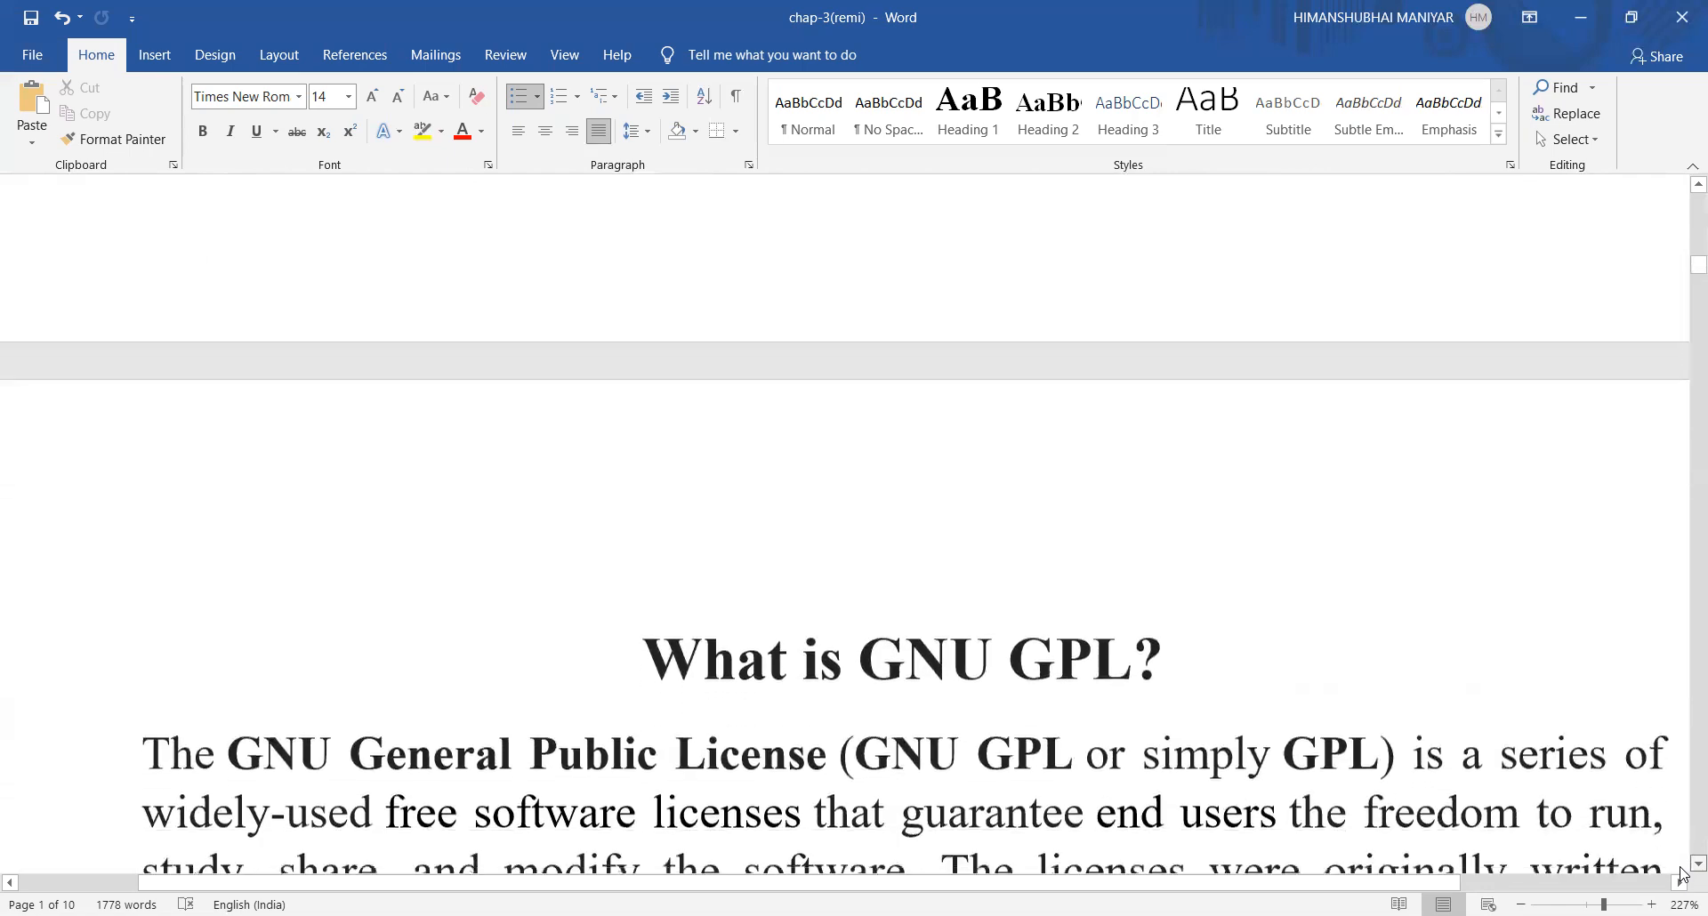
scroll("down", 3)
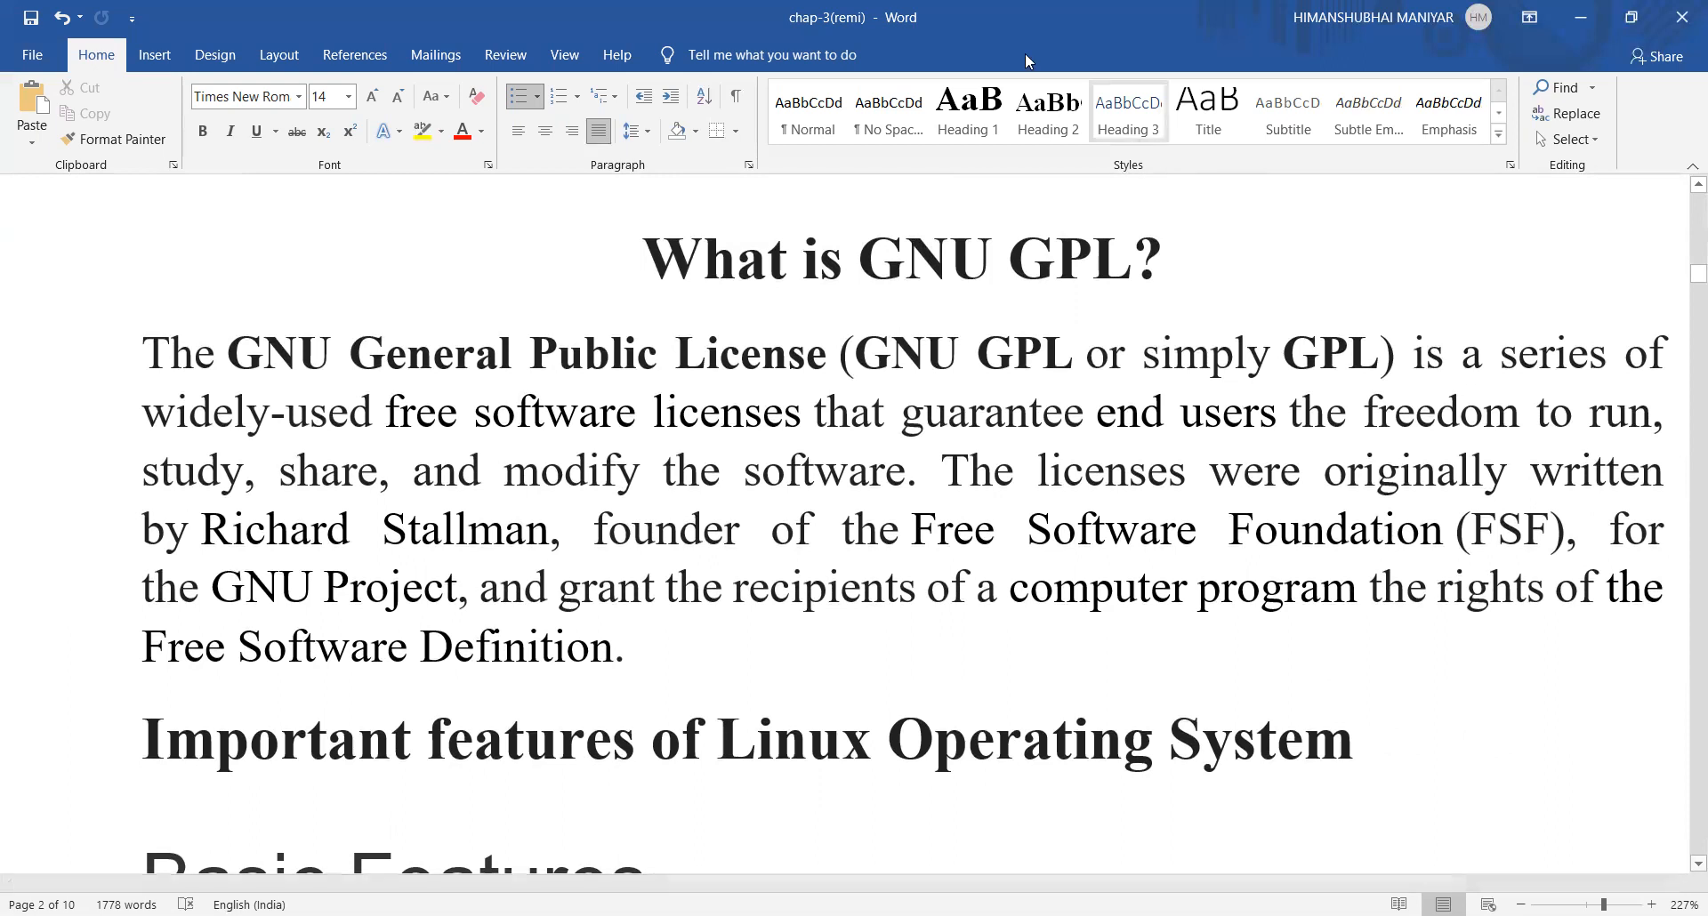
mouse_move(1267, 185)
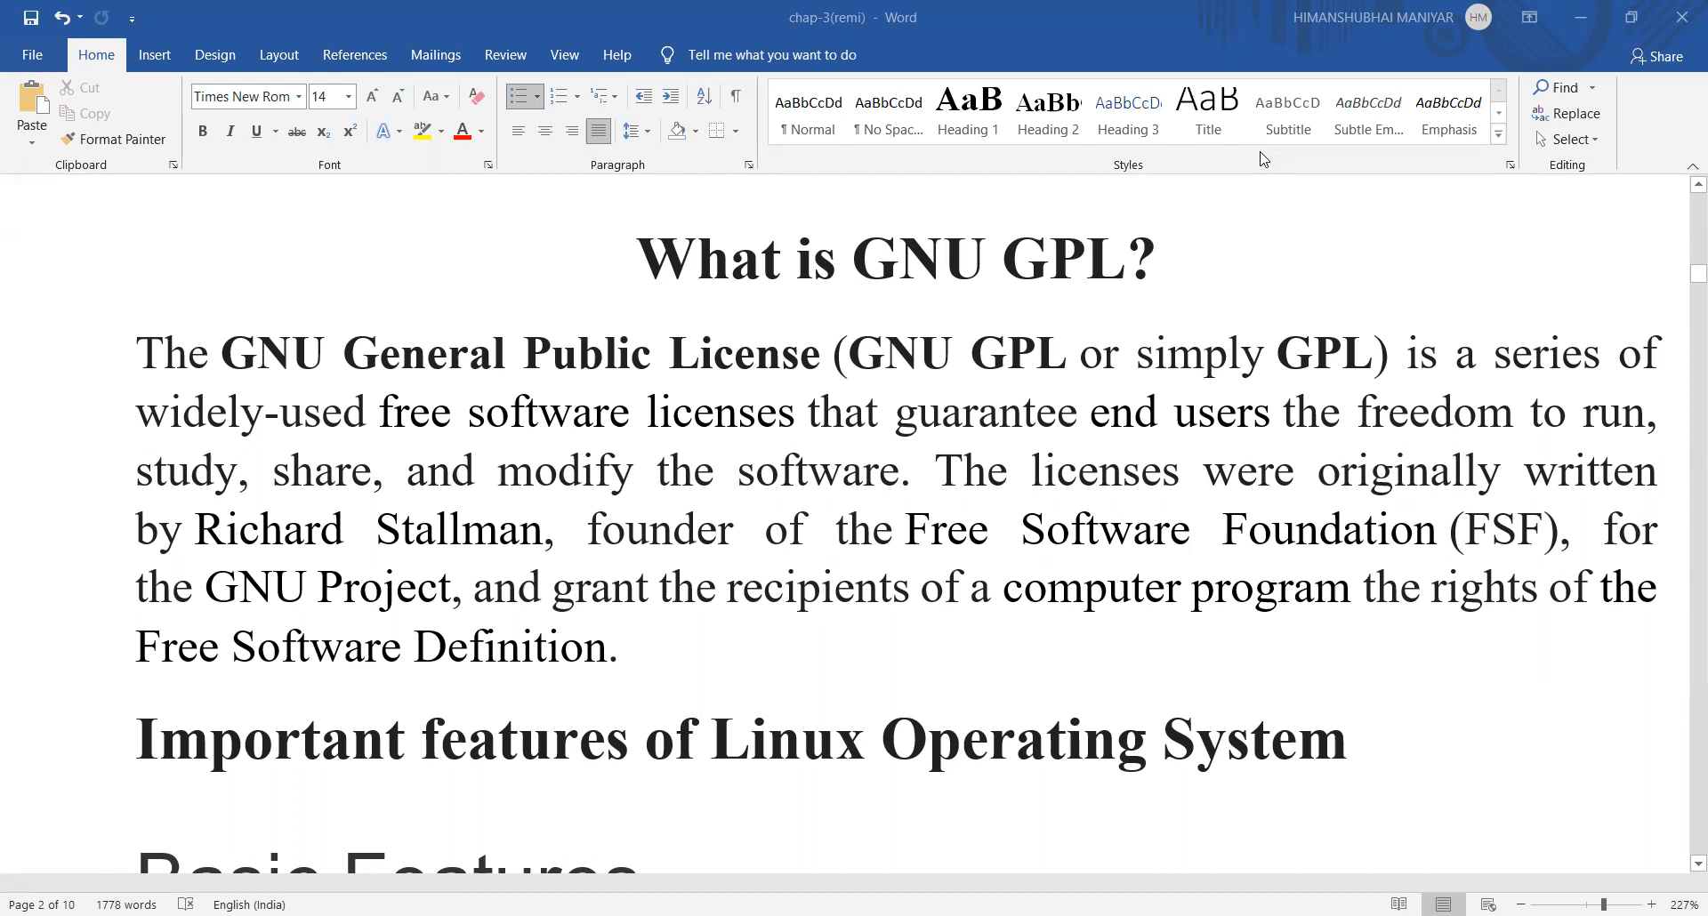
mouse_move(1395, 472)
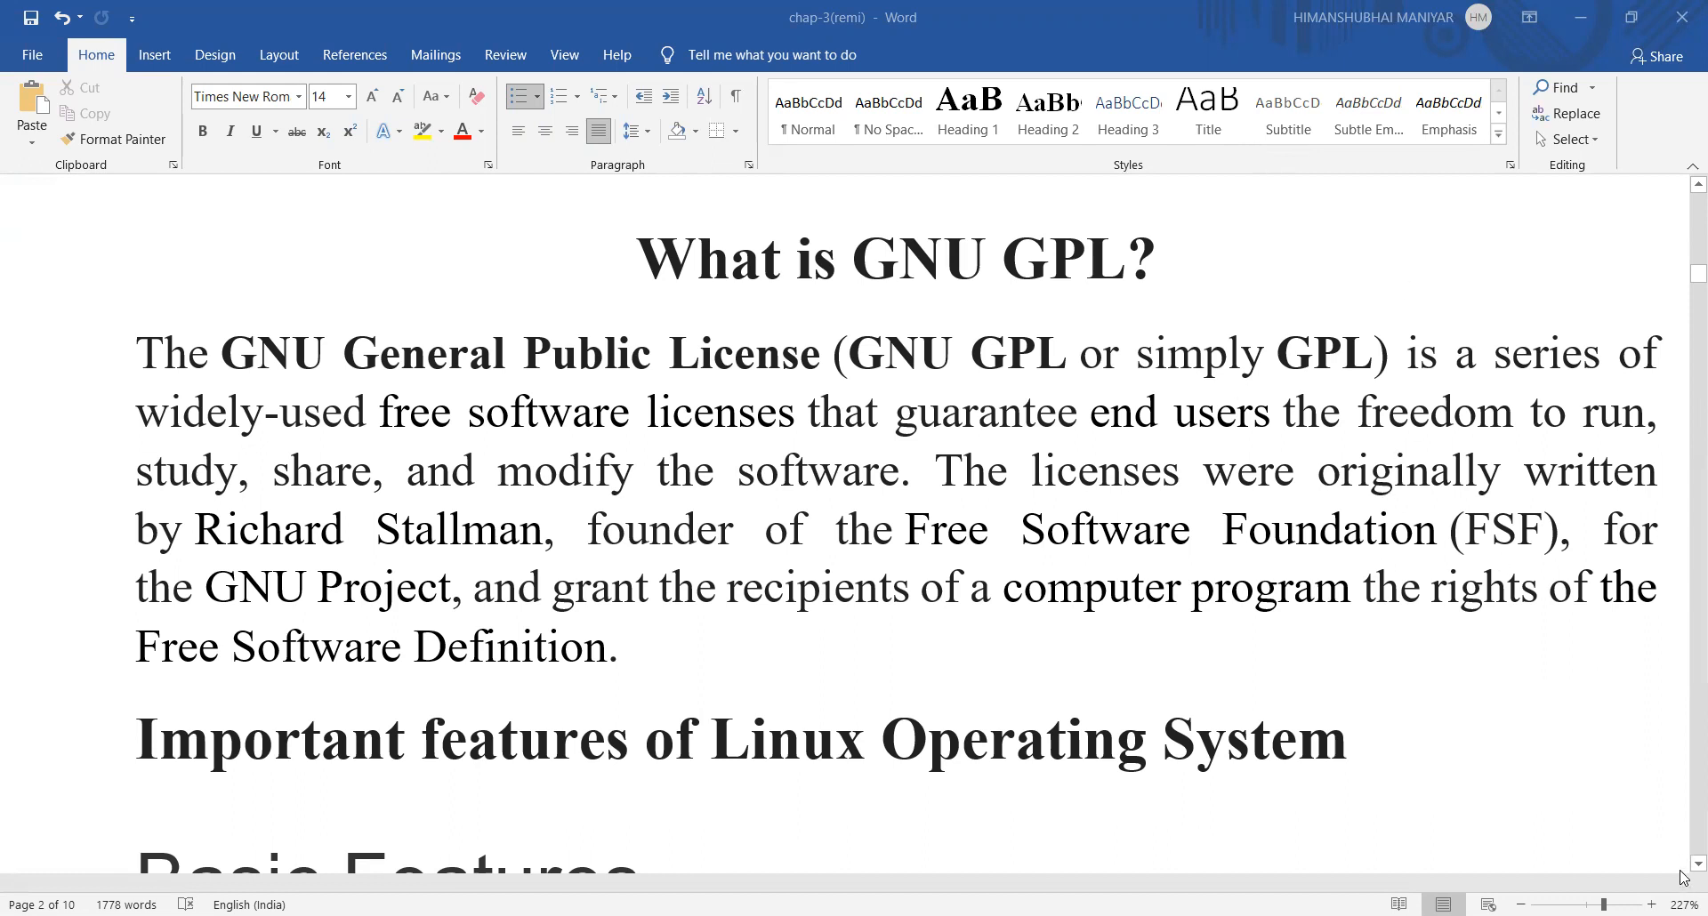
Accept the spelling suggestion "hardware's" in the Portable bullet and continue to the Basic Features list
scroll("down", 3)
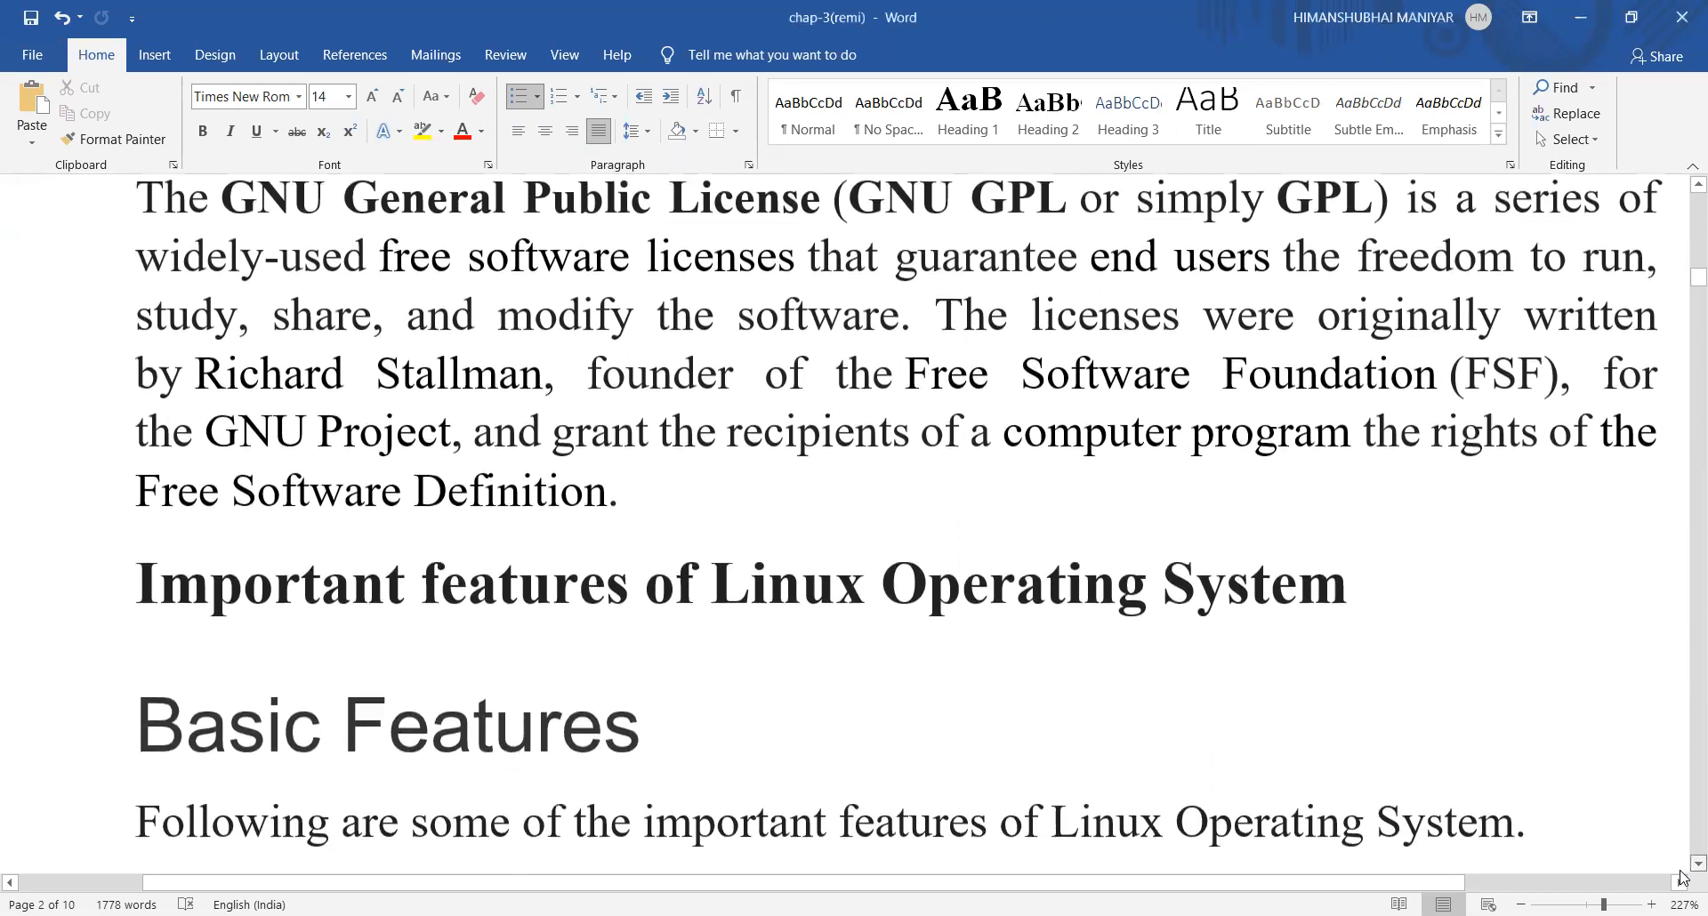
scroll("down", 3)
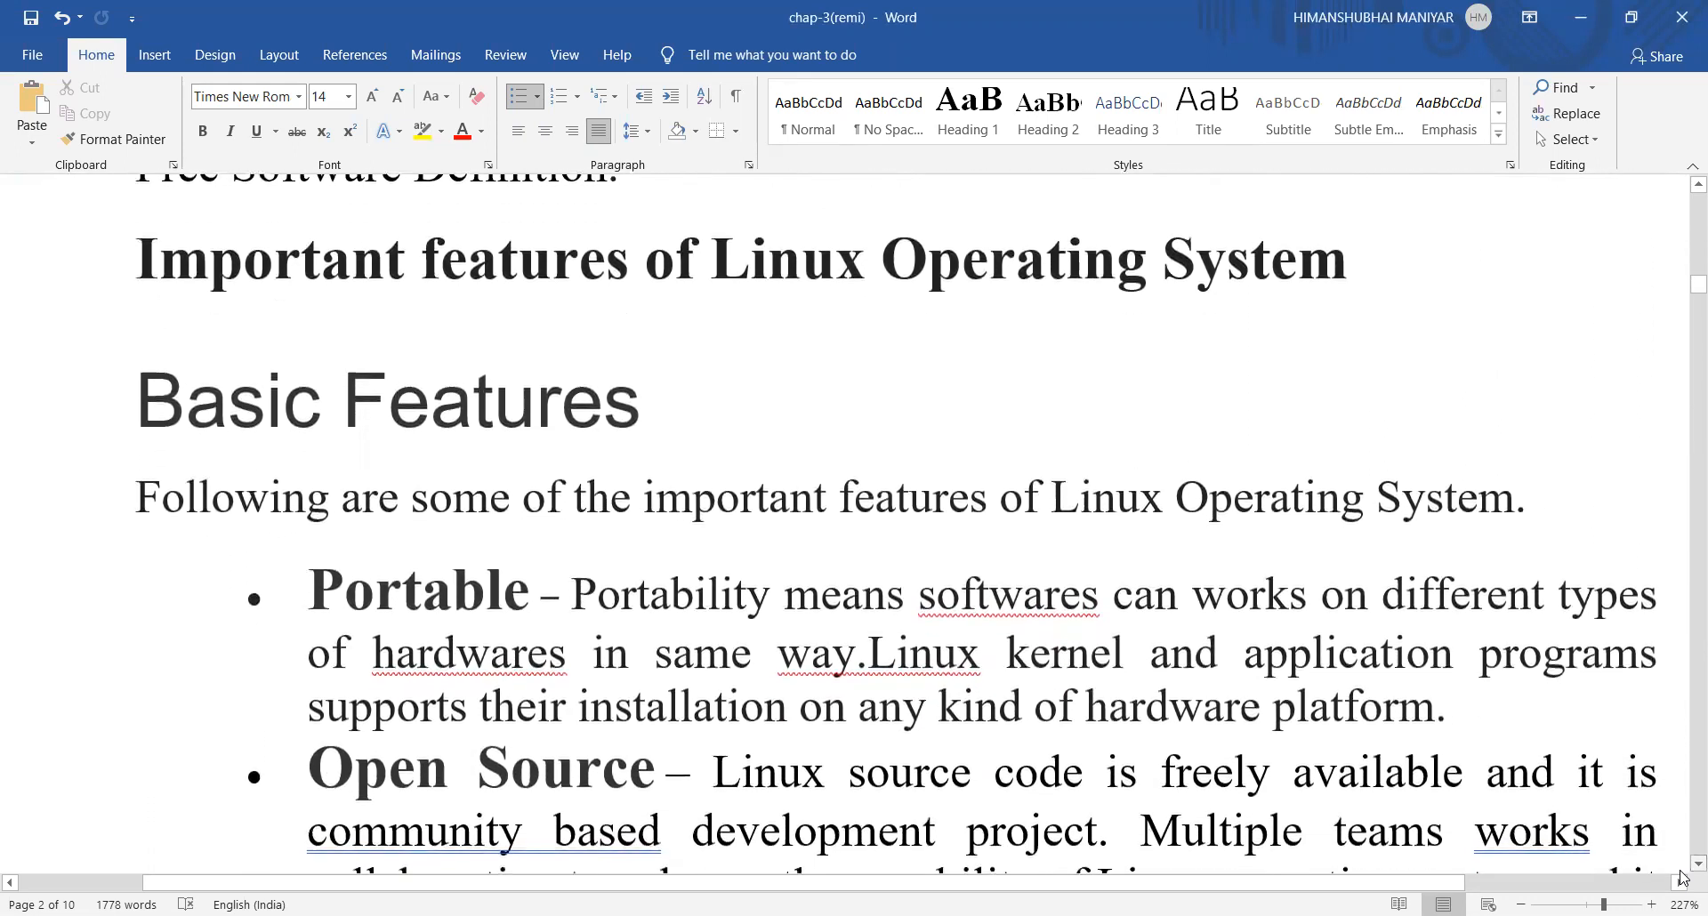
scroll("down", 3)
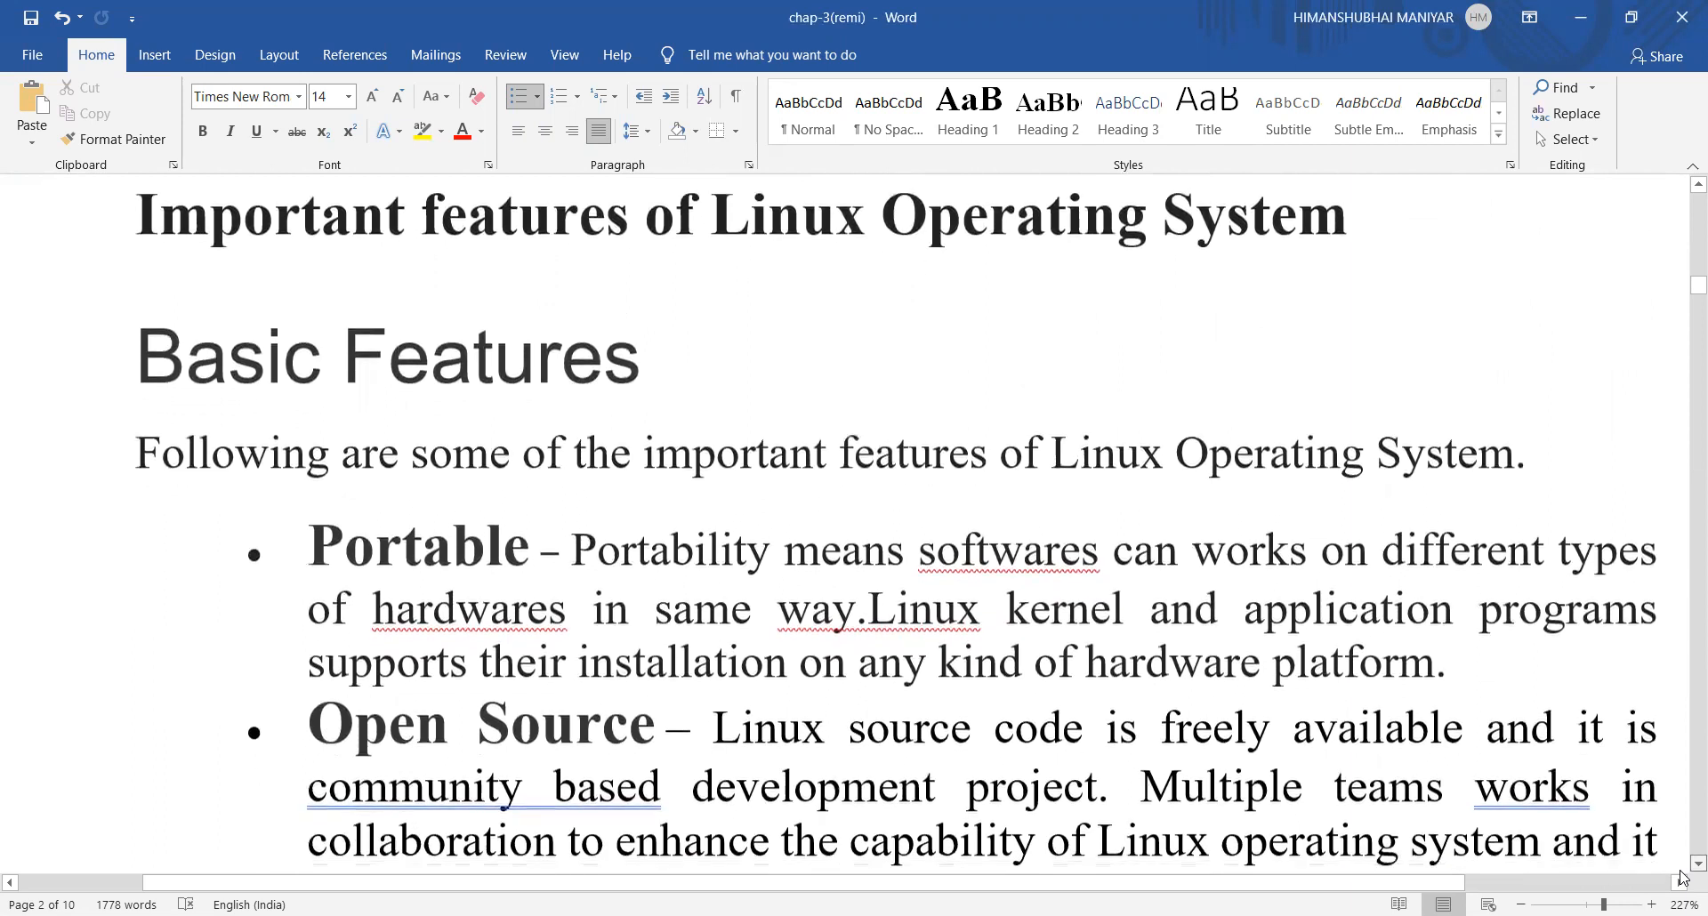
scroll("down", 3)
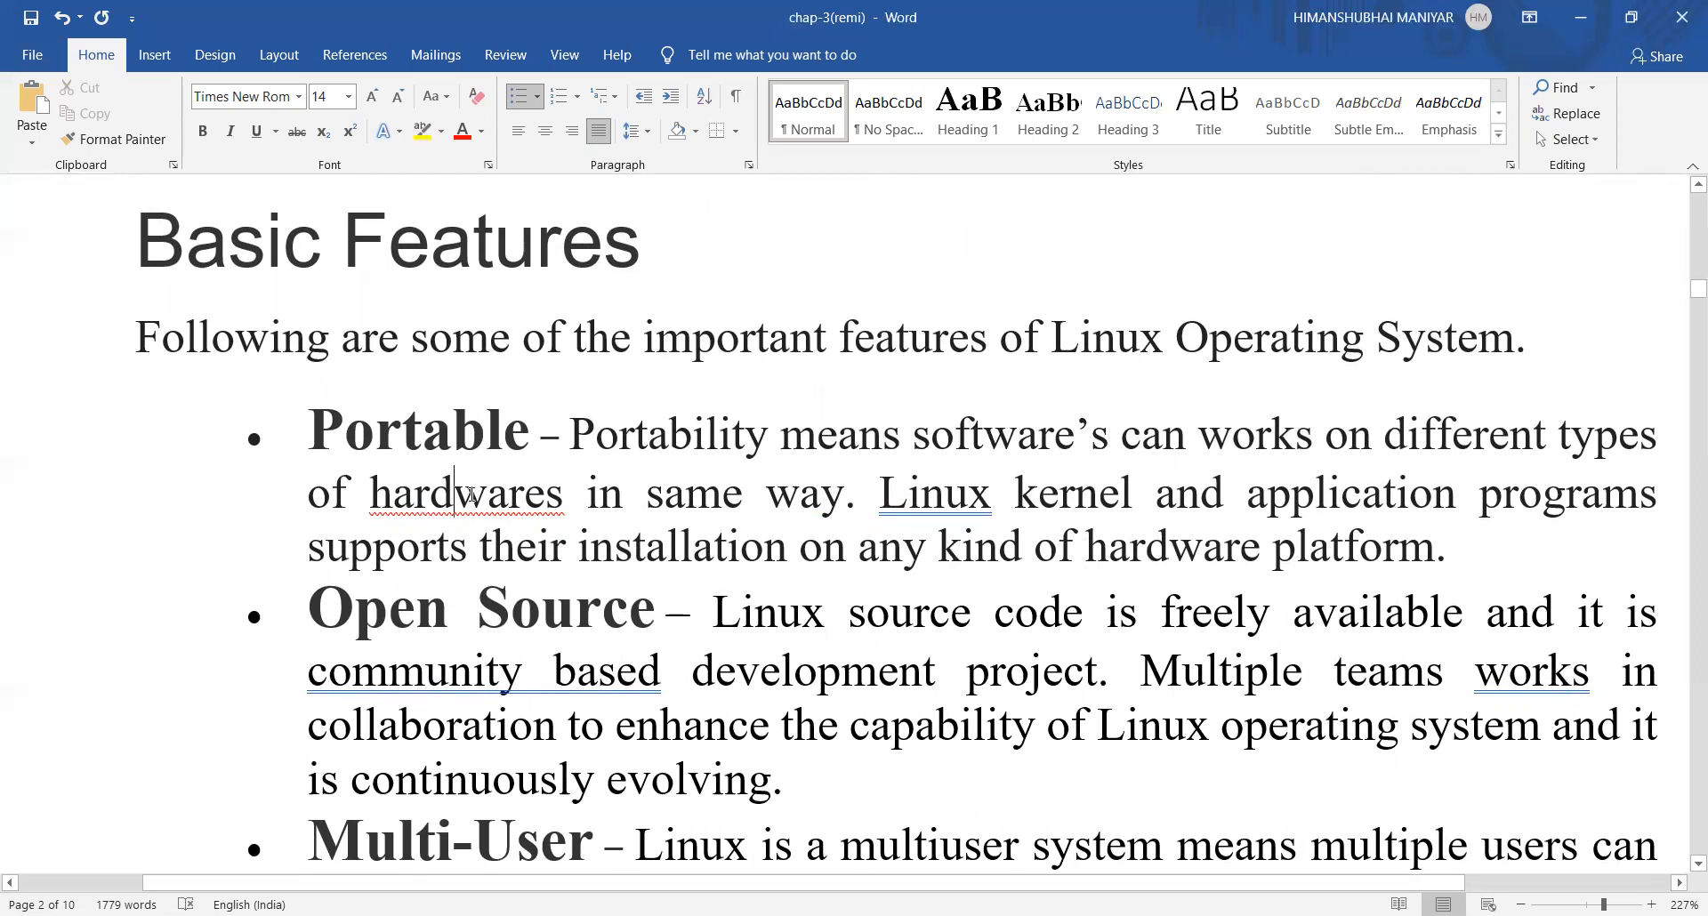
right_click(464, 493)
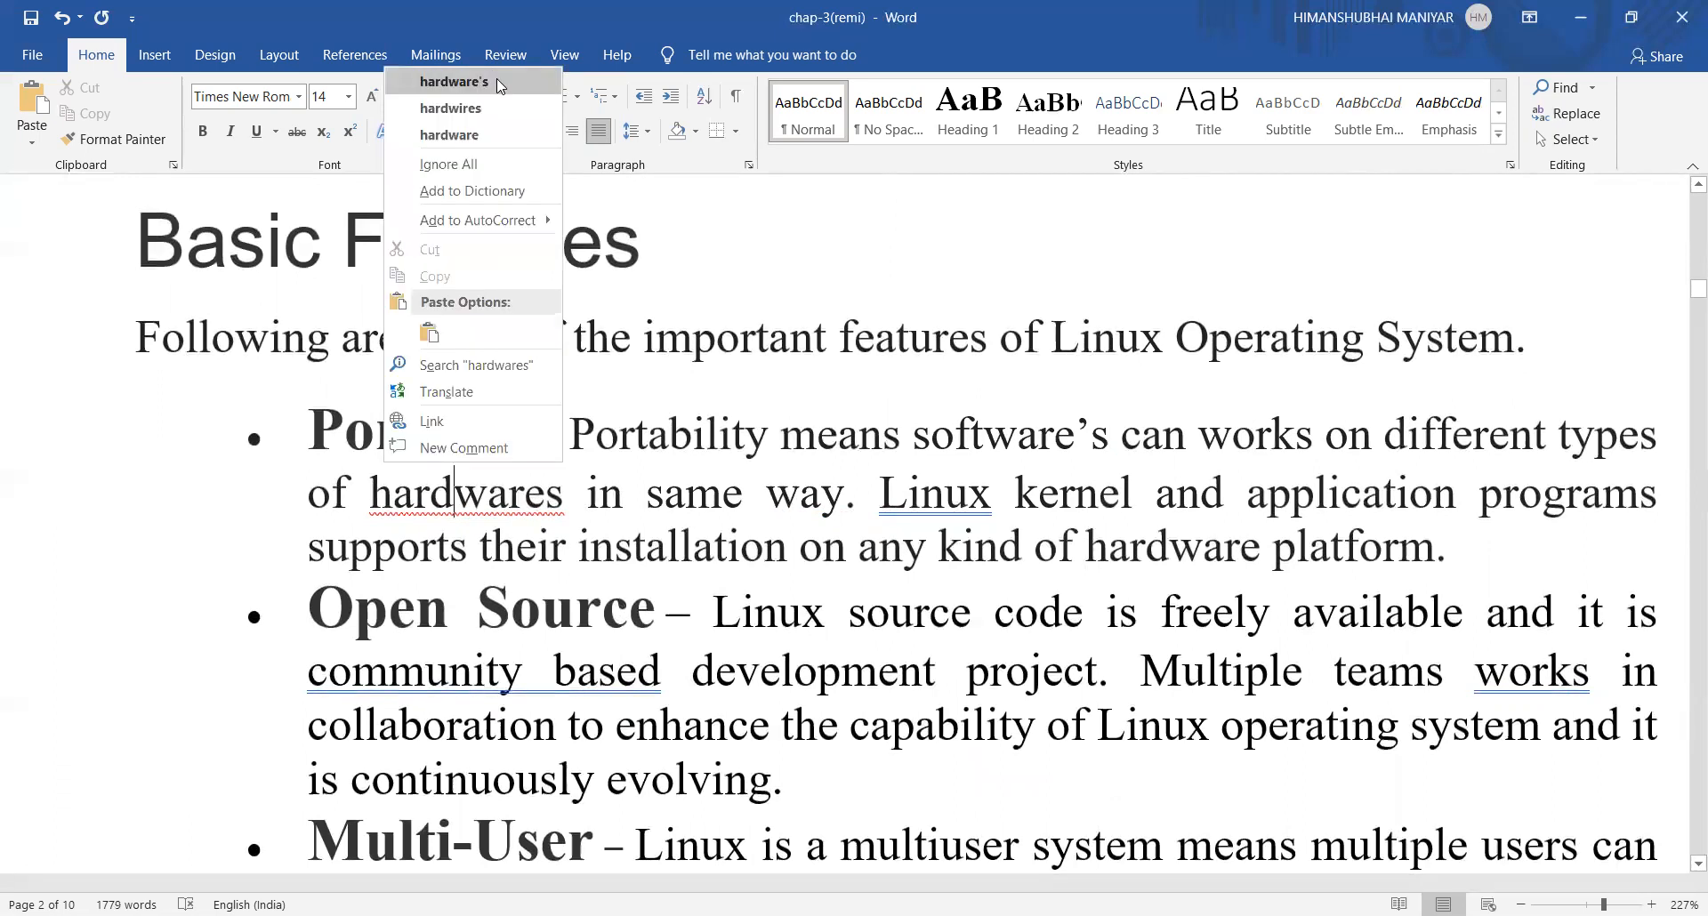
left_click(454, 82)
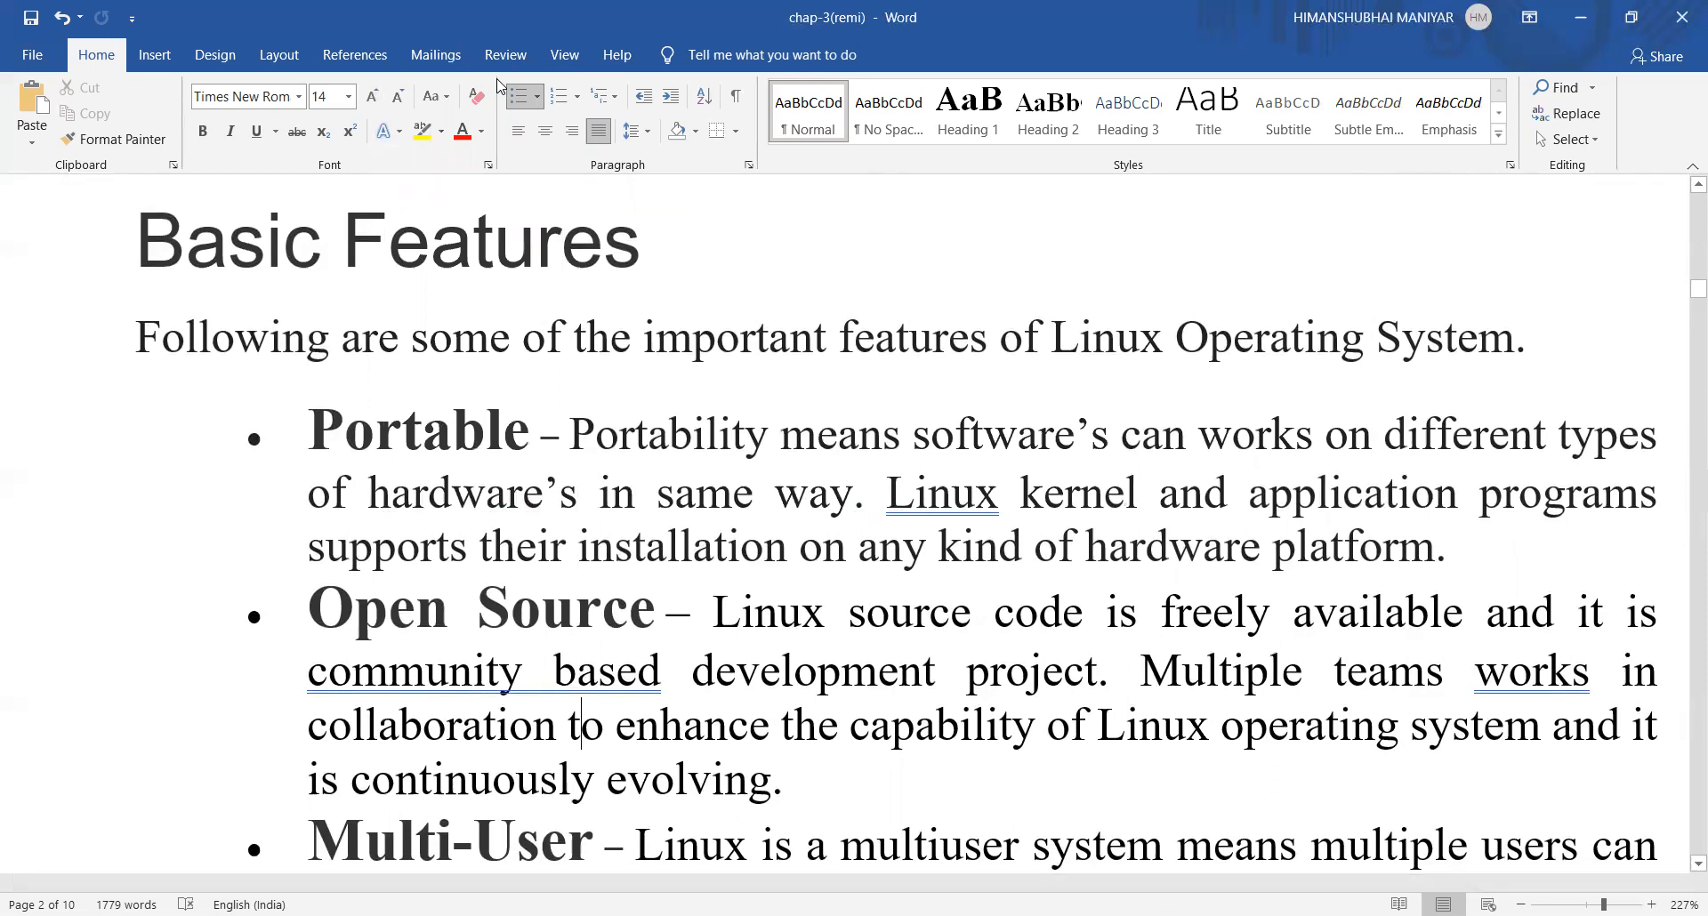
scroll("down", 3)
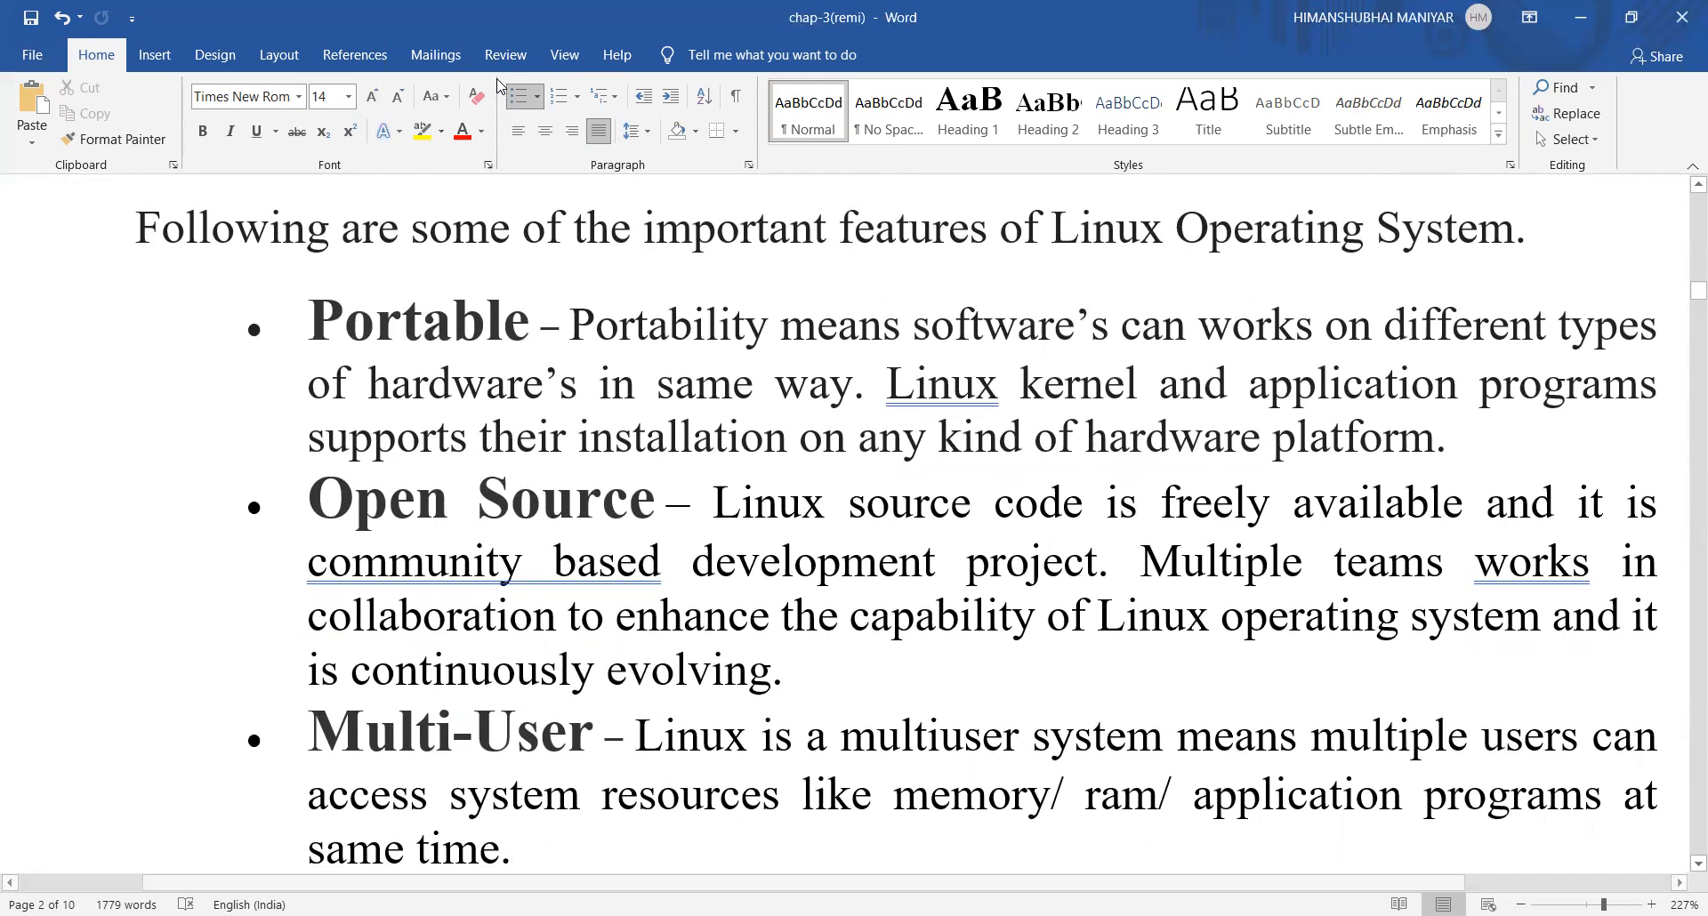
left_click(513, 849)
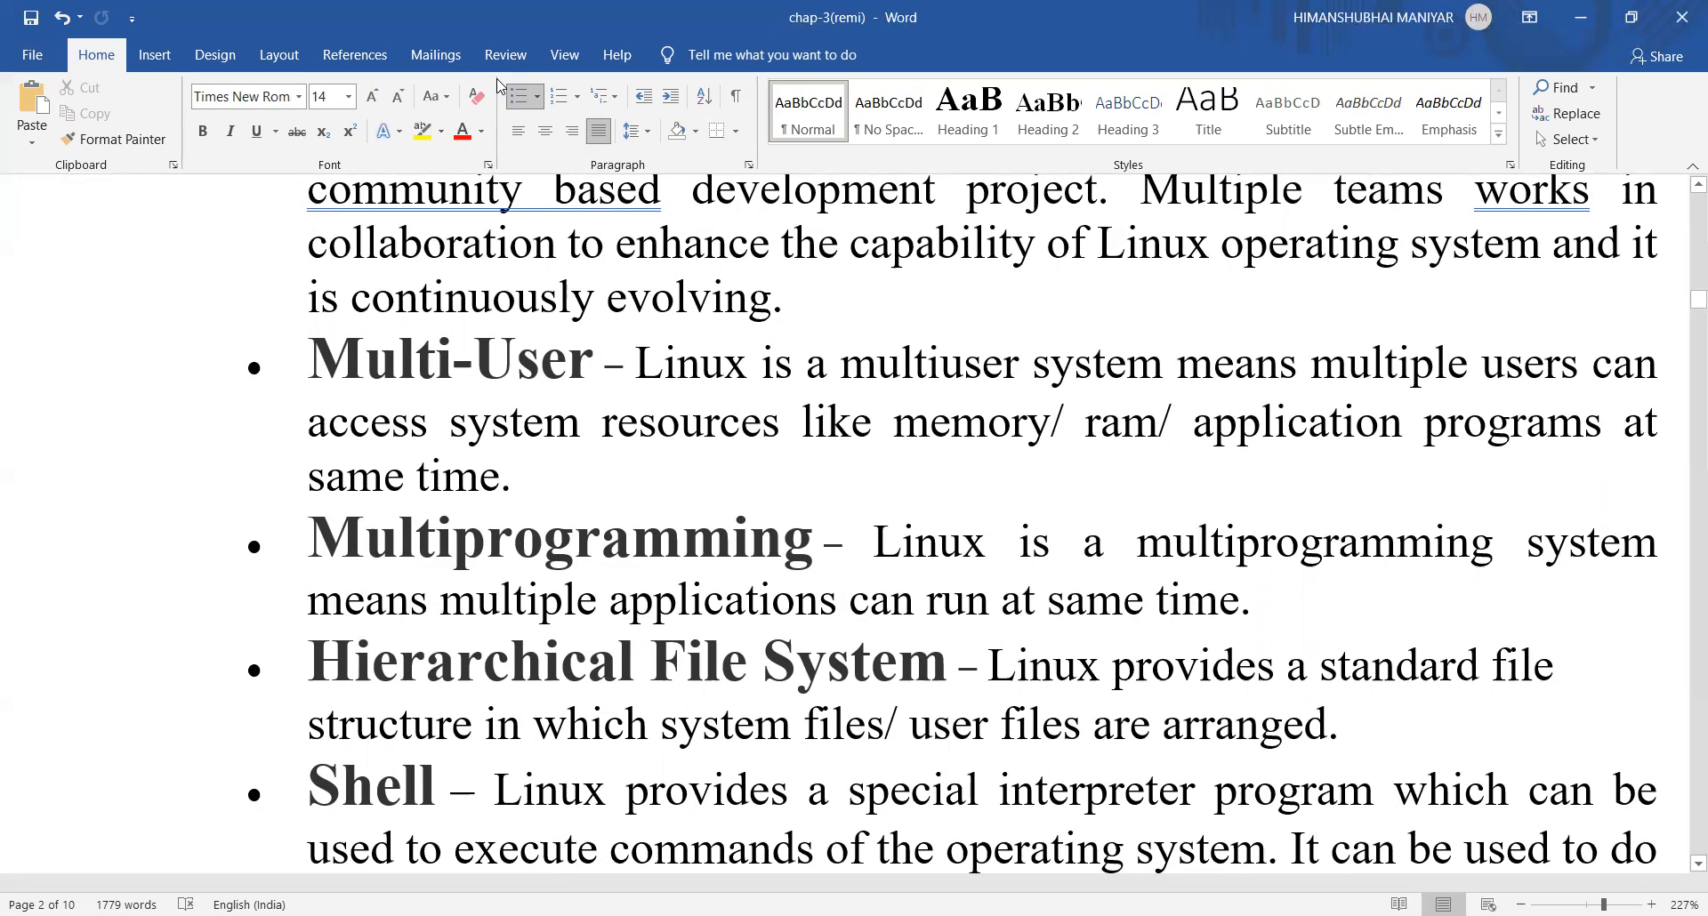
scroll("down", 3)
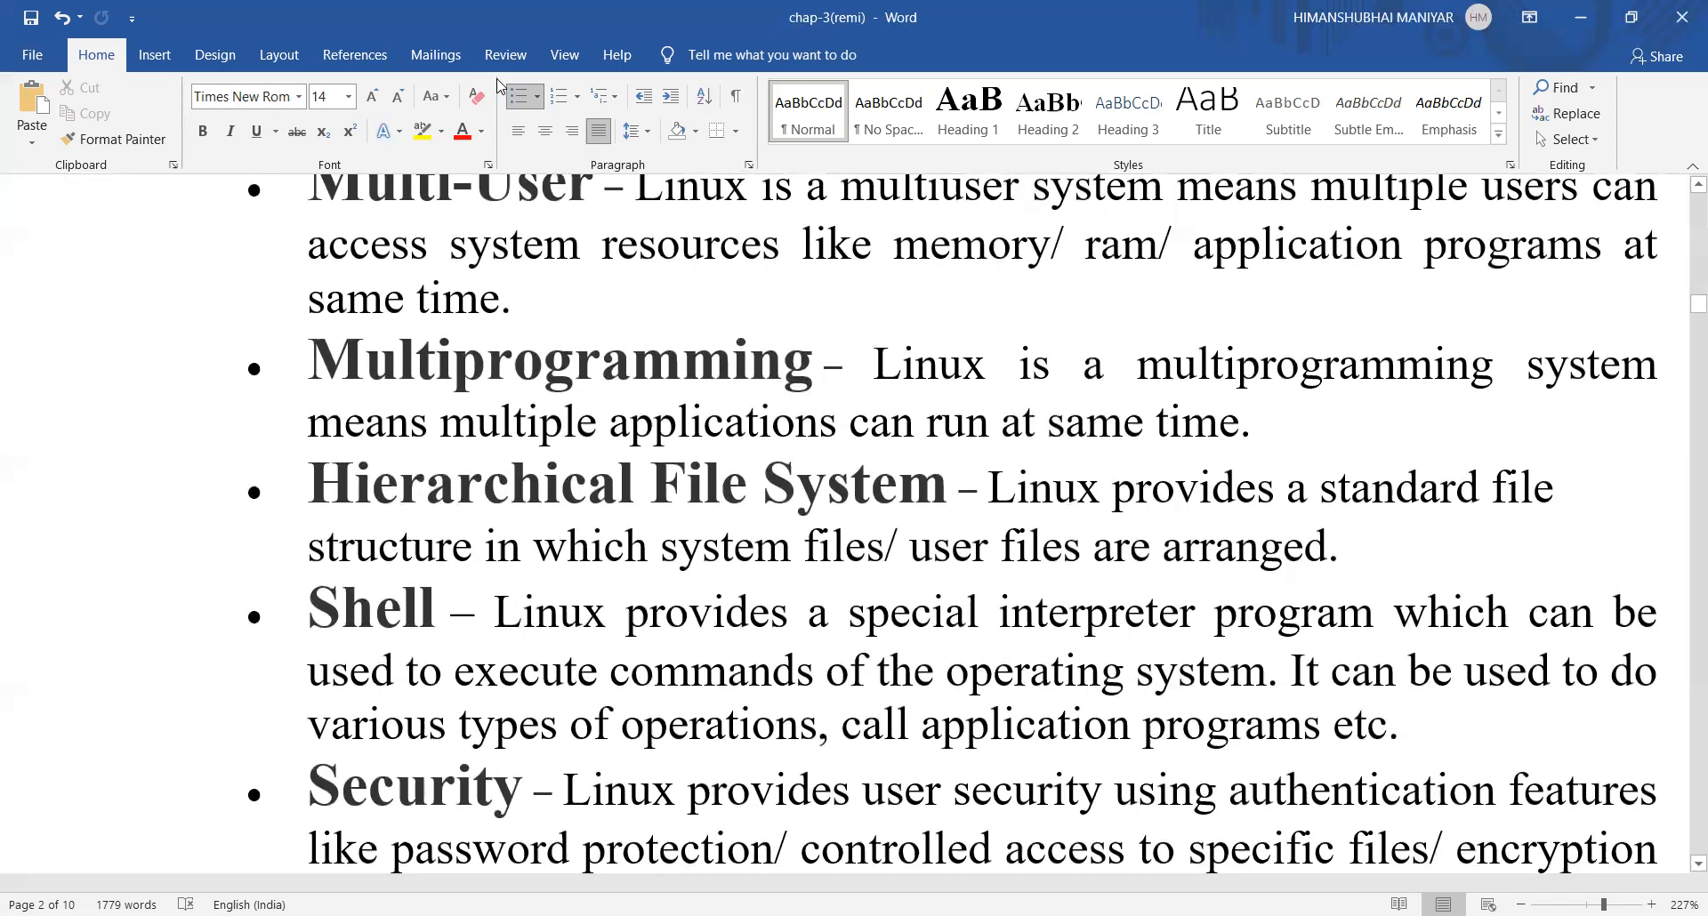
left_click(586, 849)
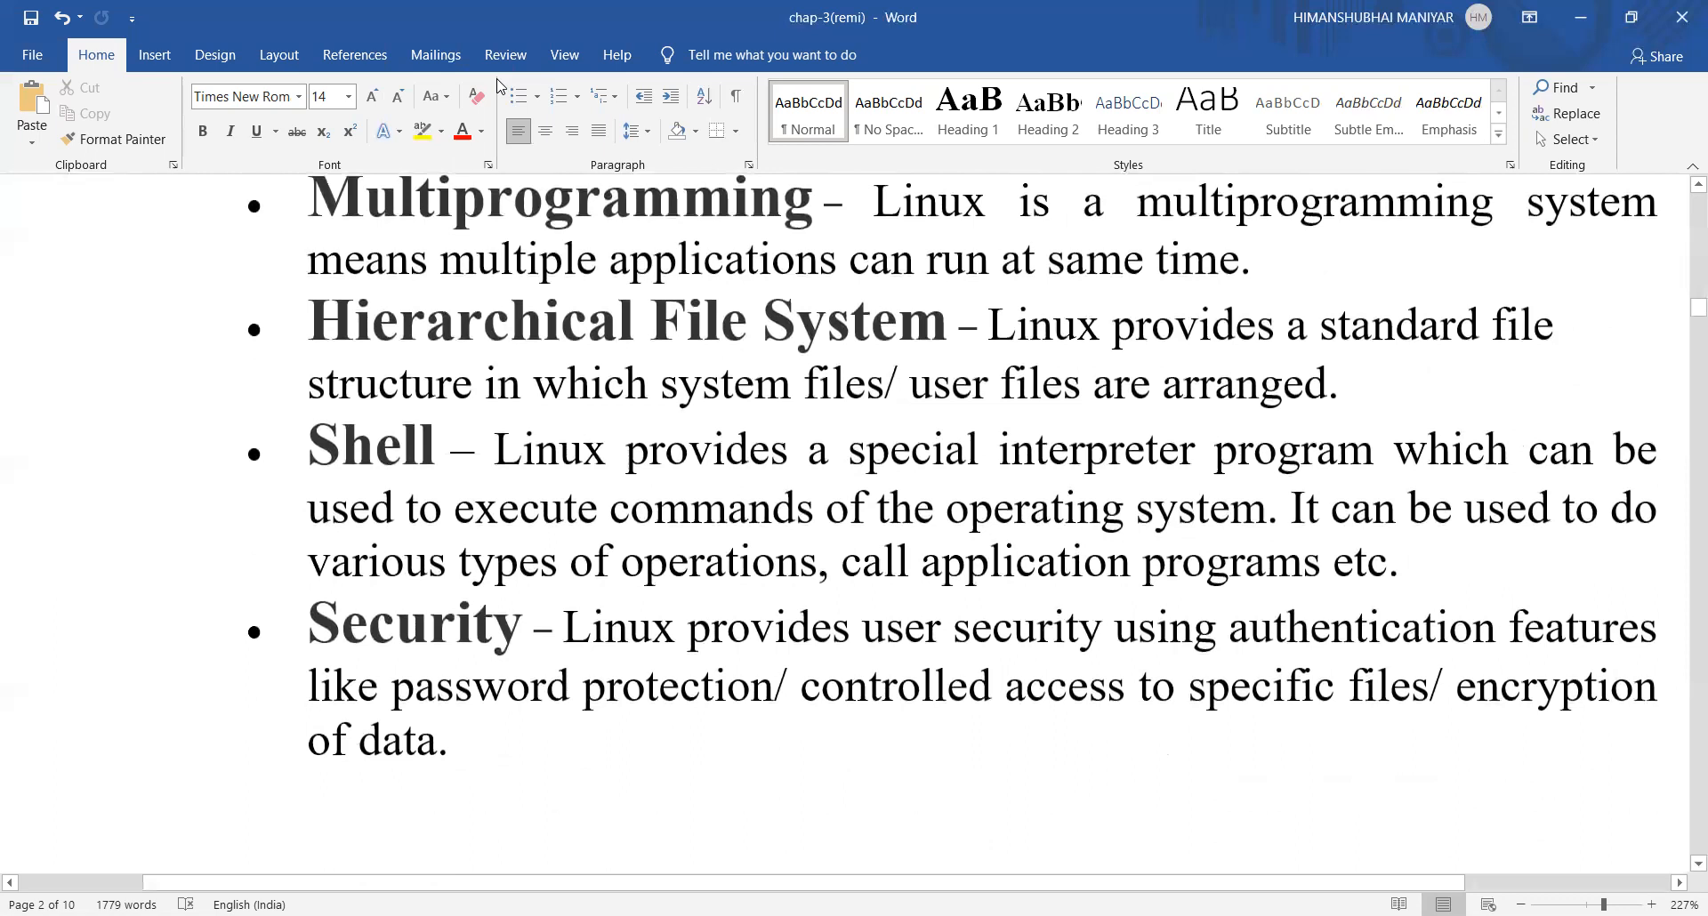
scroll("down", 3)
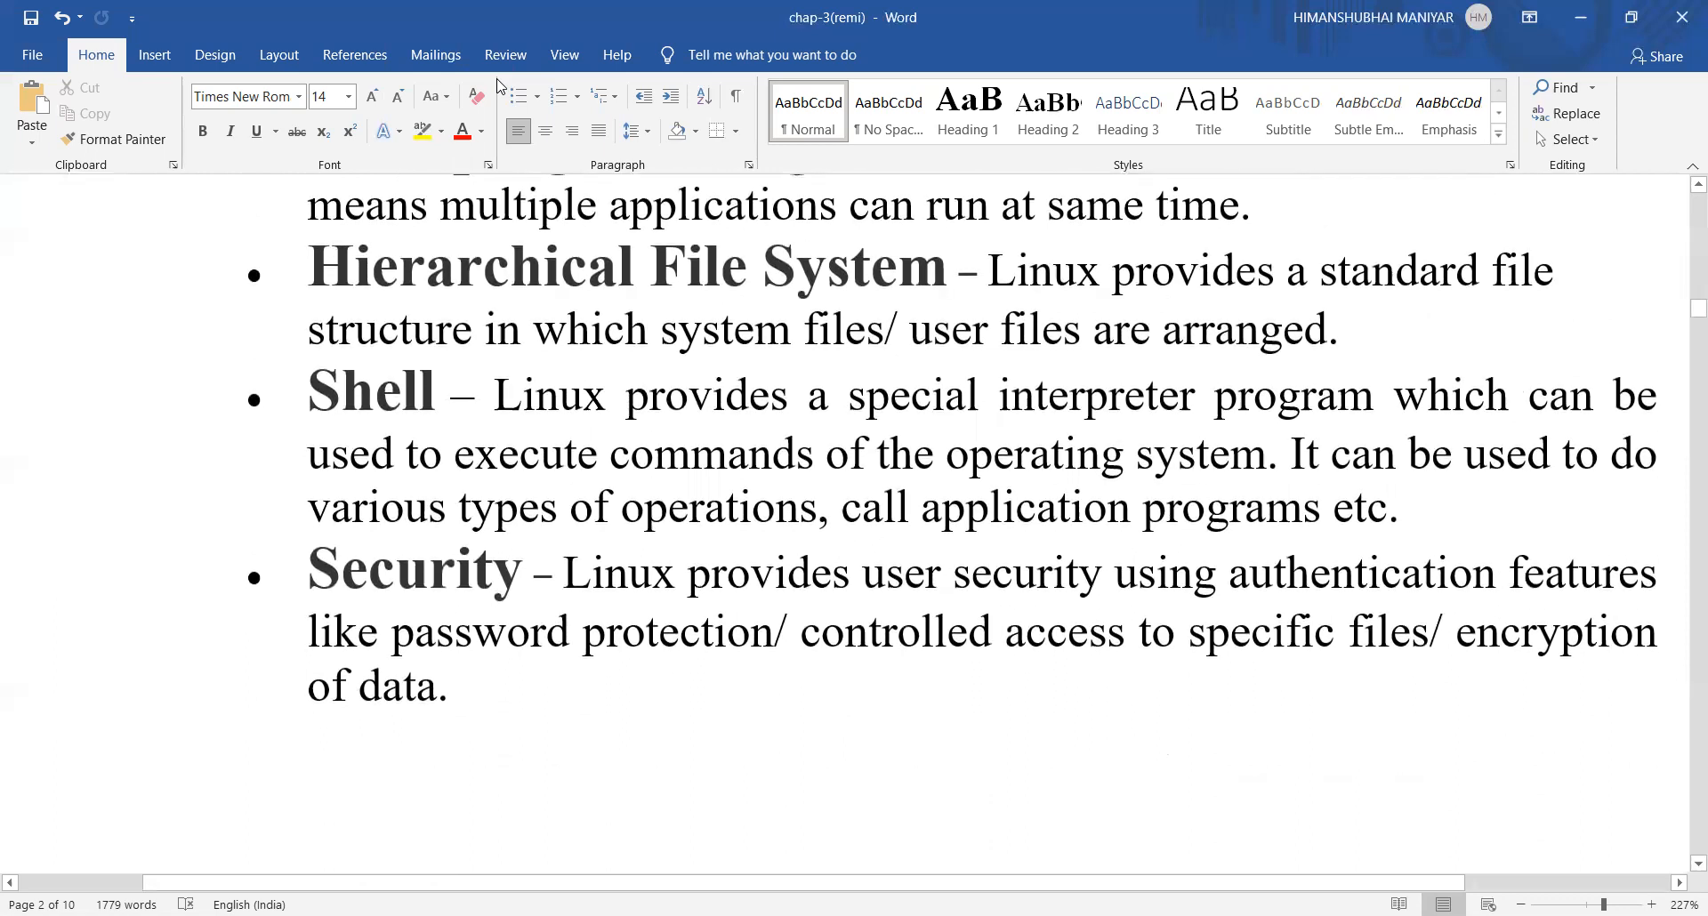
left_click(130, 827)
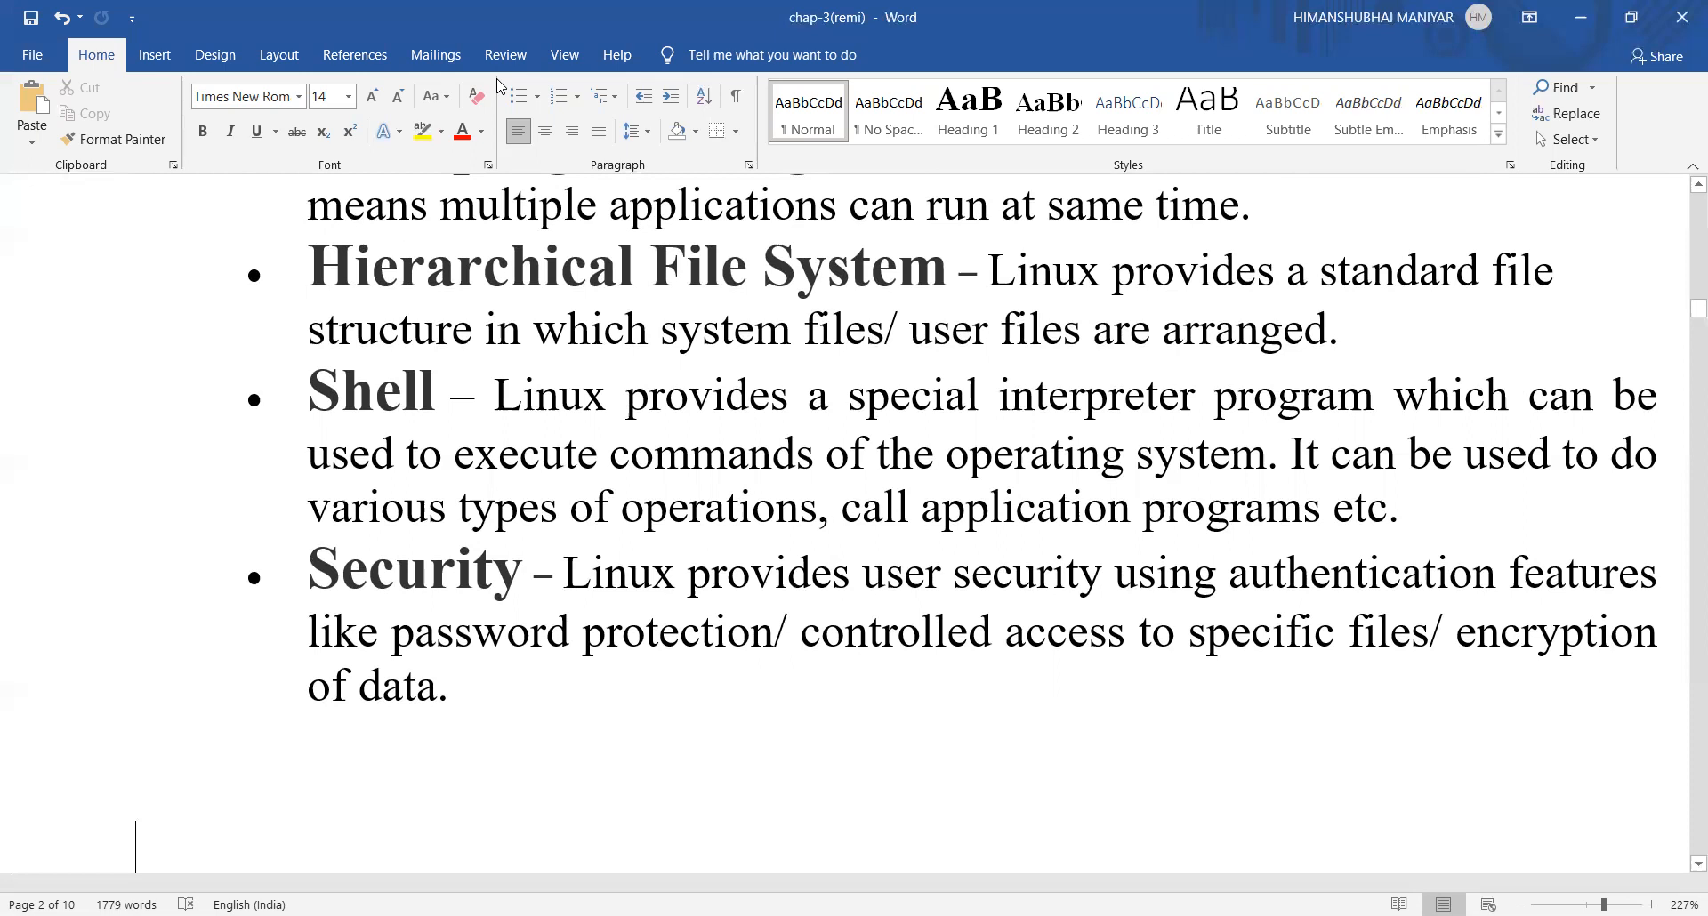
mouse_move(585, 607)
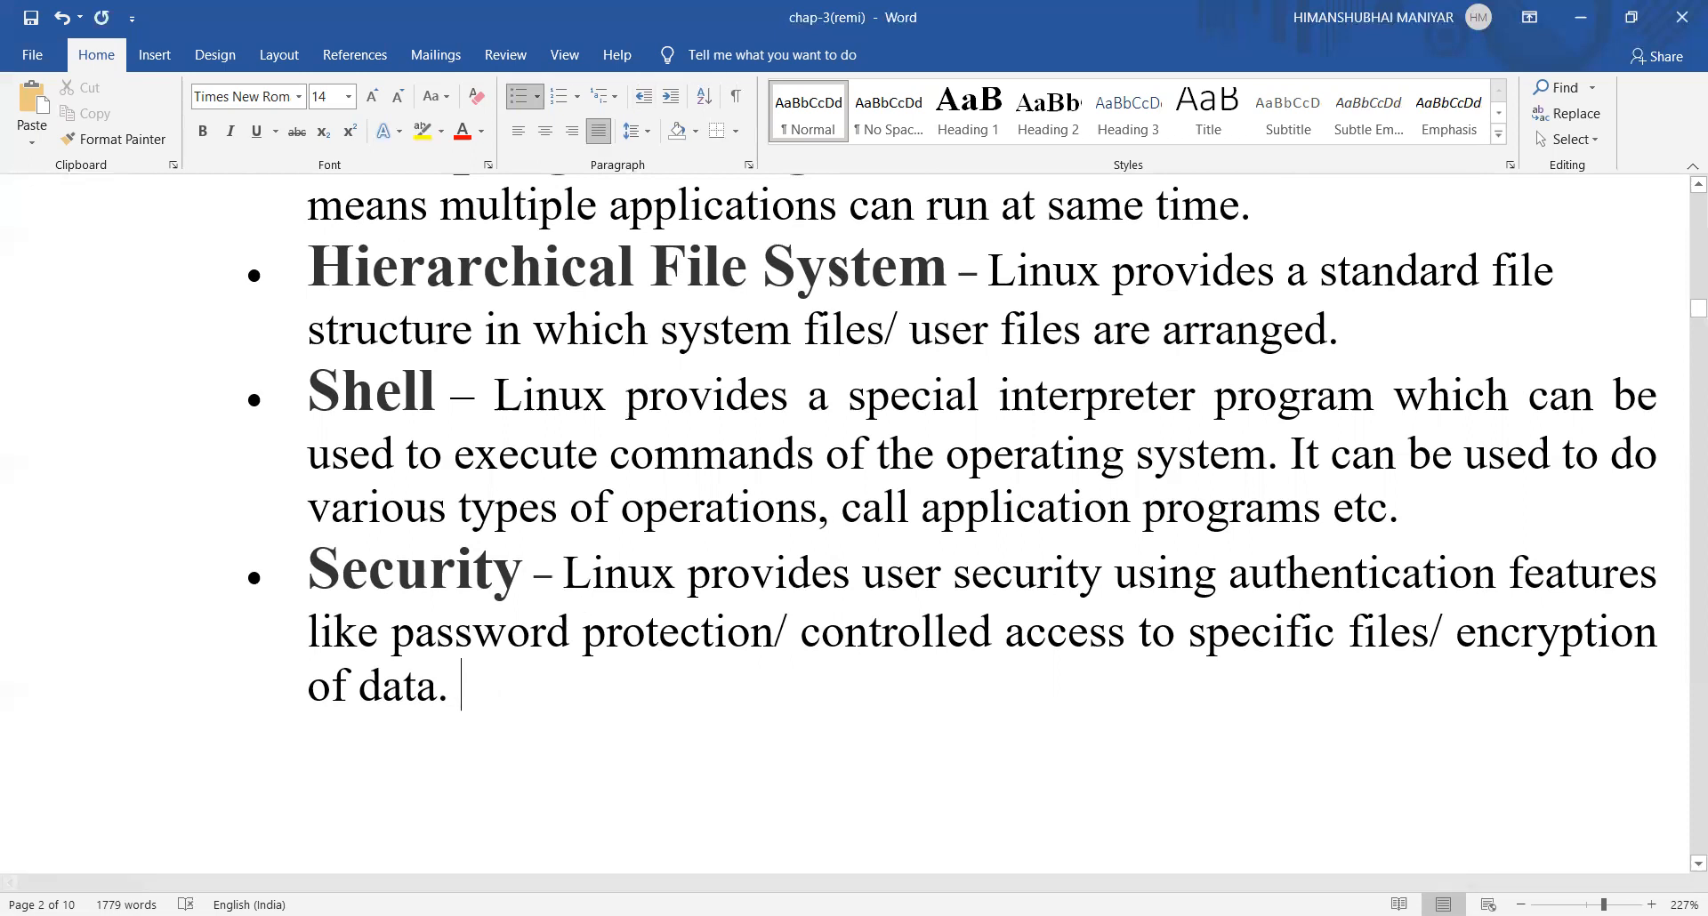
type("*********")
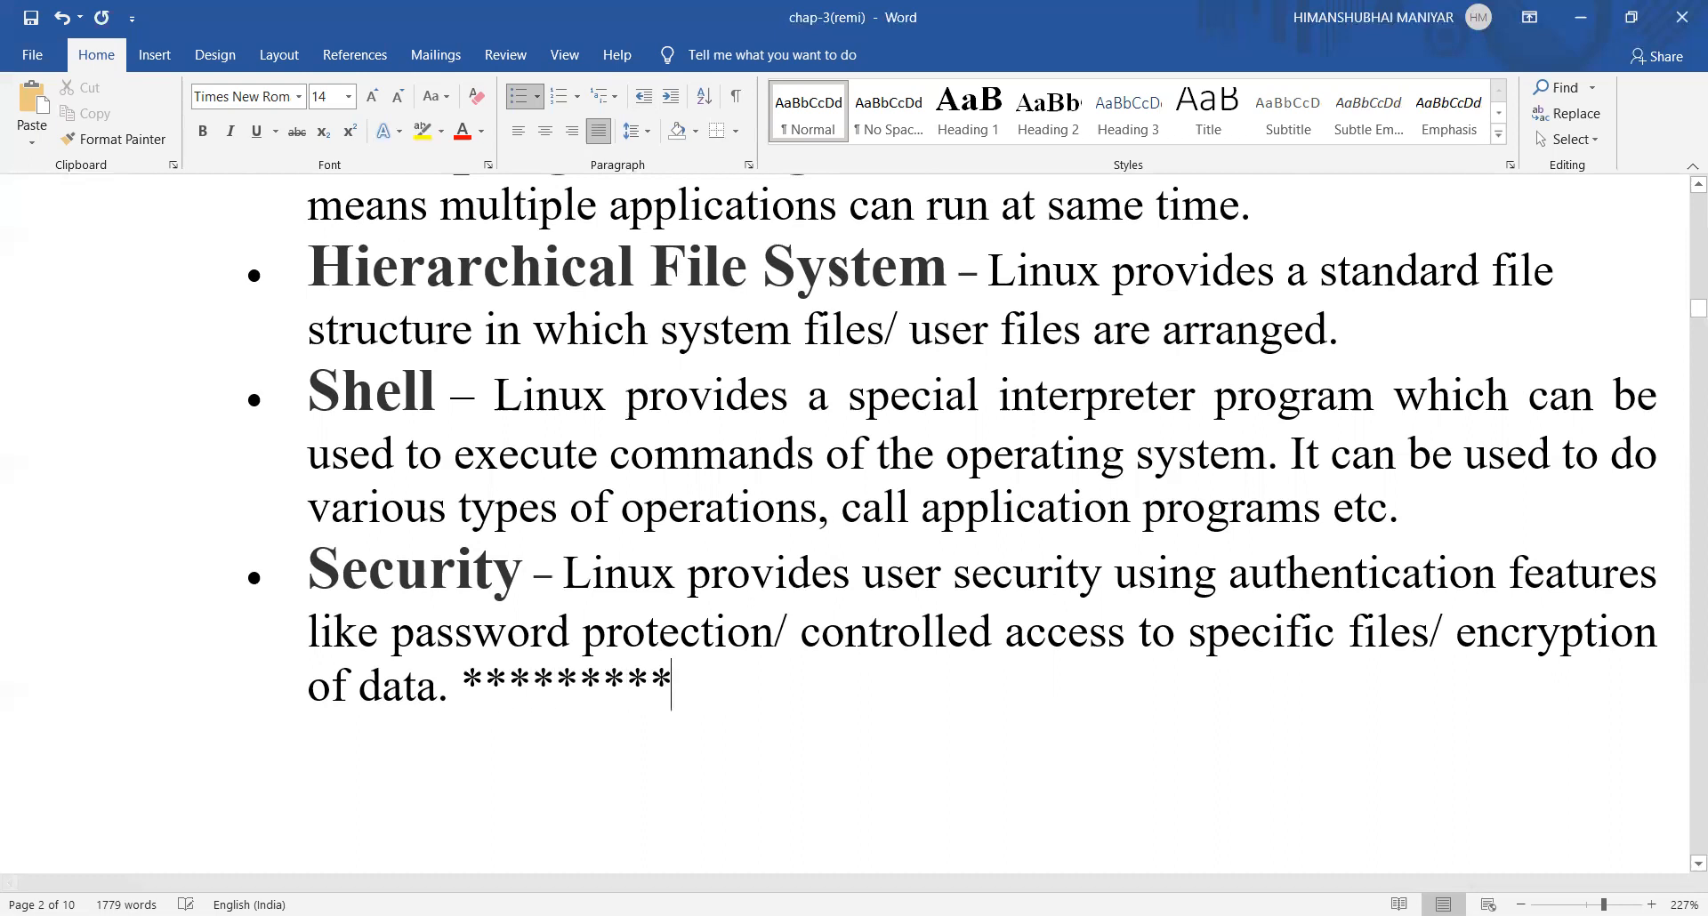
type("*")
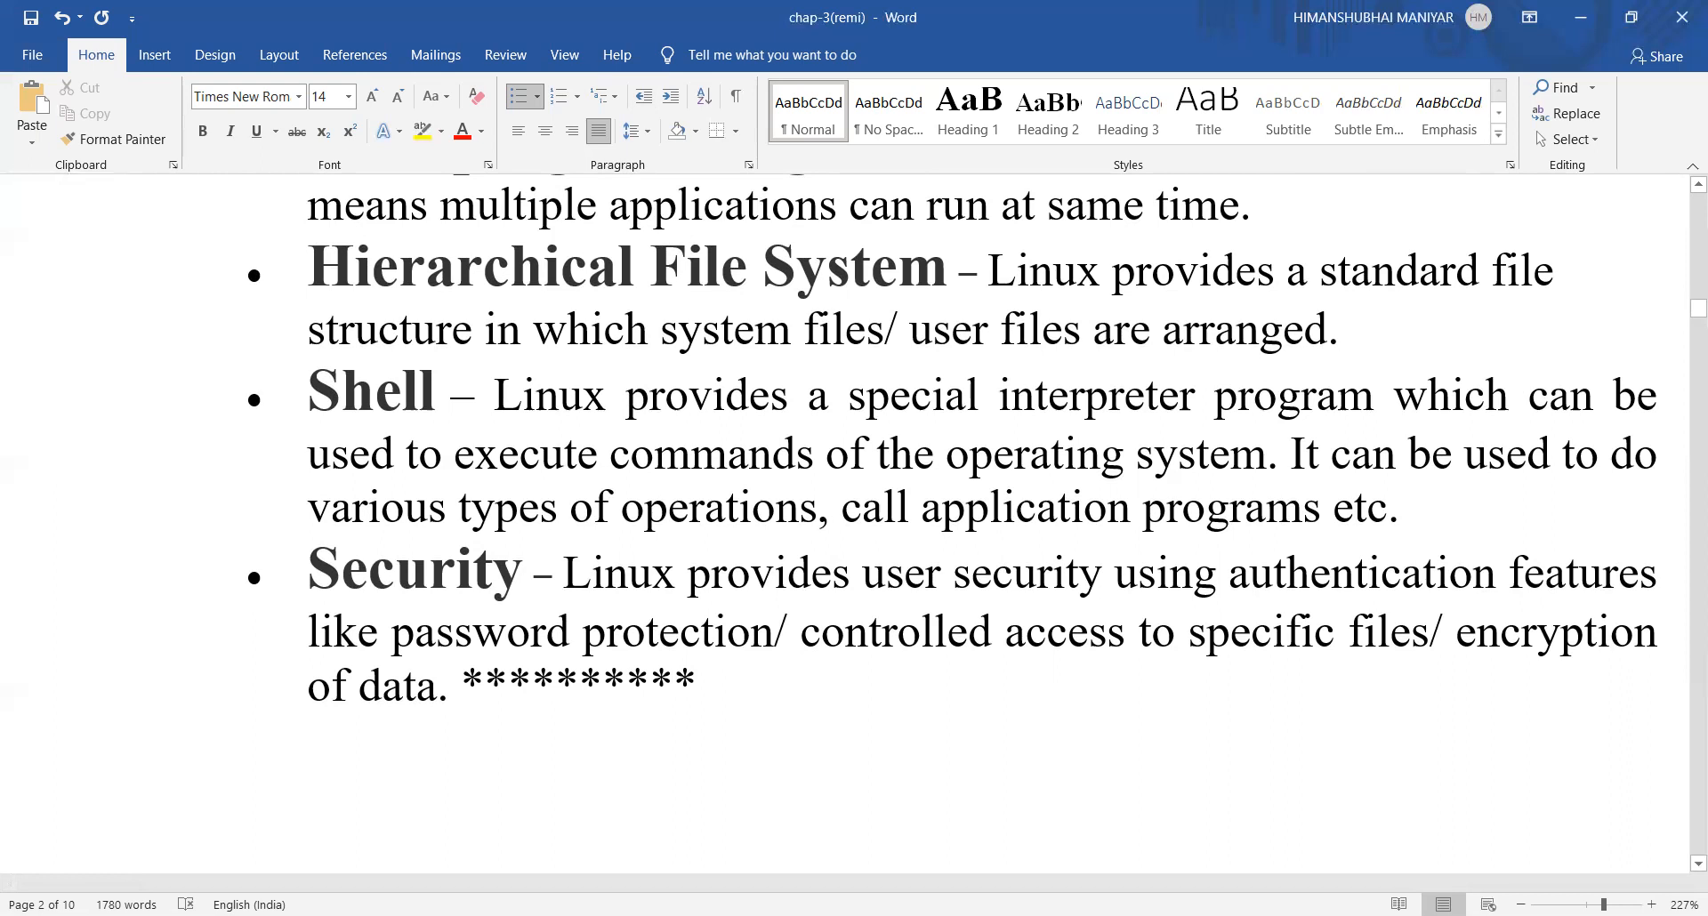
type("b")
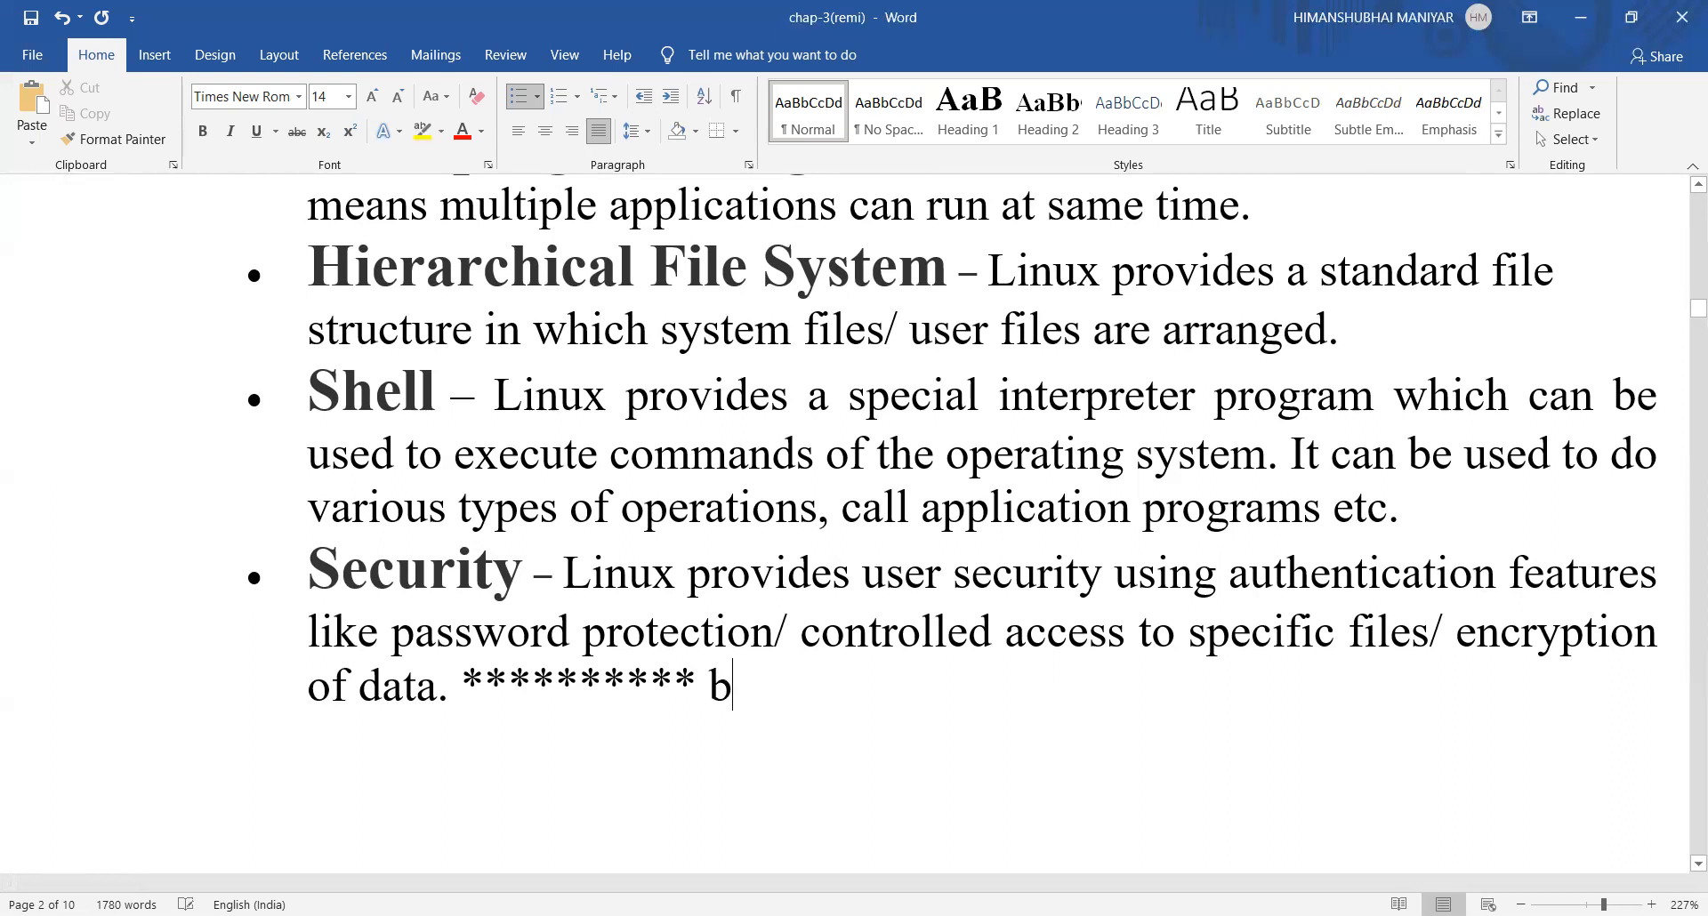
type("lank")
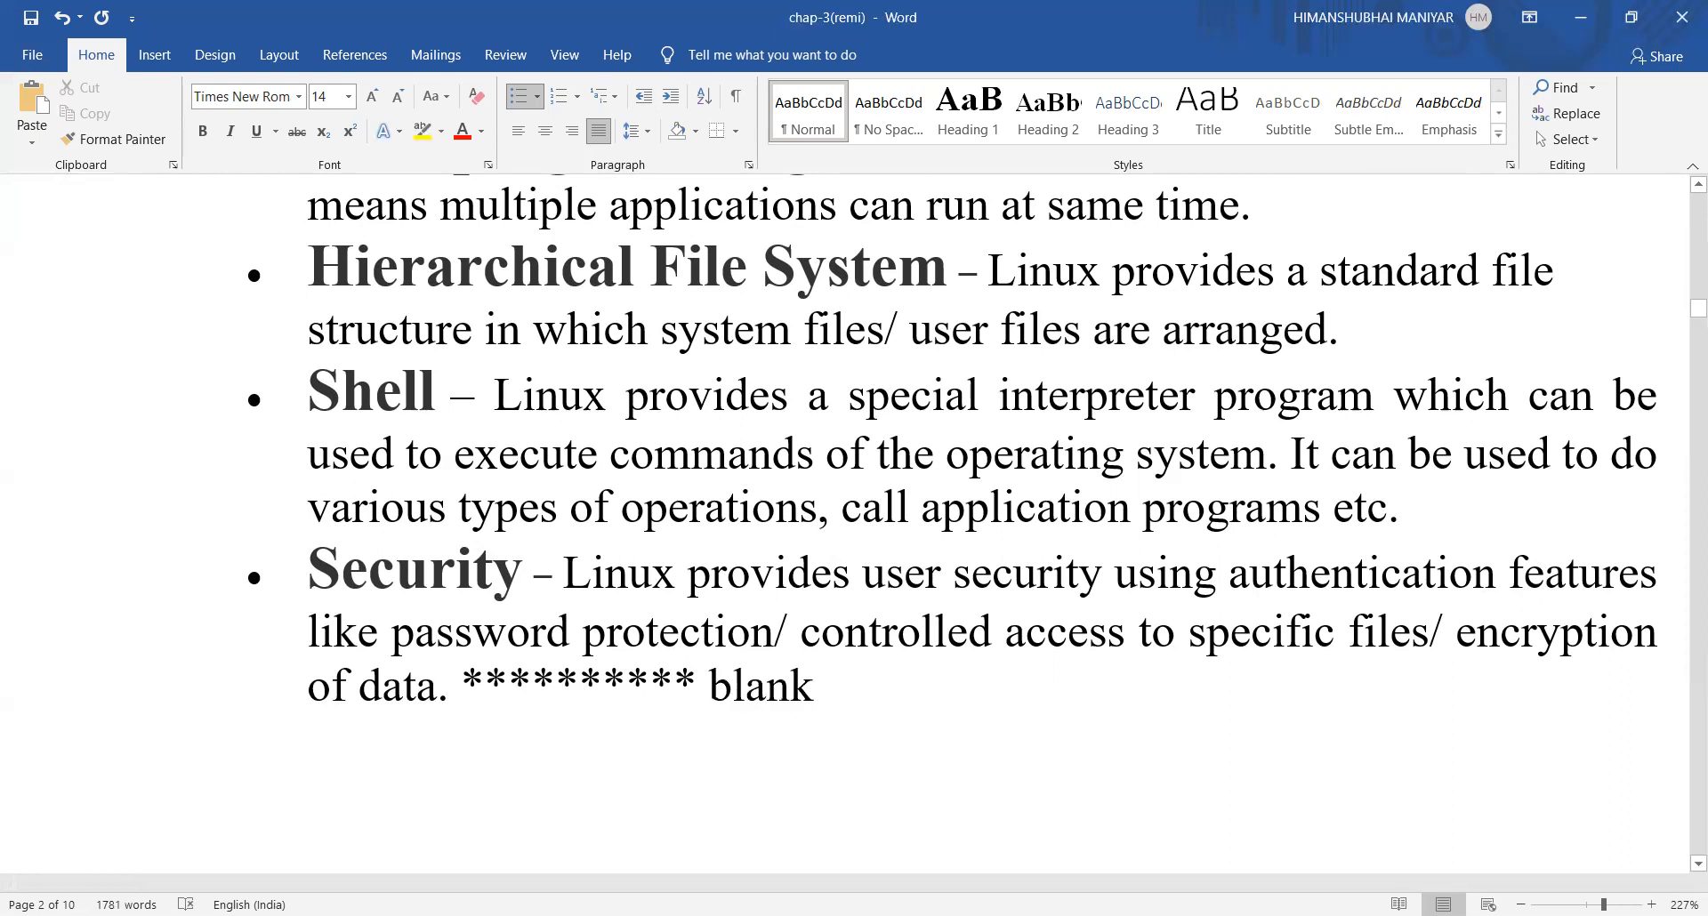
left_click(811, 687)
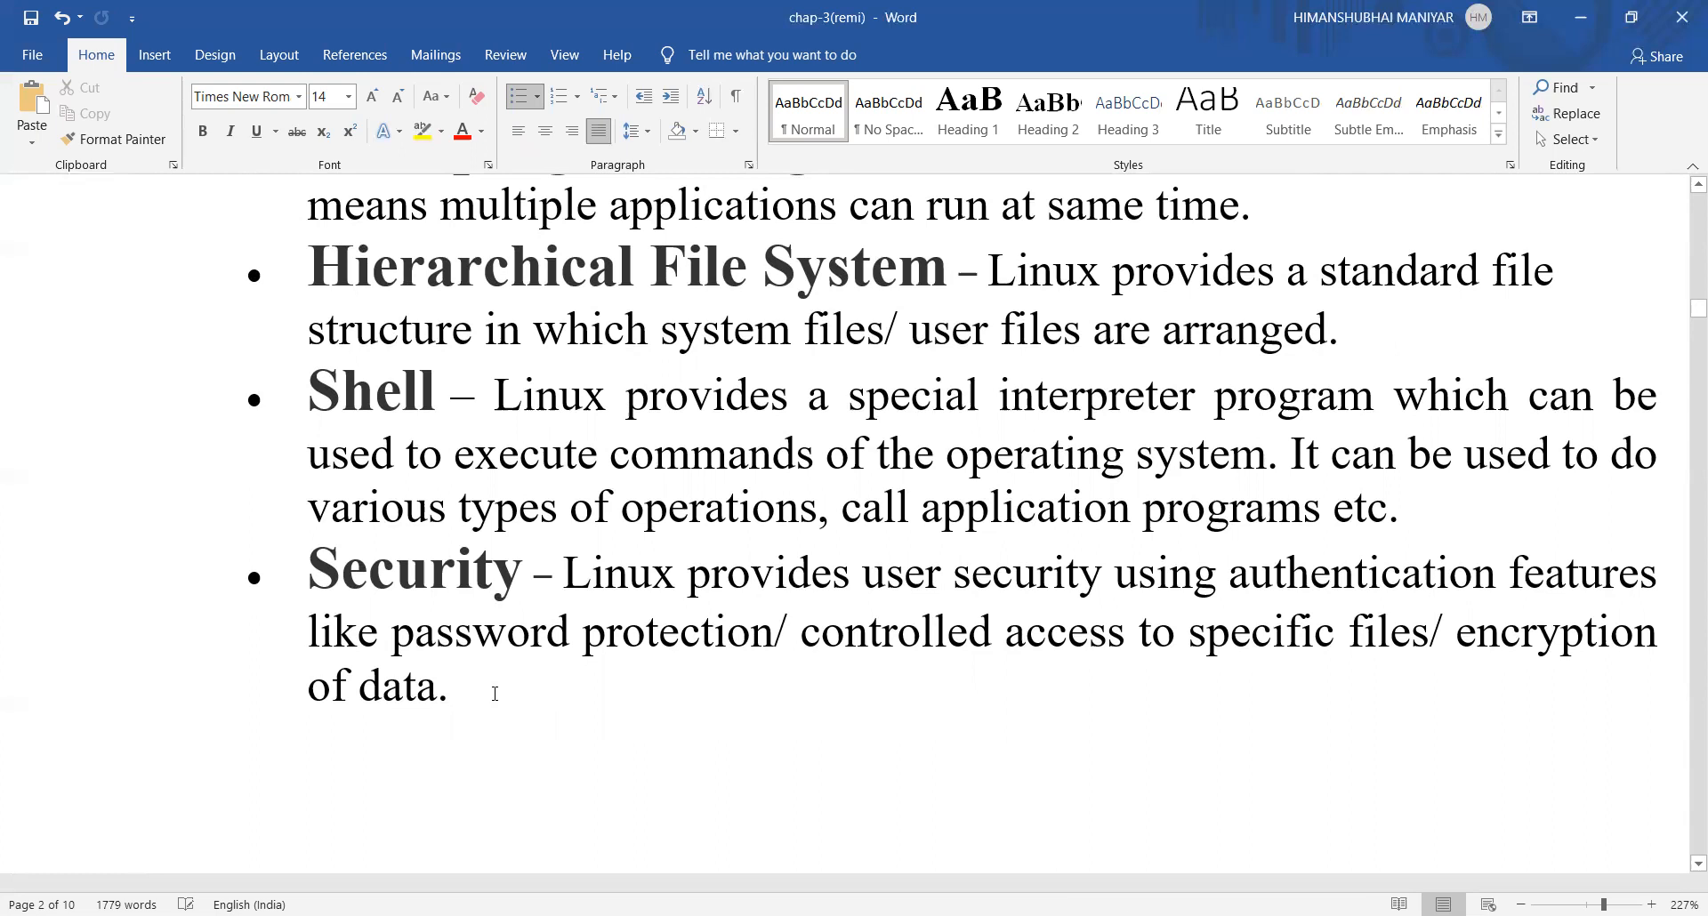
scroll("down", 3)
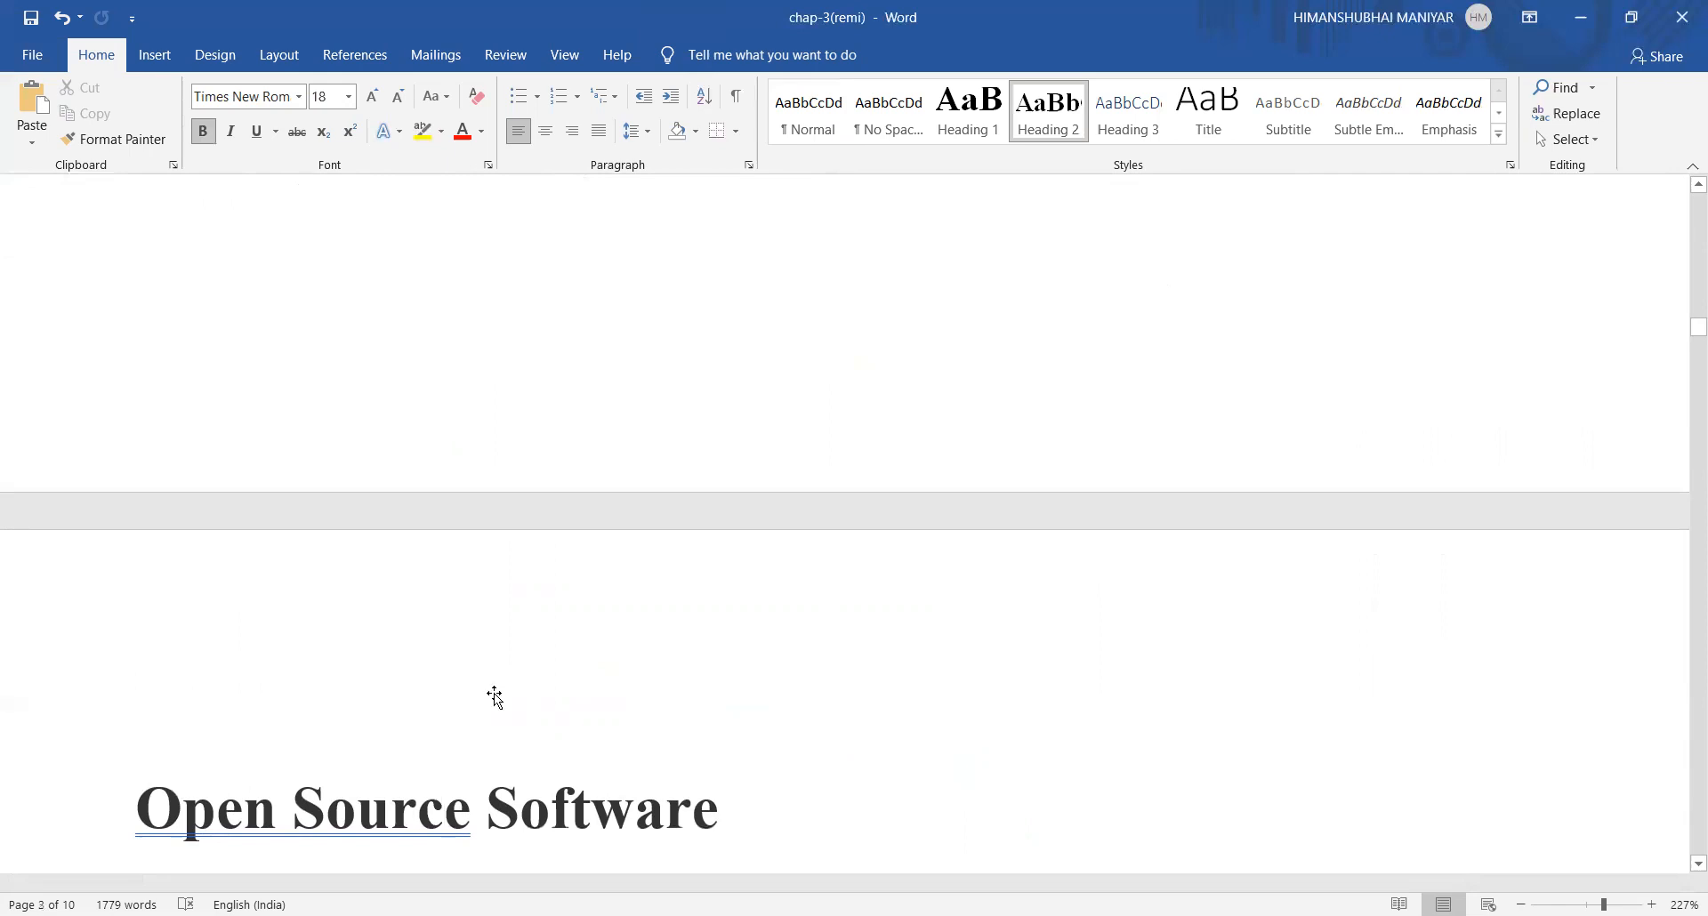
Scroll to the Open Source Software paragraph on page 3 and read through it toward Freeware
scroll("down", 3)
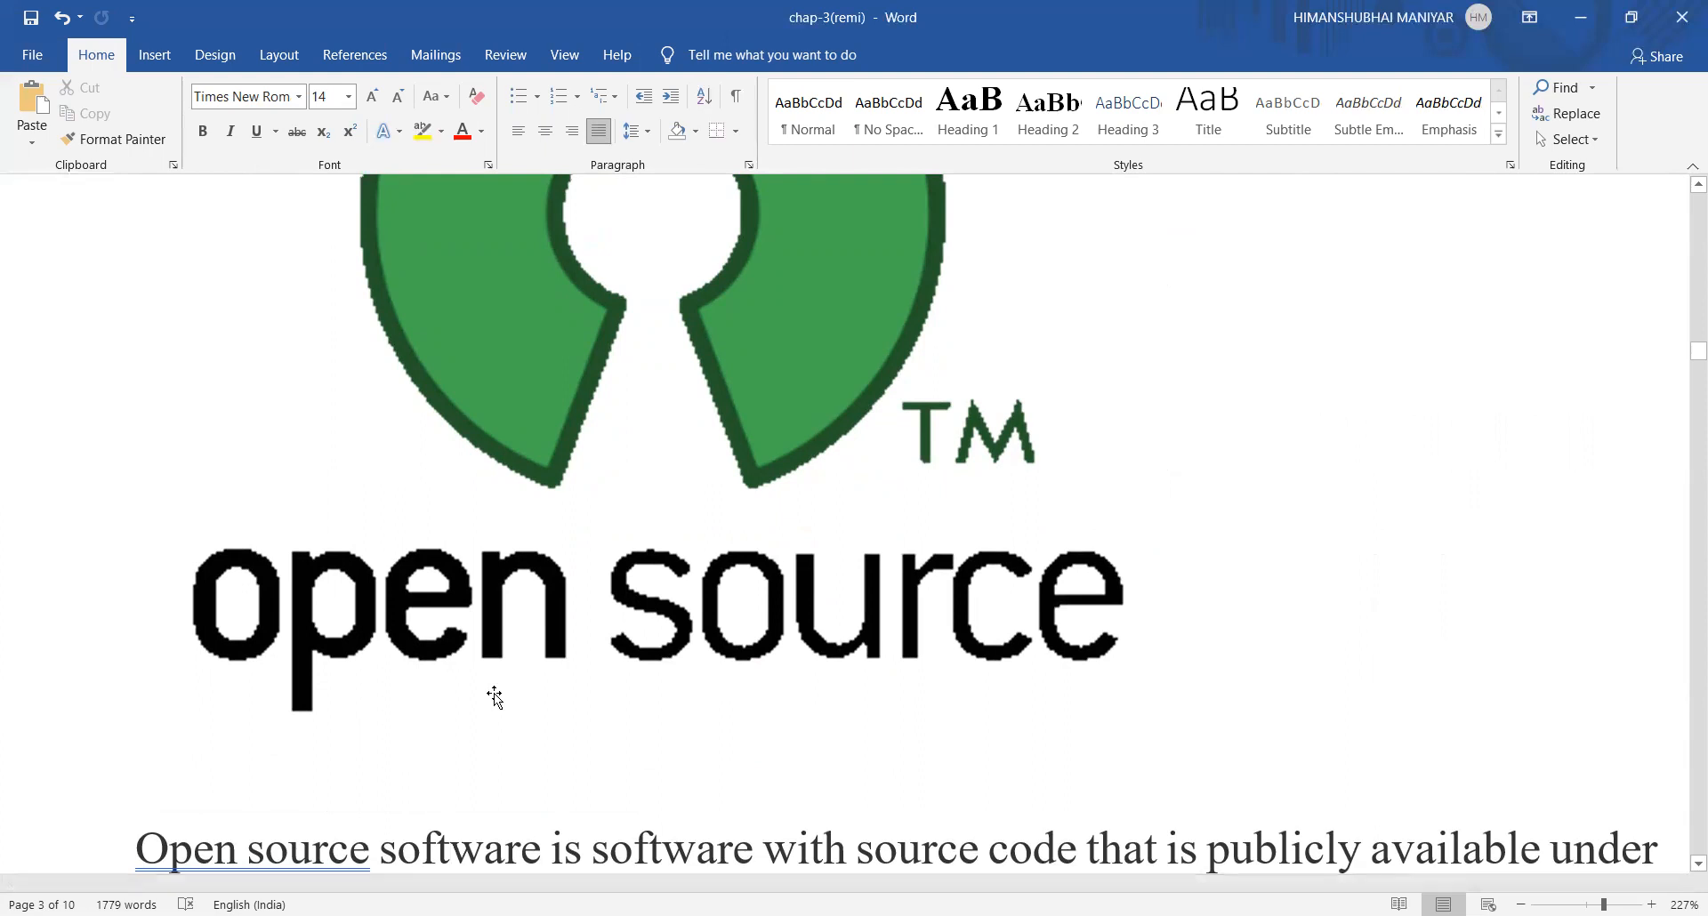
scroll("down", 3)
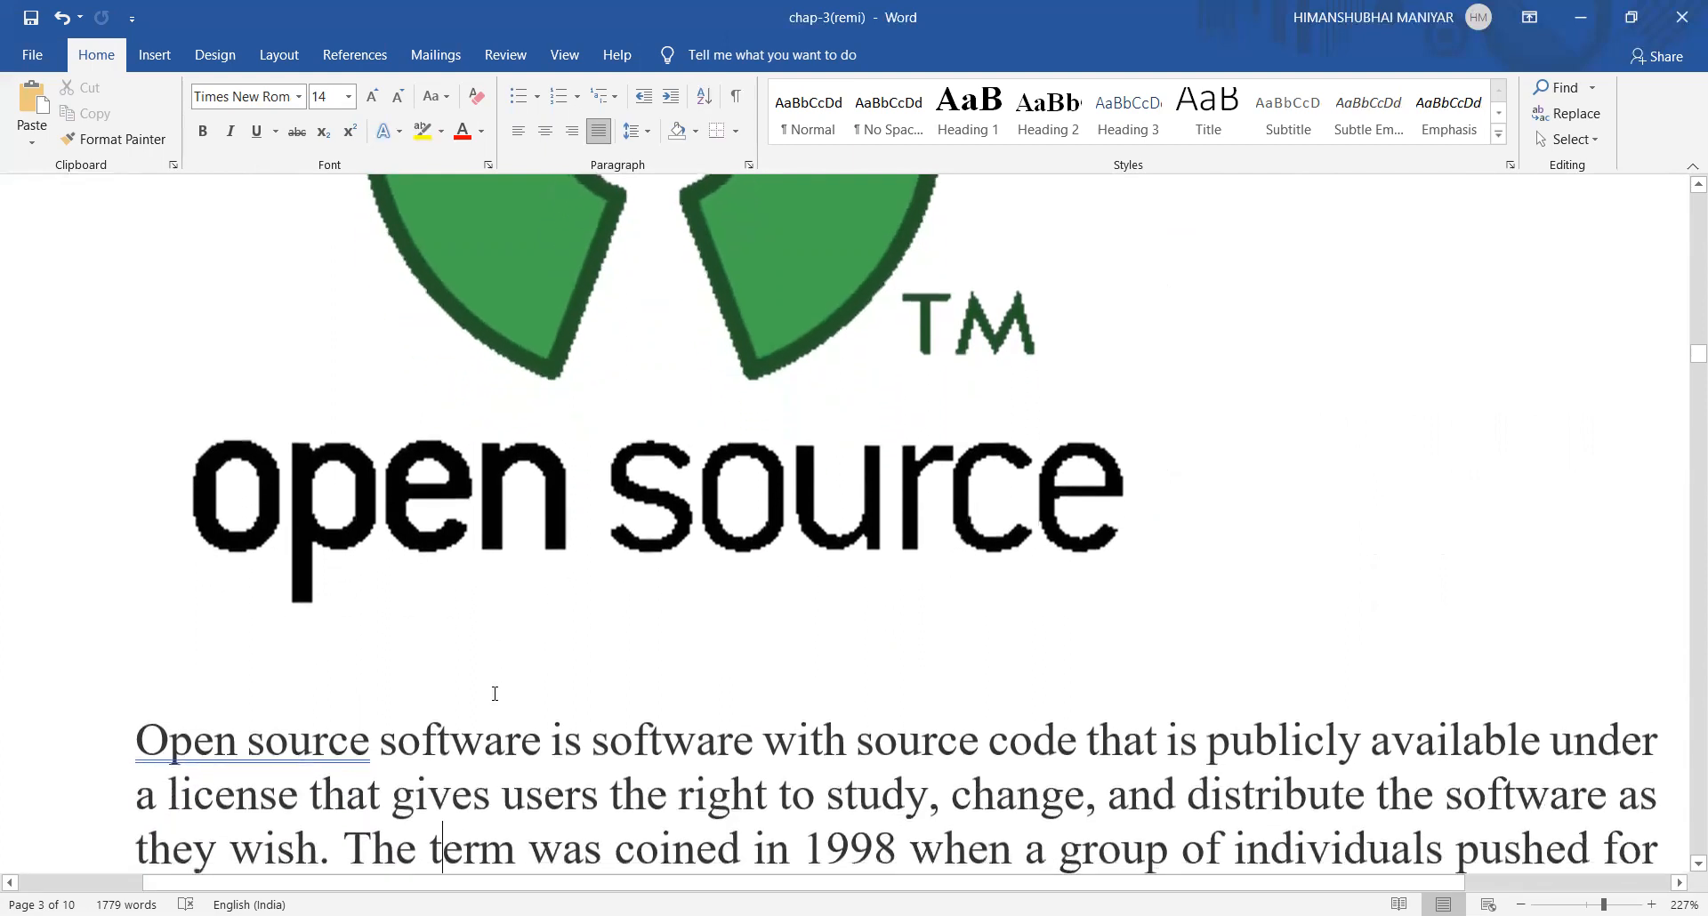
scroll("down", 3)
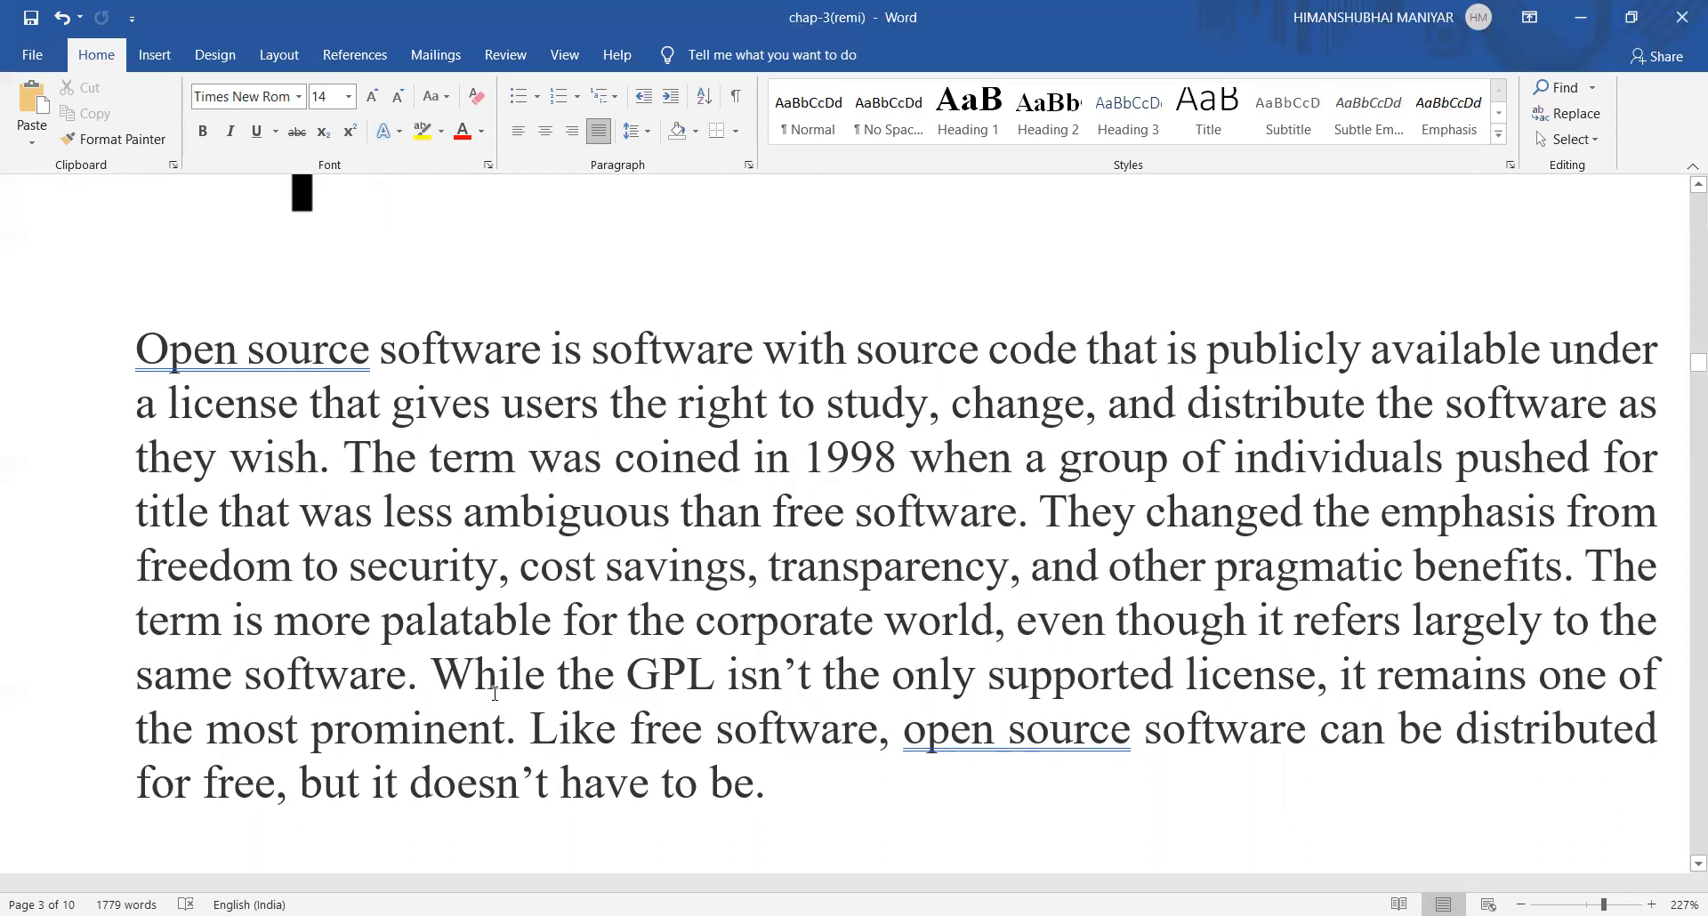
left_click(455, 783)
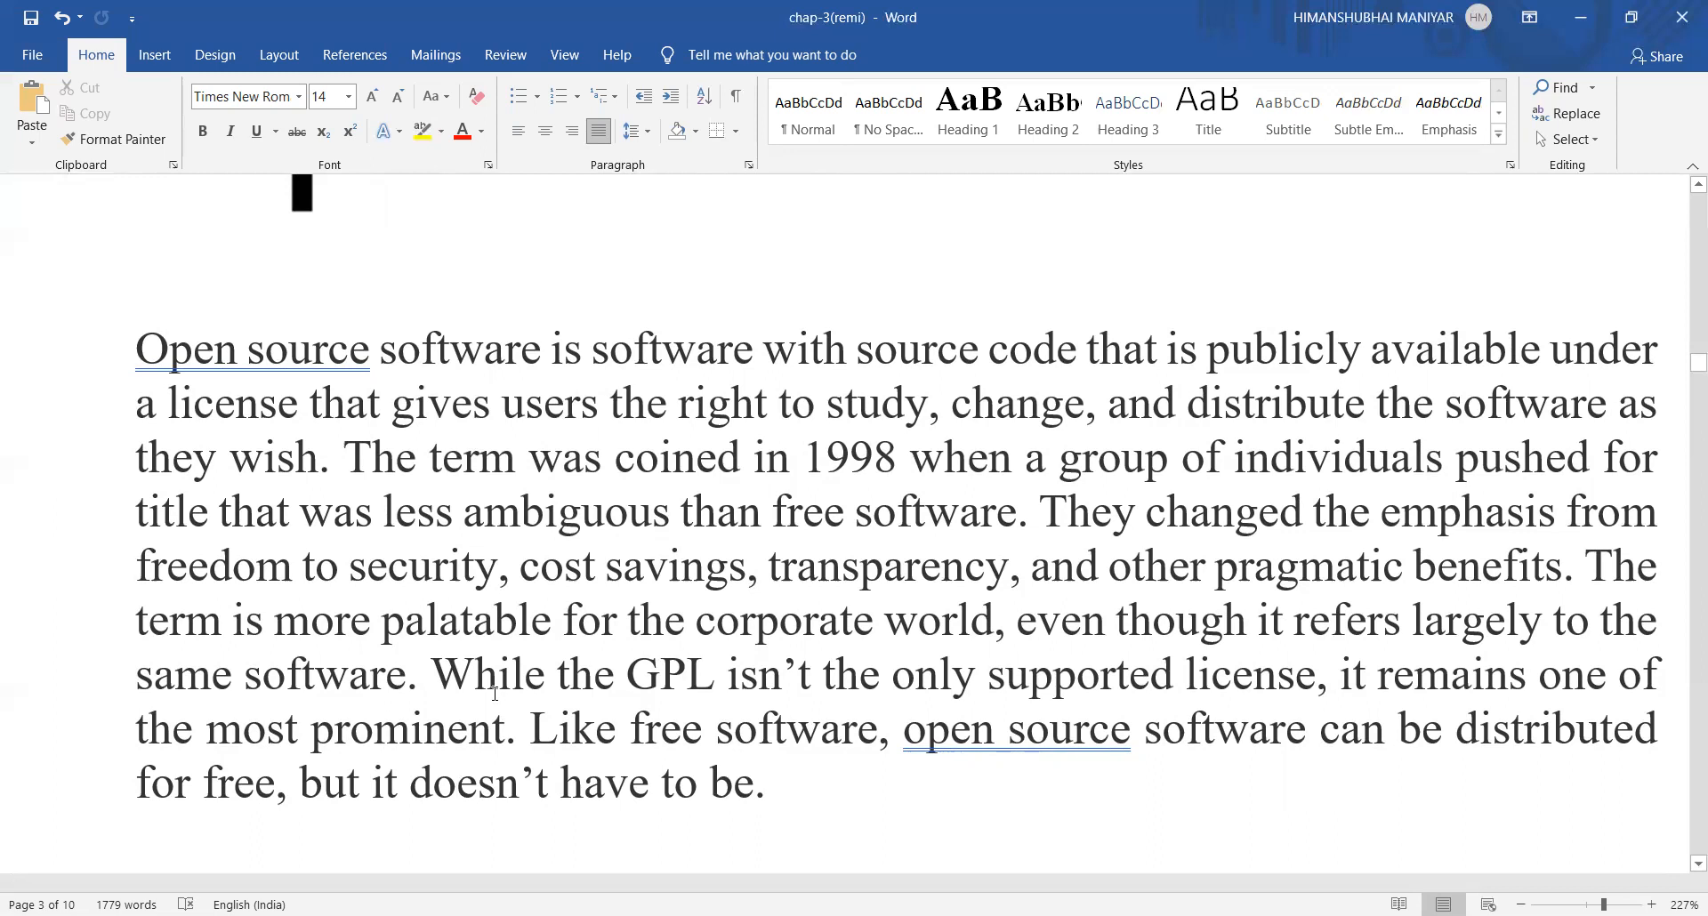
left_click(457, 783)
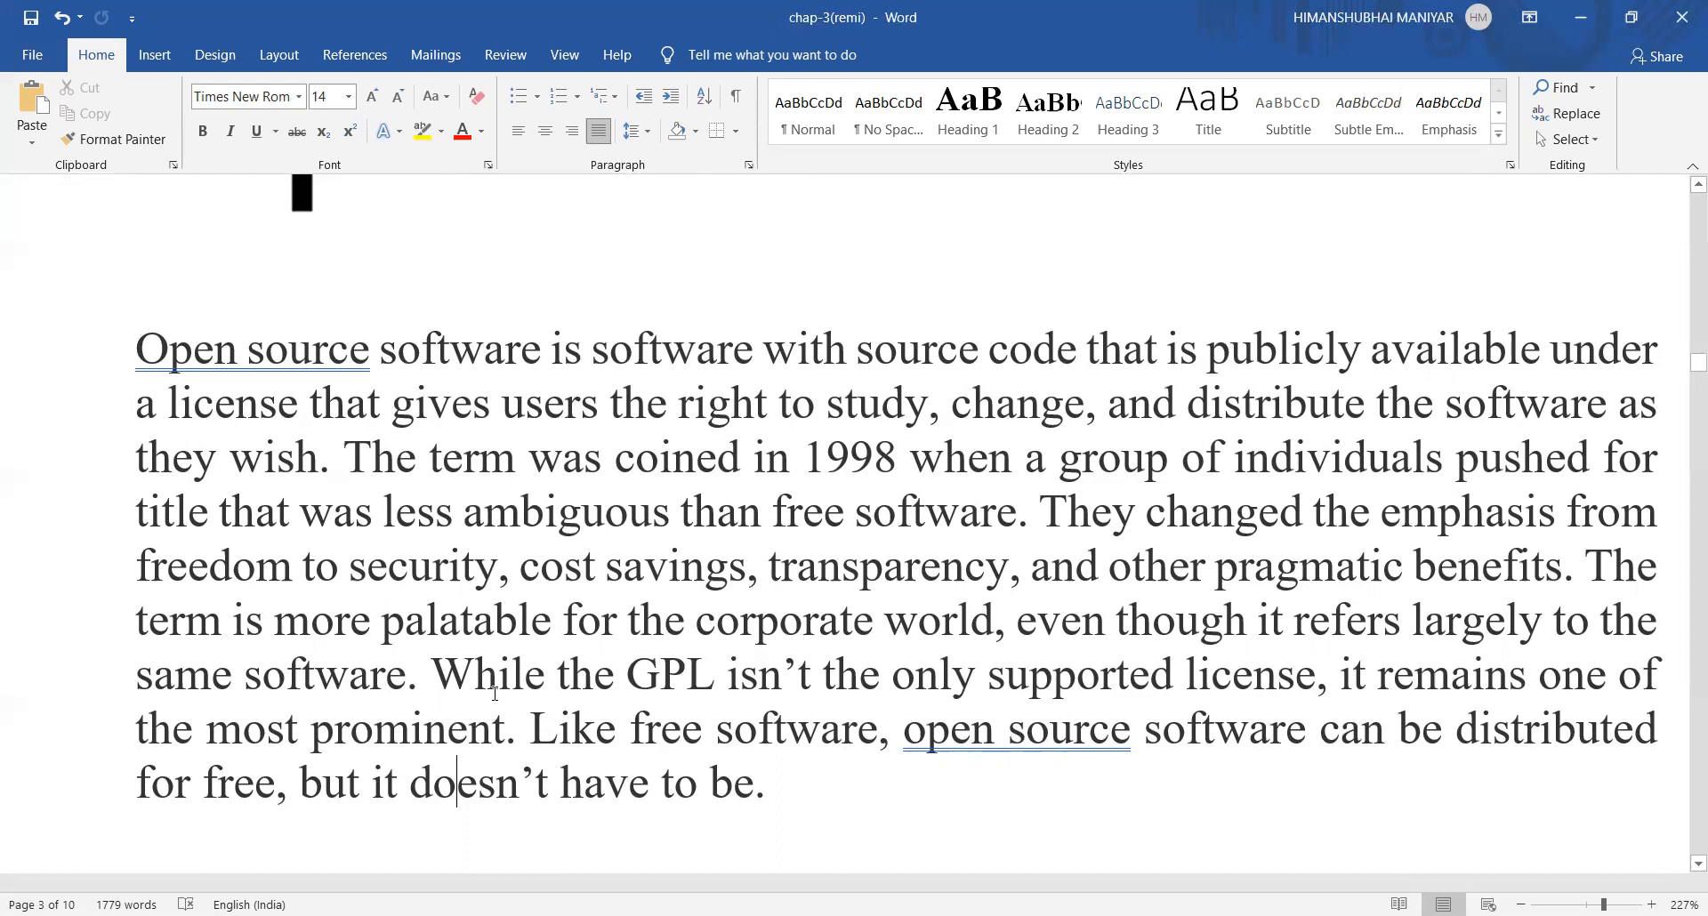
scroll("down", 3)
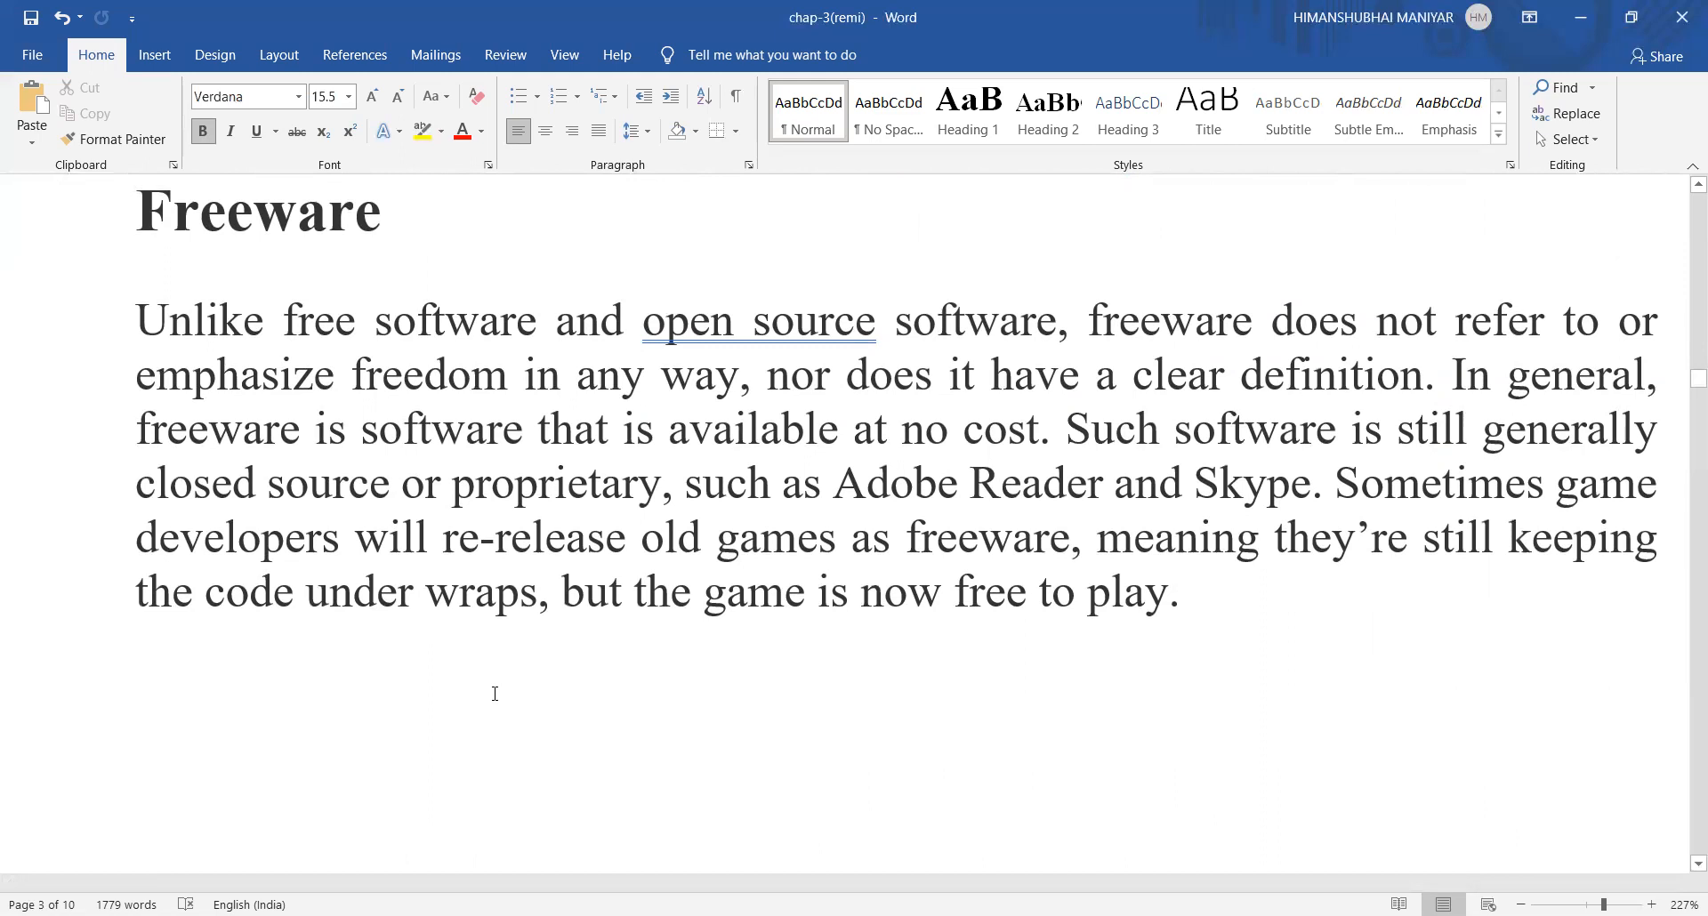
Read the Freeware paragraph and place the insertion point after "under wraps"
left_click(137, 807)
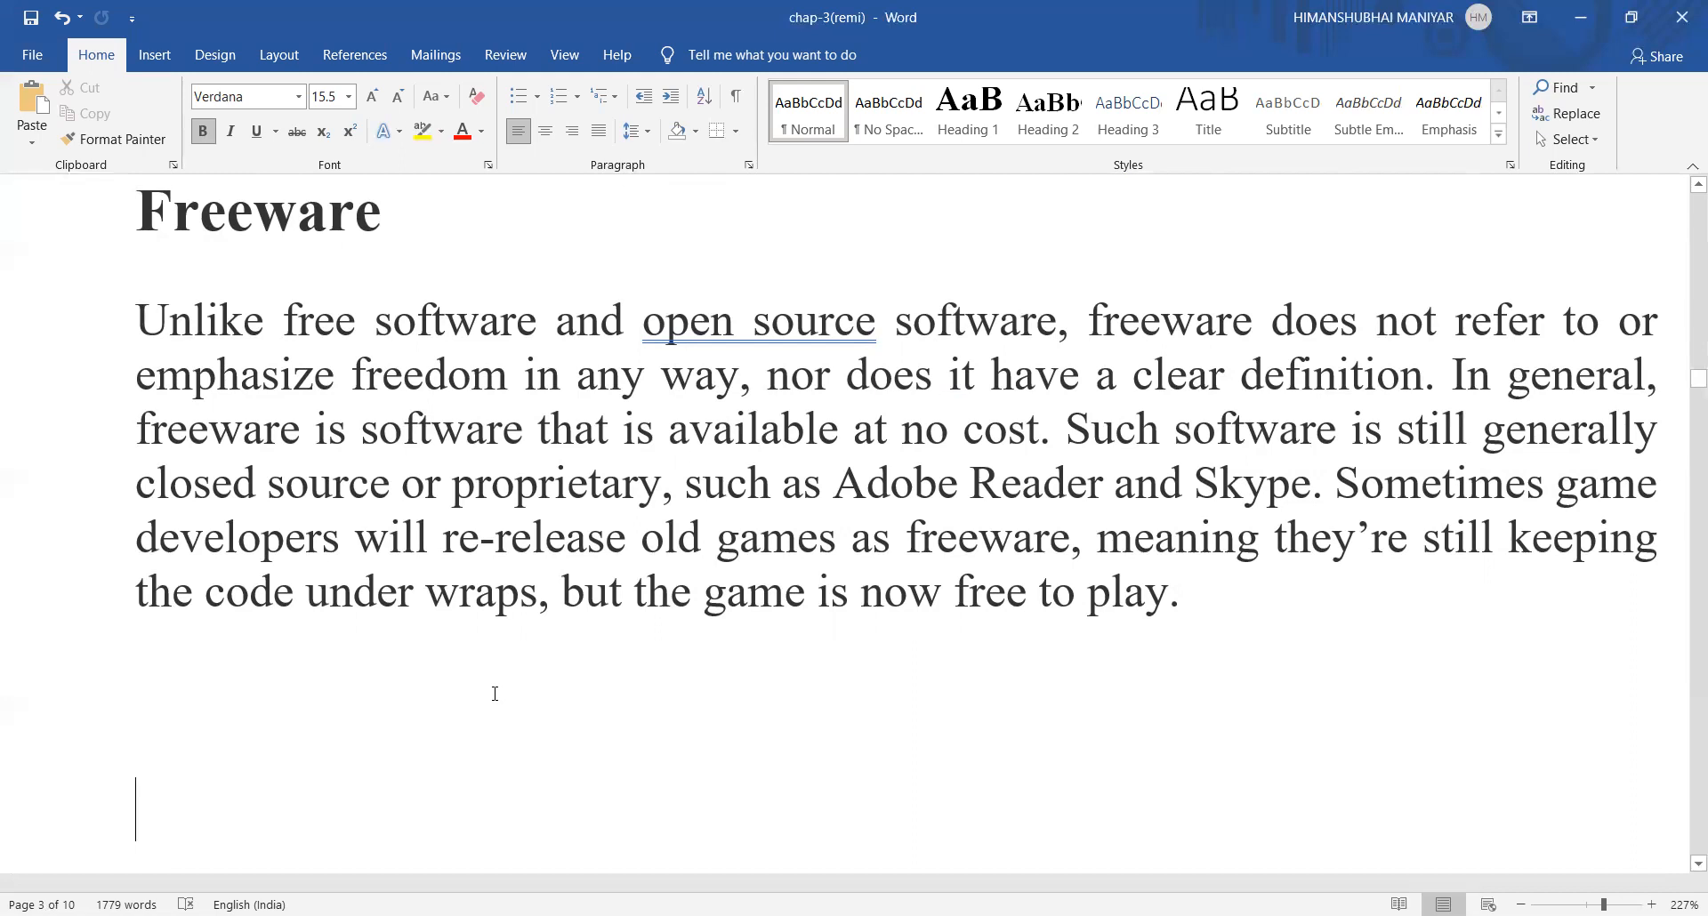
left_click(540, 593)
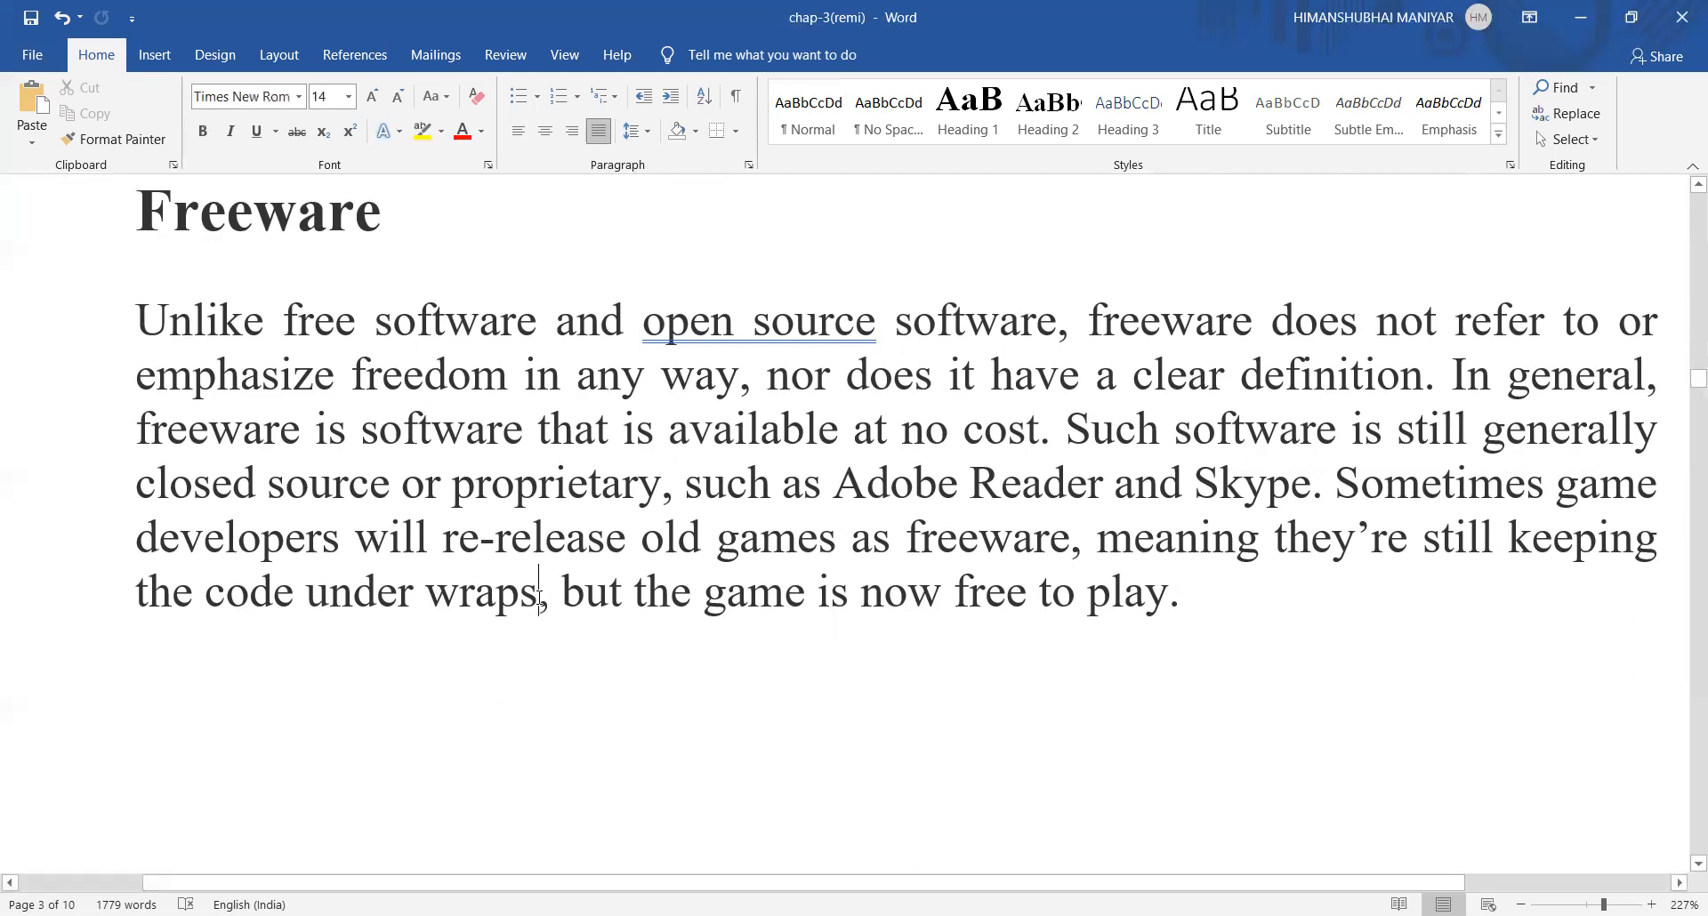
Type "(hidden)" after "wraps", removing the stray quote mark
type("(hicd")
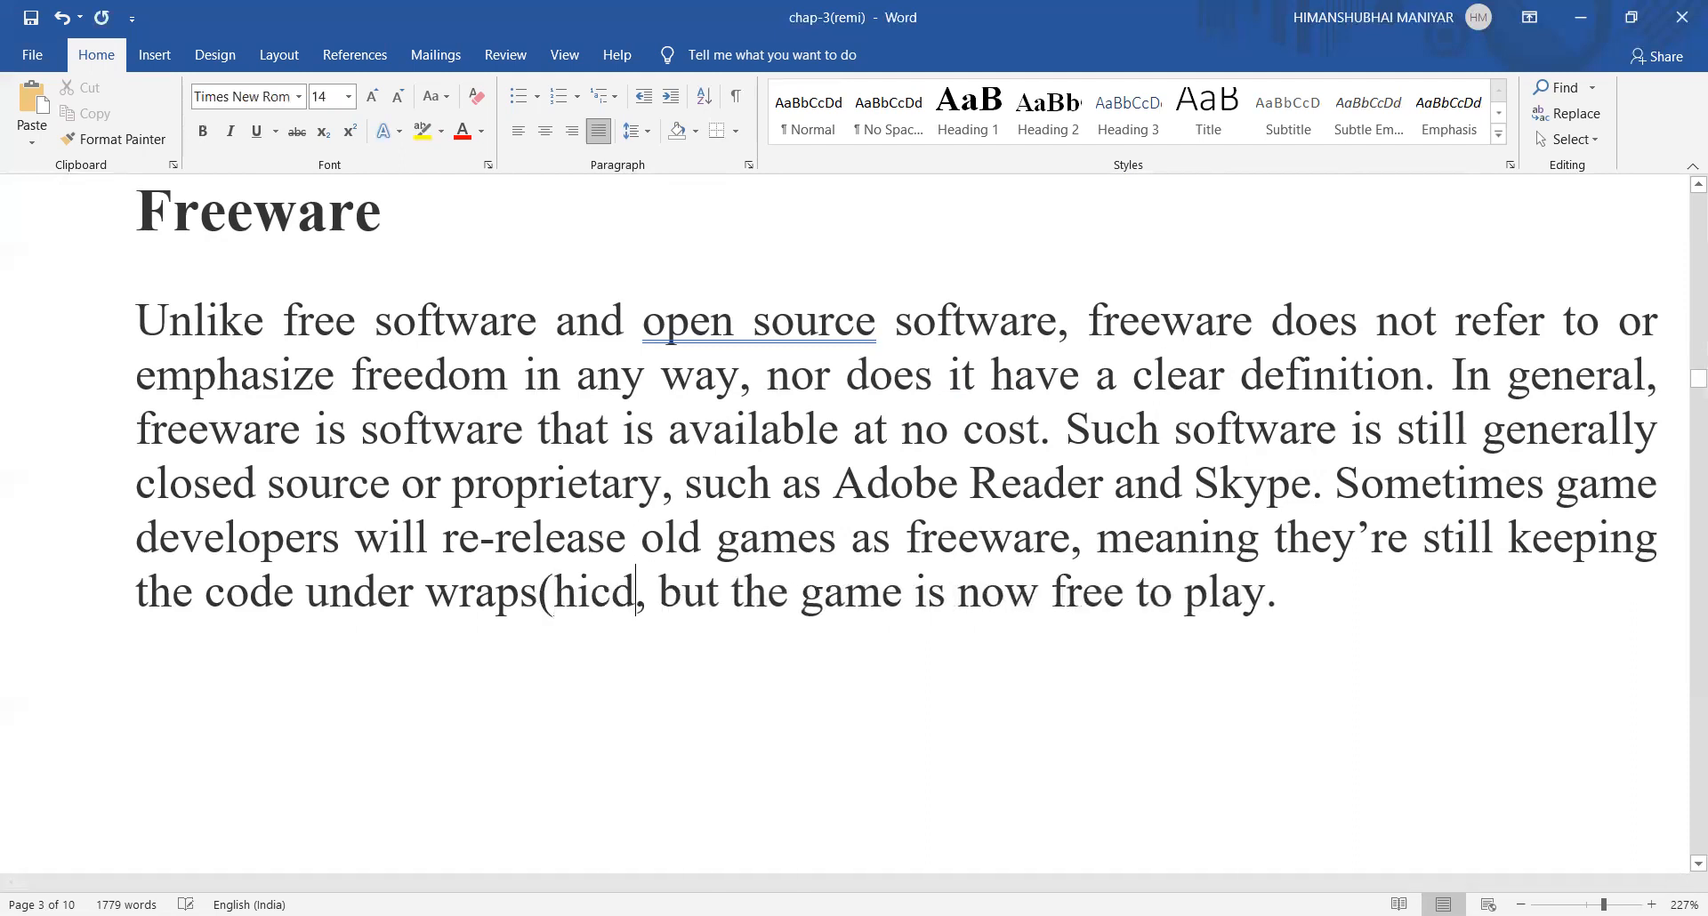
type("de")
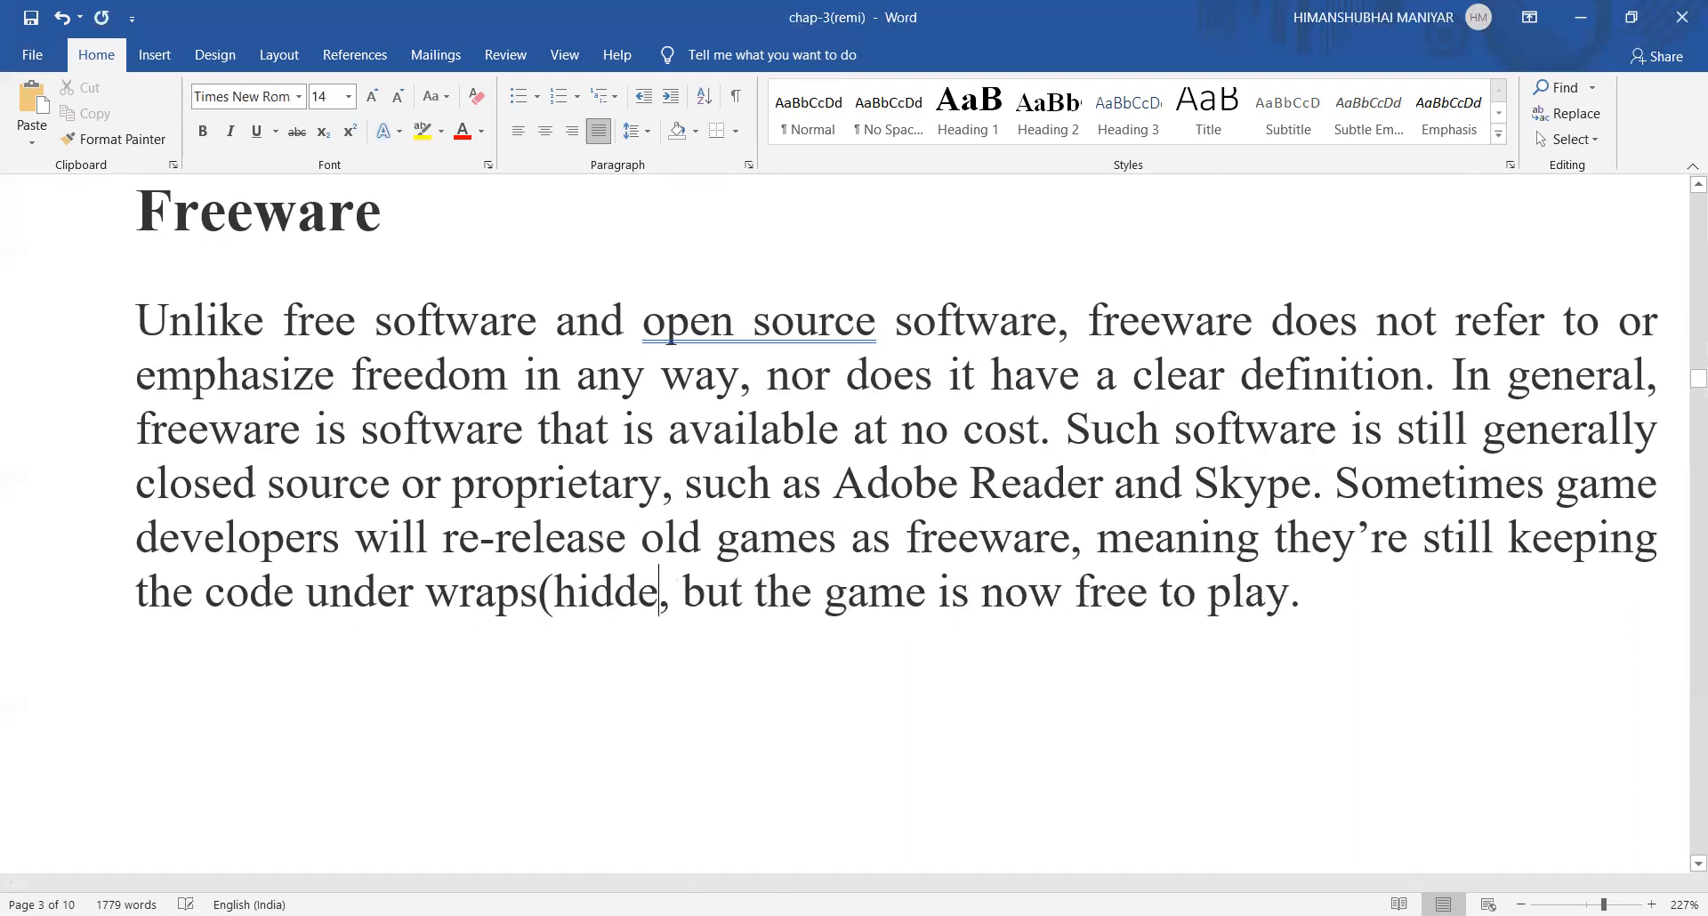
type("n\")")
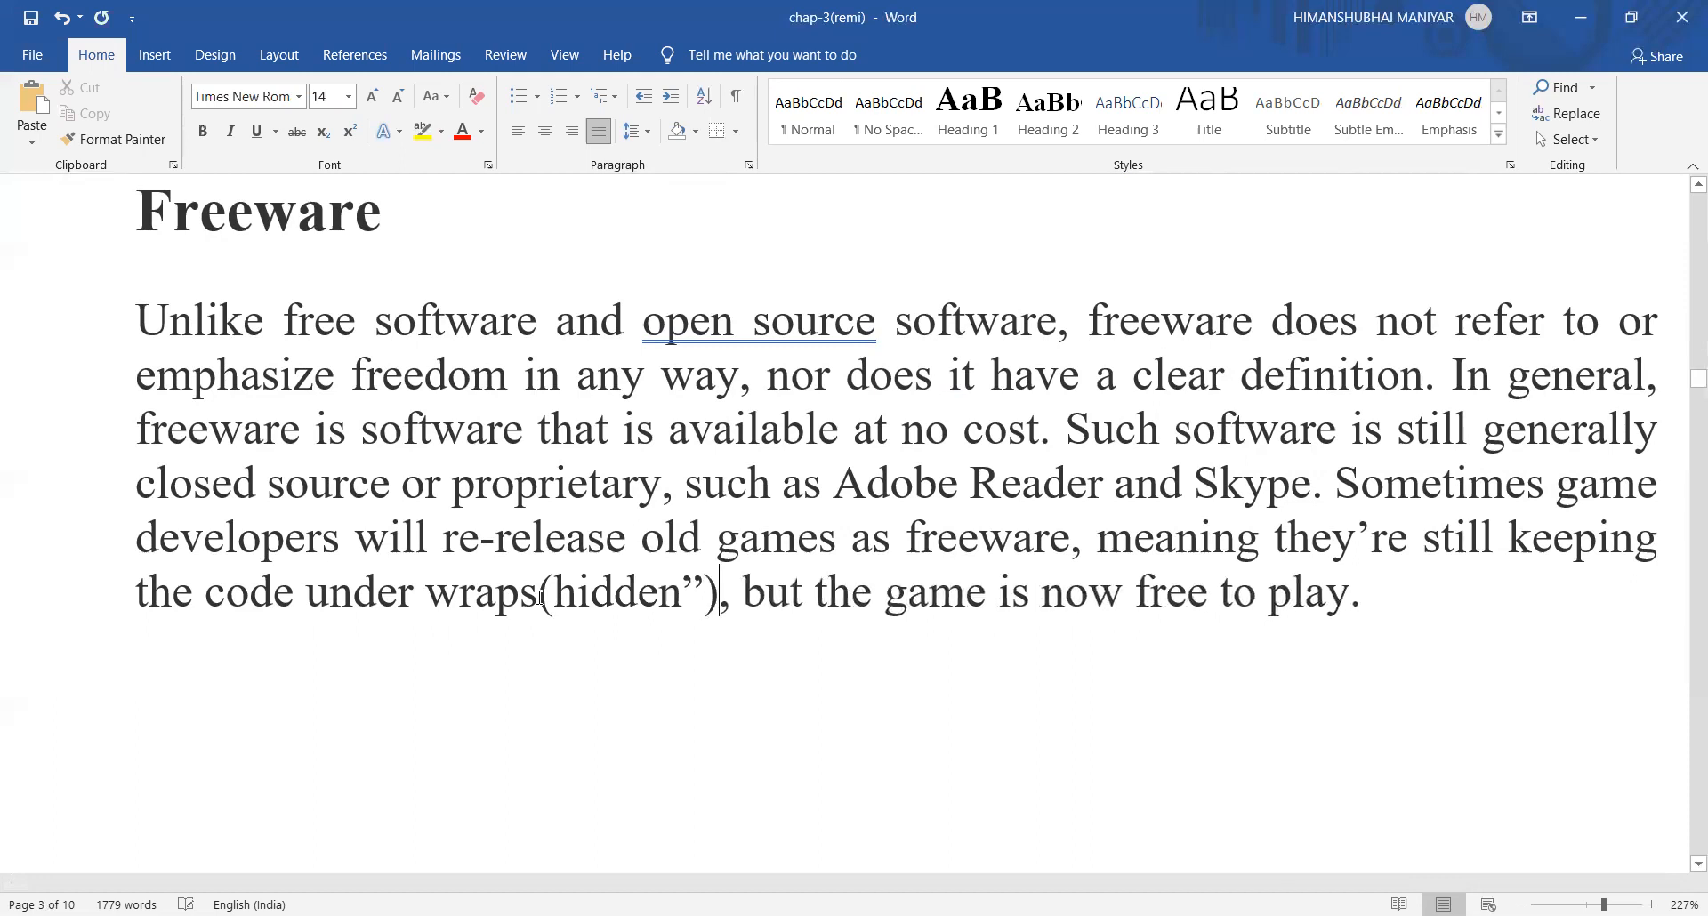
key("Backspace")
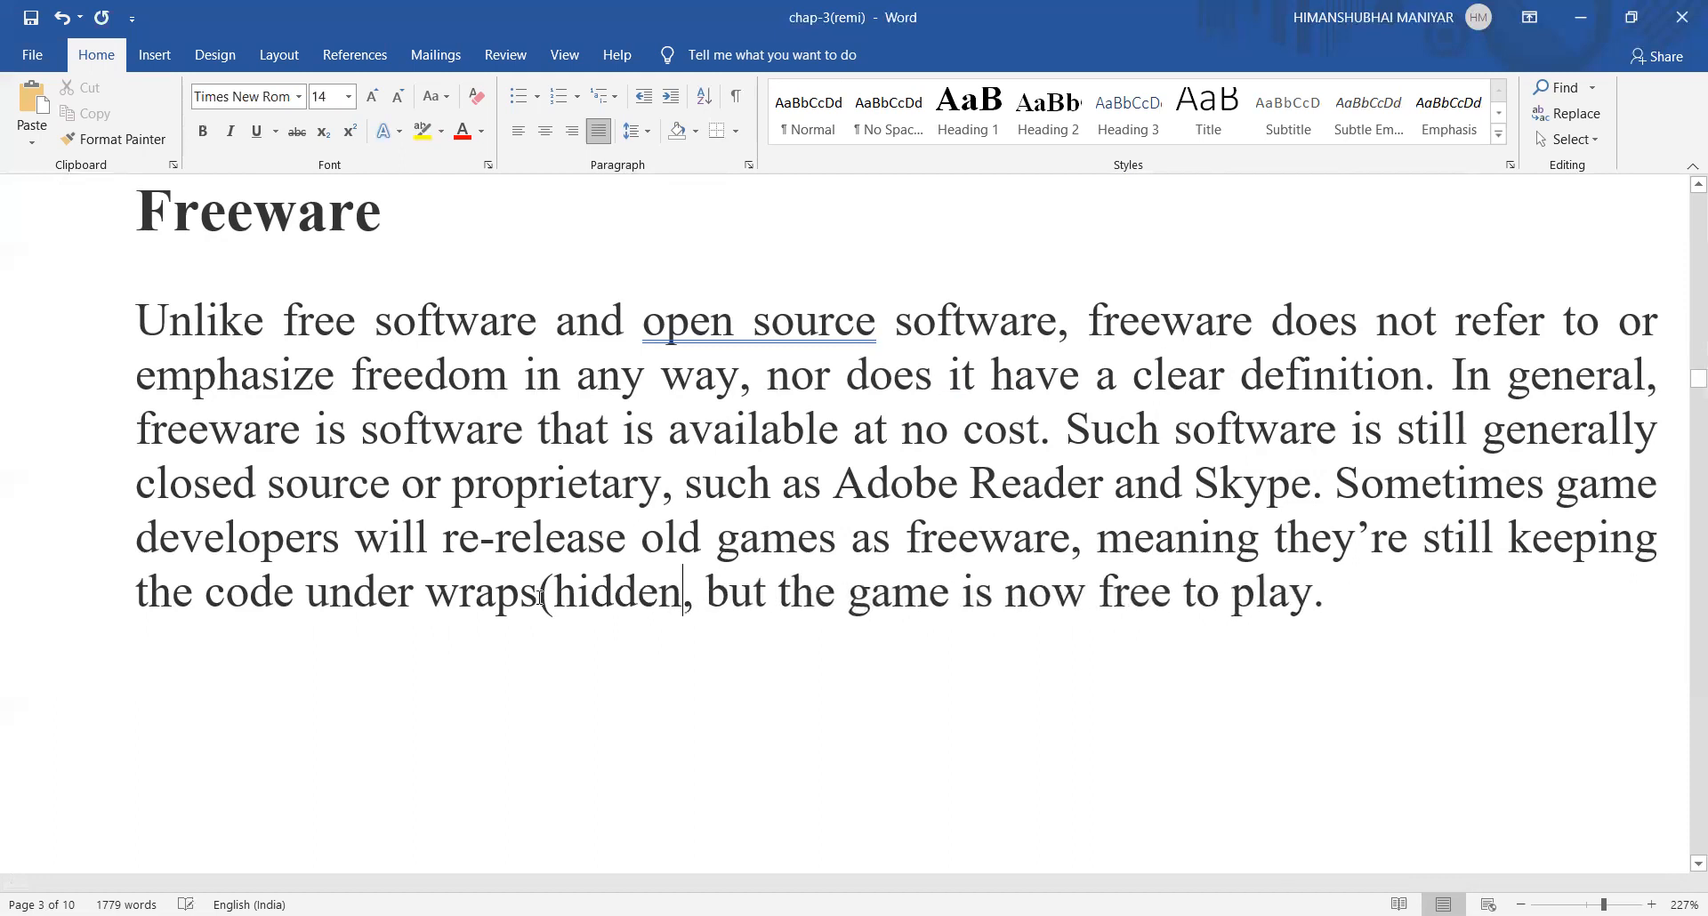
type(")")
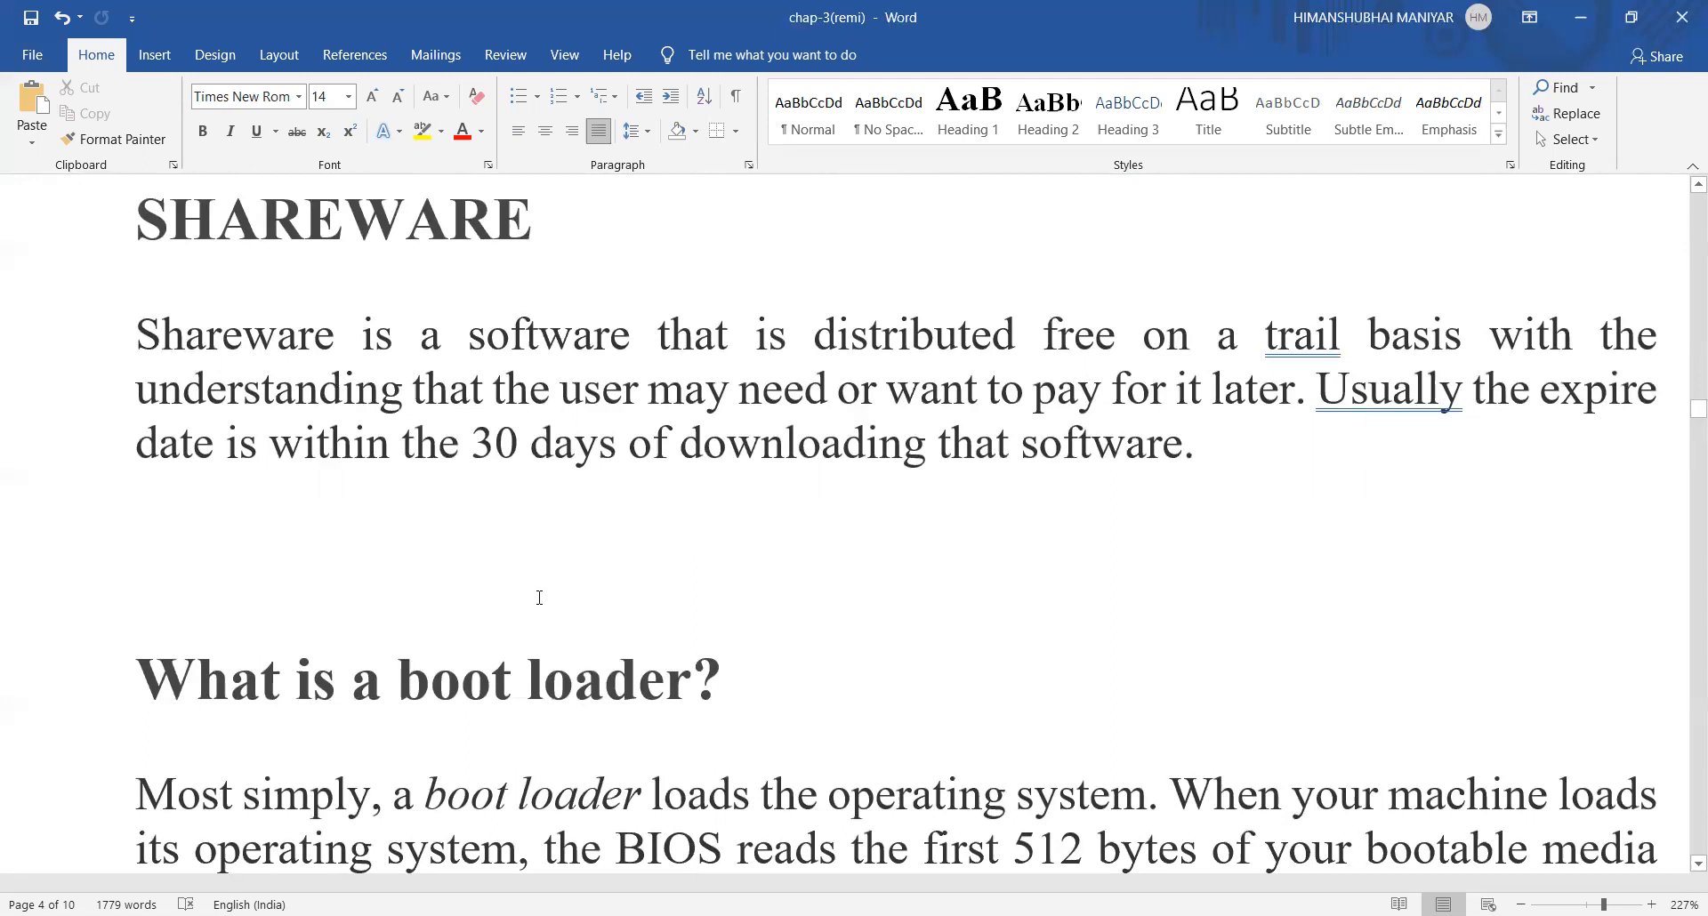
End the Shareware paragraph with "Ex. Antivirus Software", correcting the misspelled "Anitvirus"
left_click(698, 849)
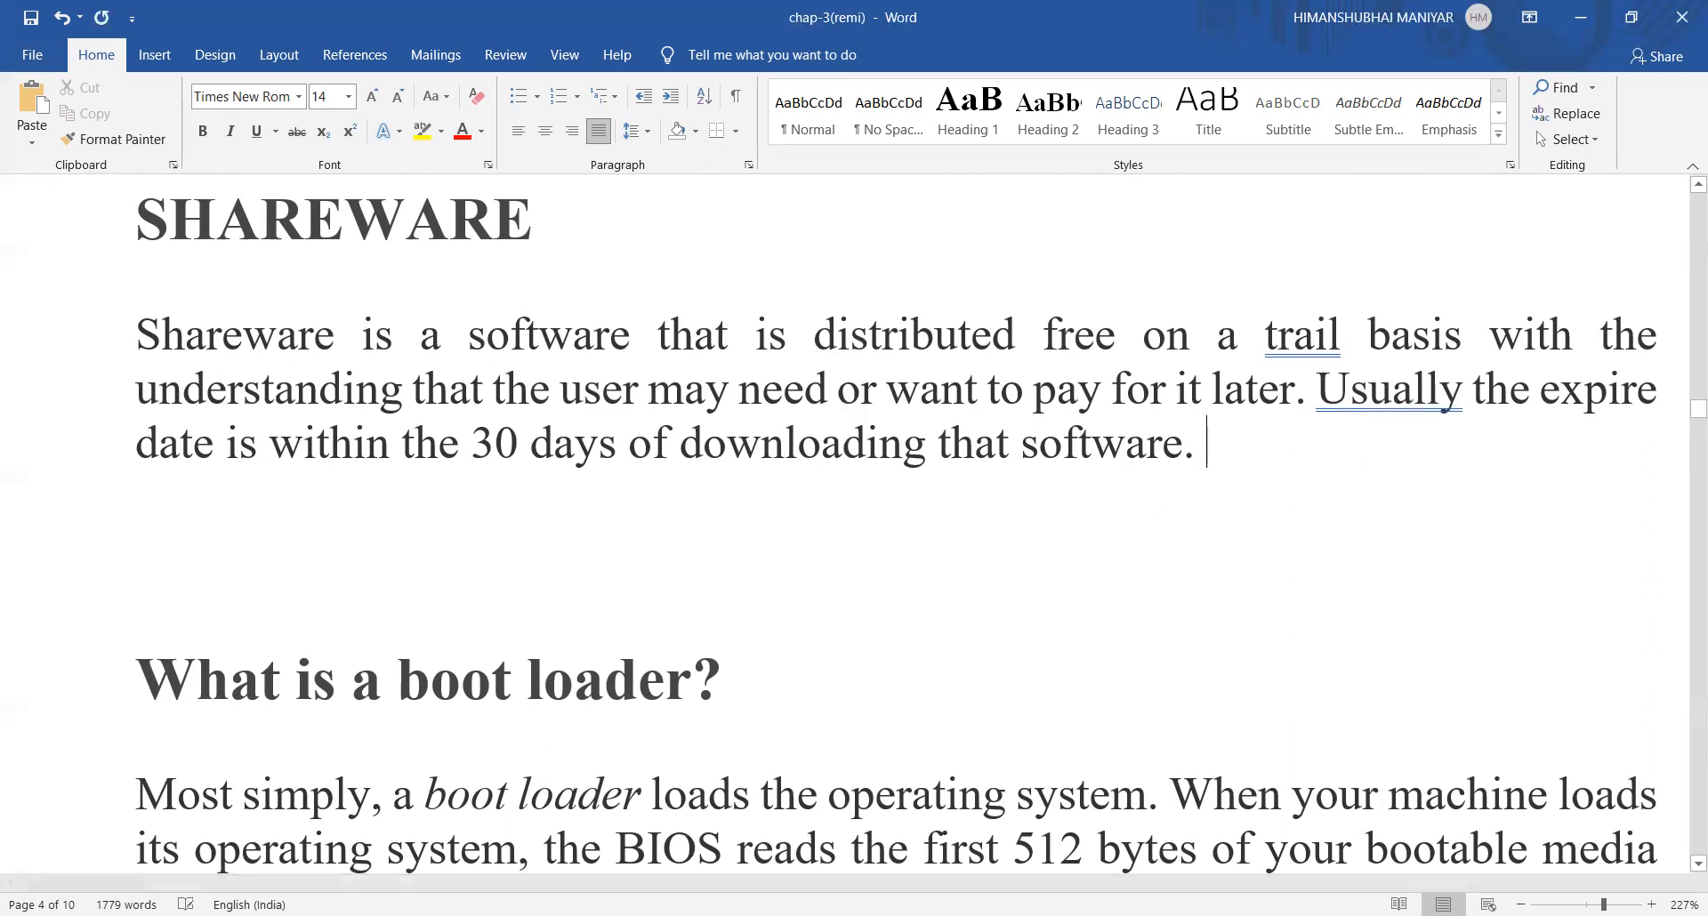
type("Ex.Ani")
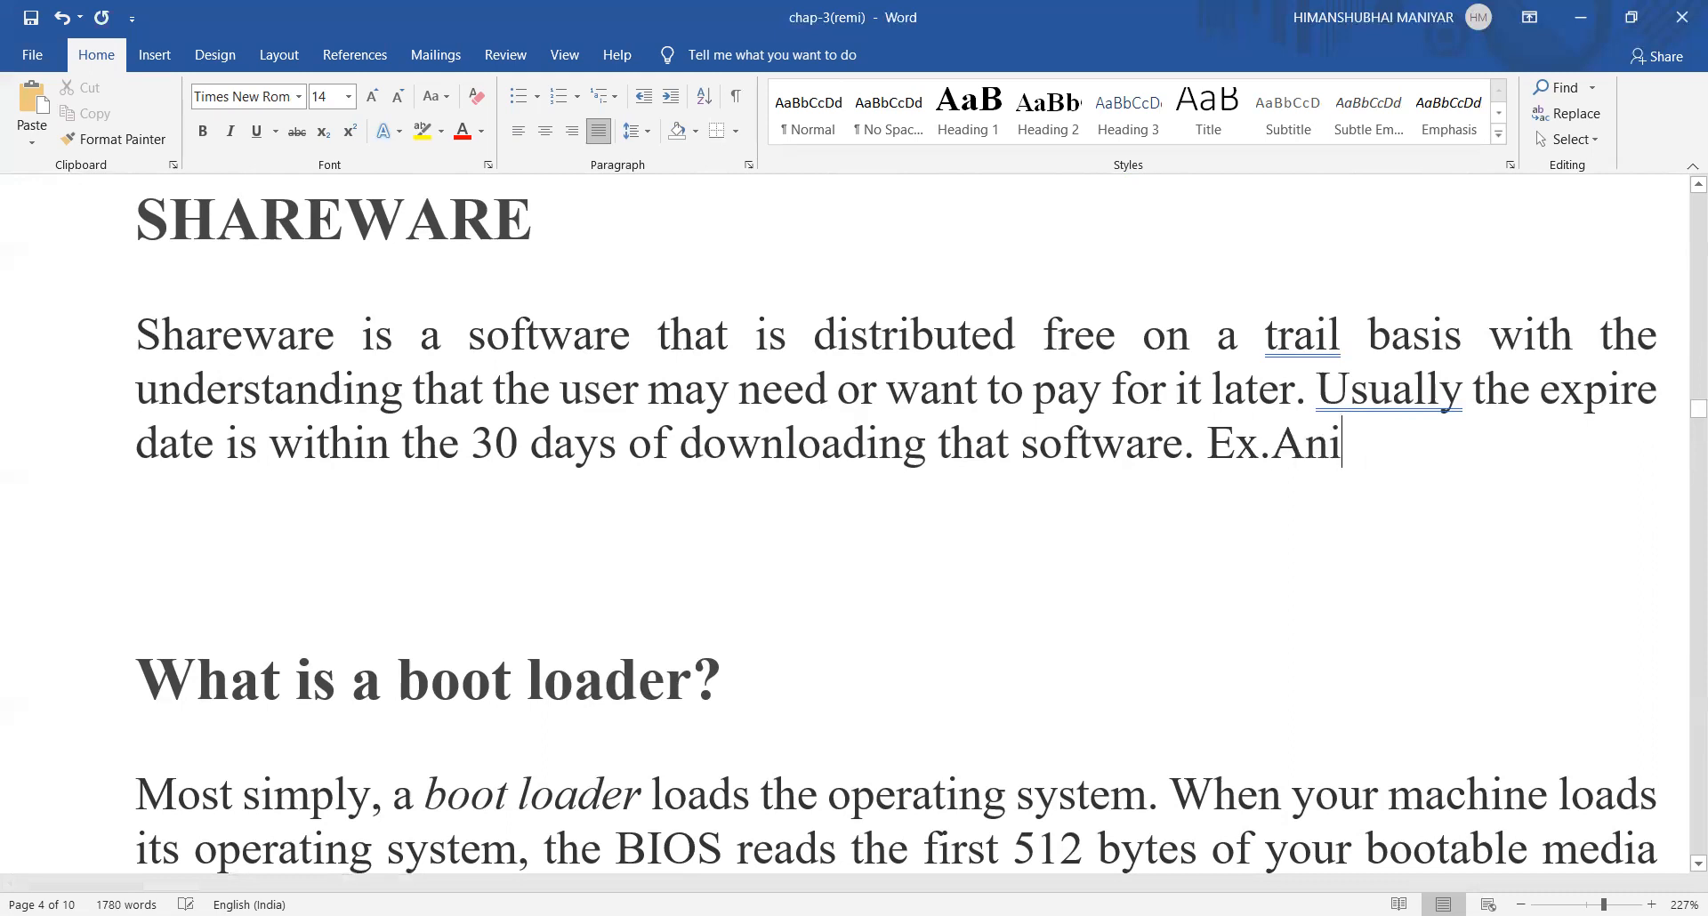
type("tvirus")
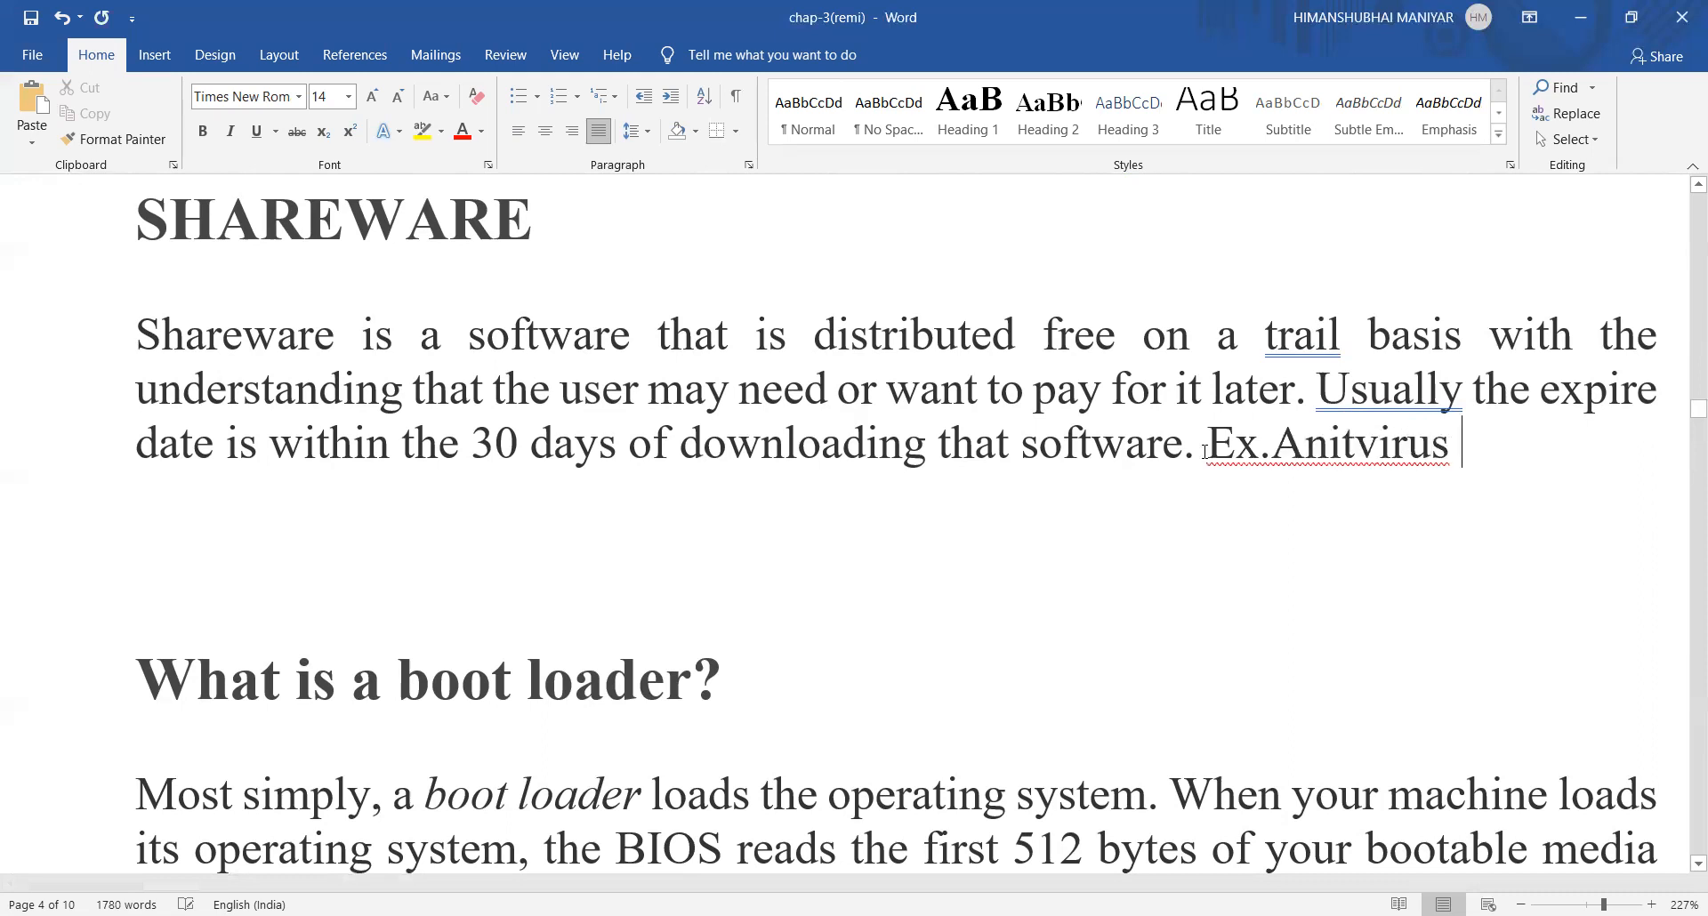
type("Softwar")
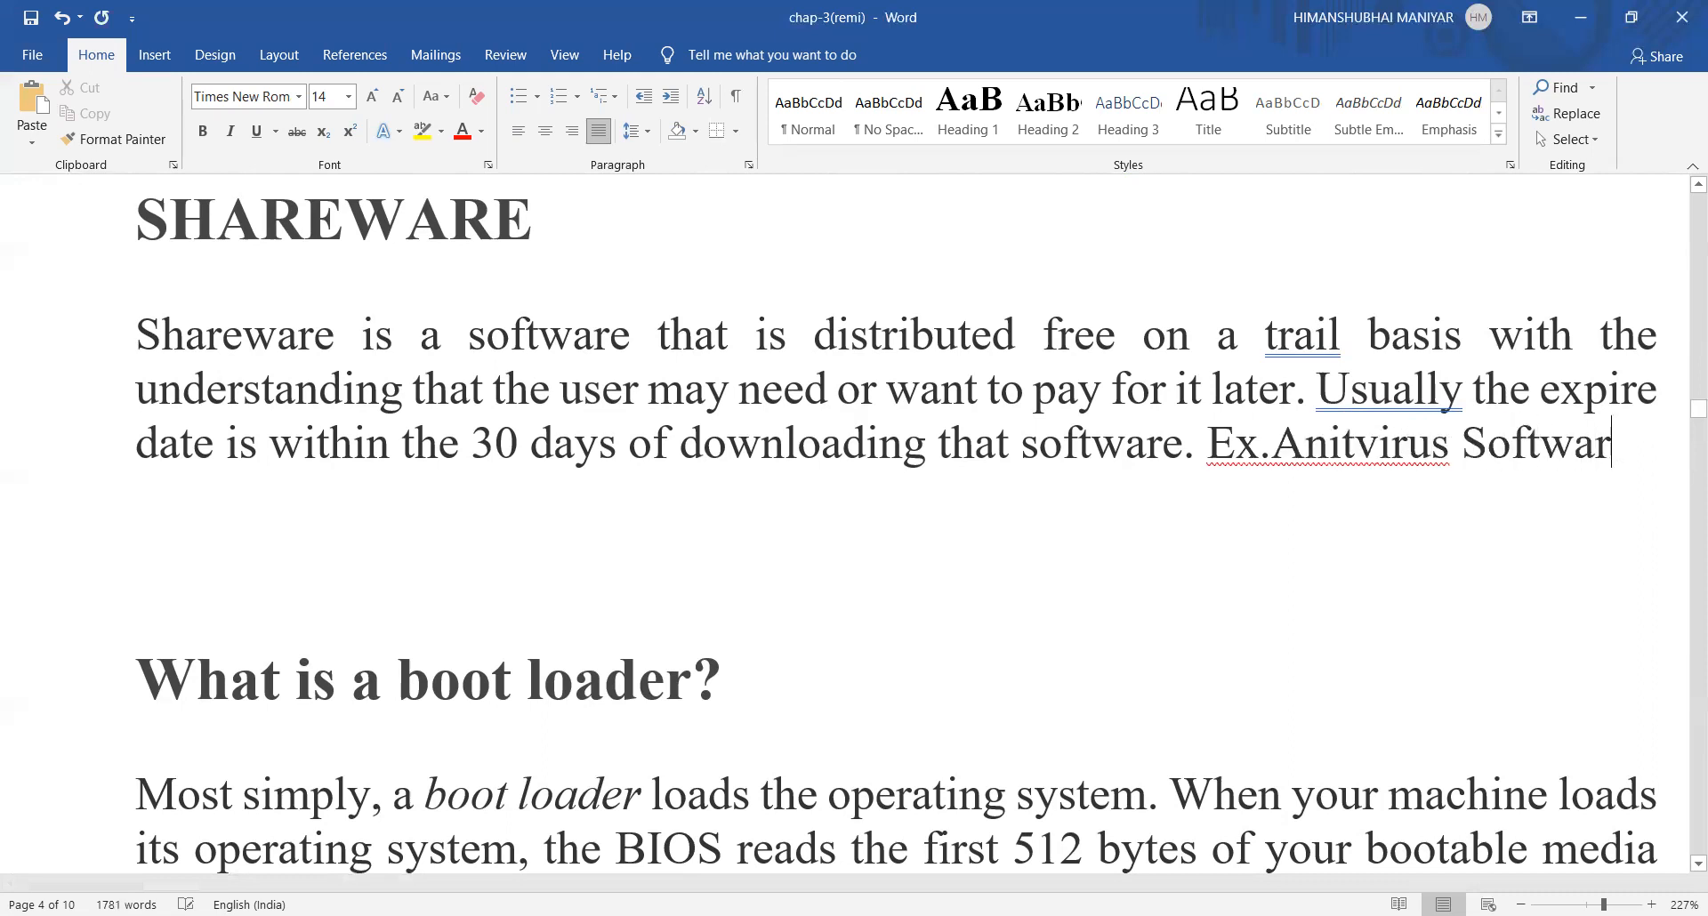
type("e")
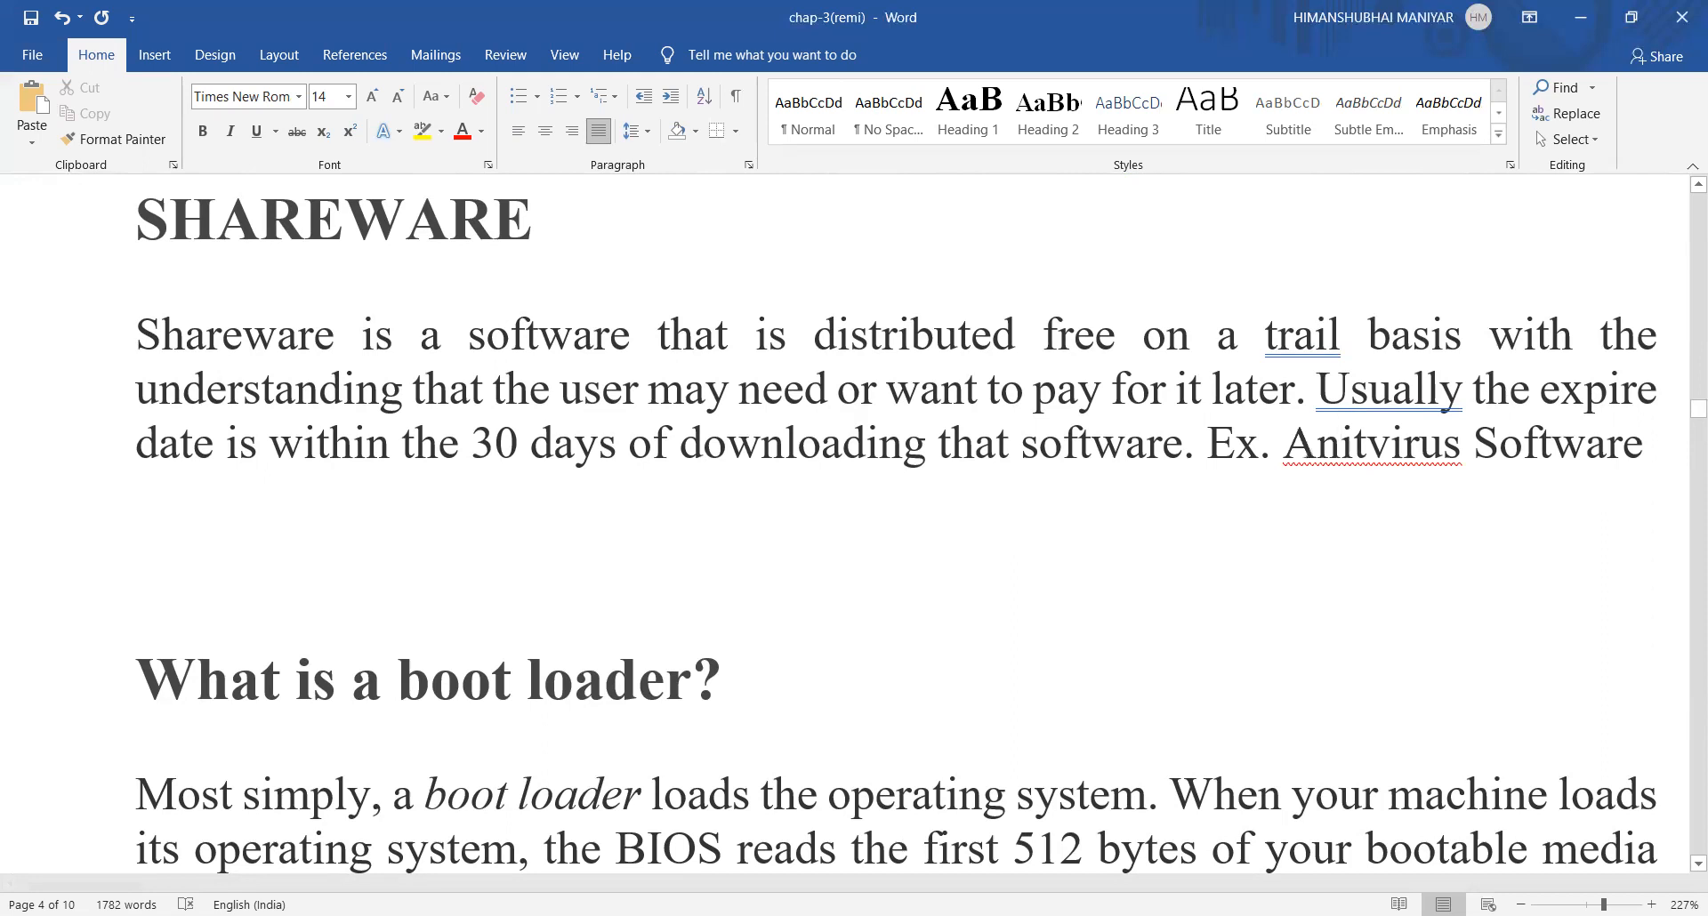
right_click(1370, 444)
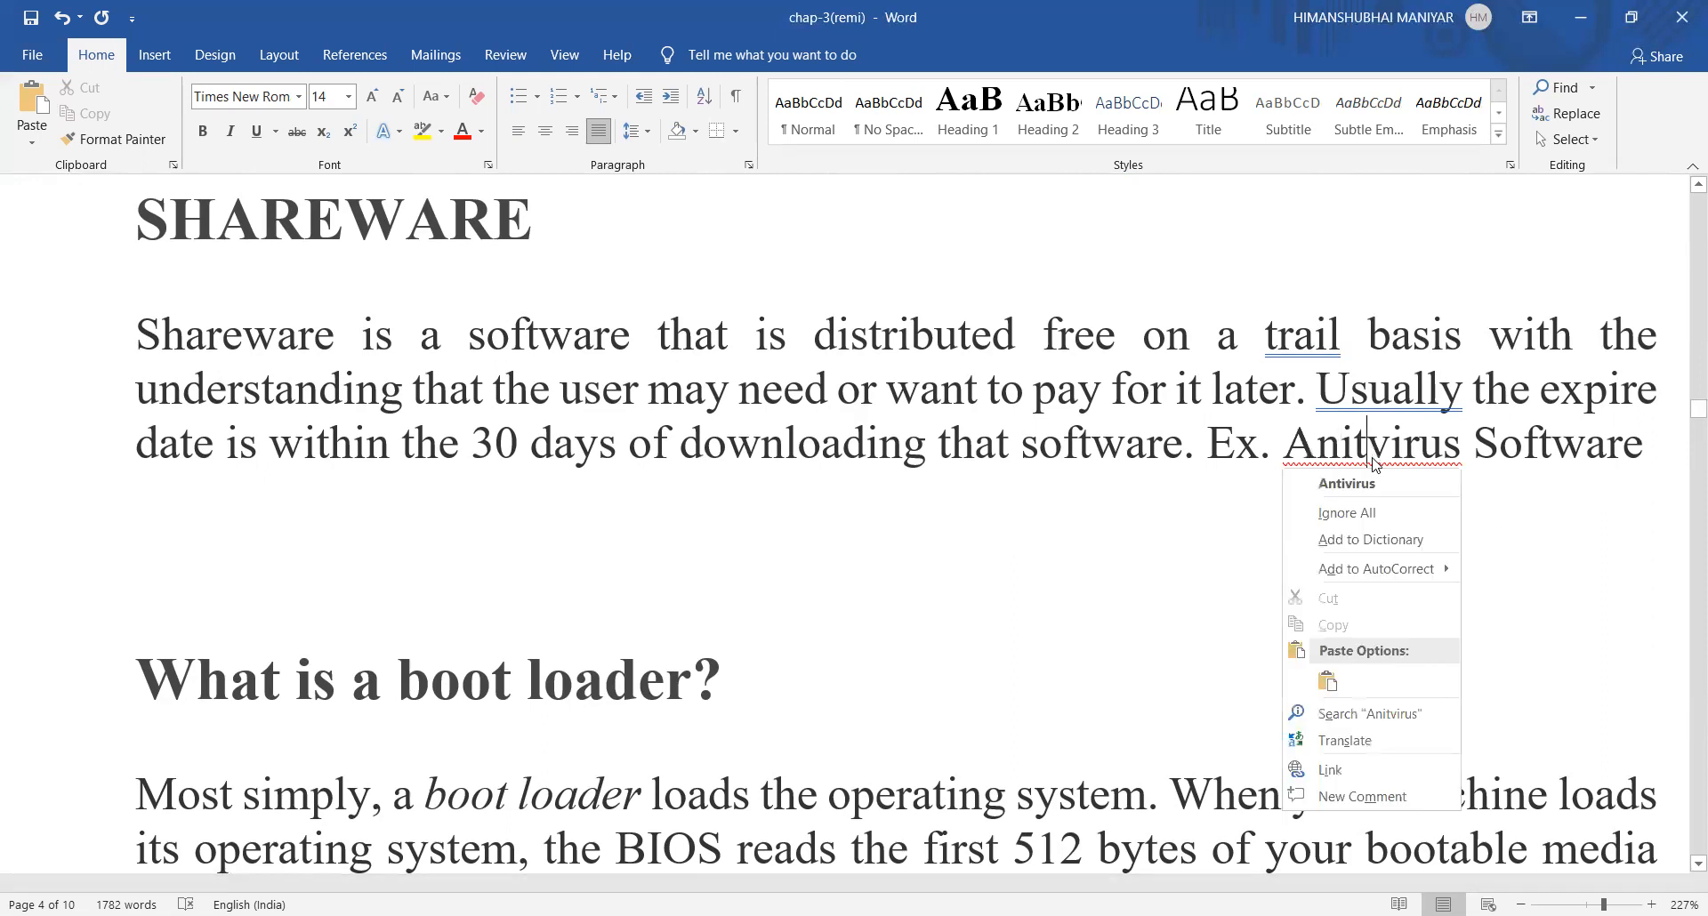
left_click(1372, 482)
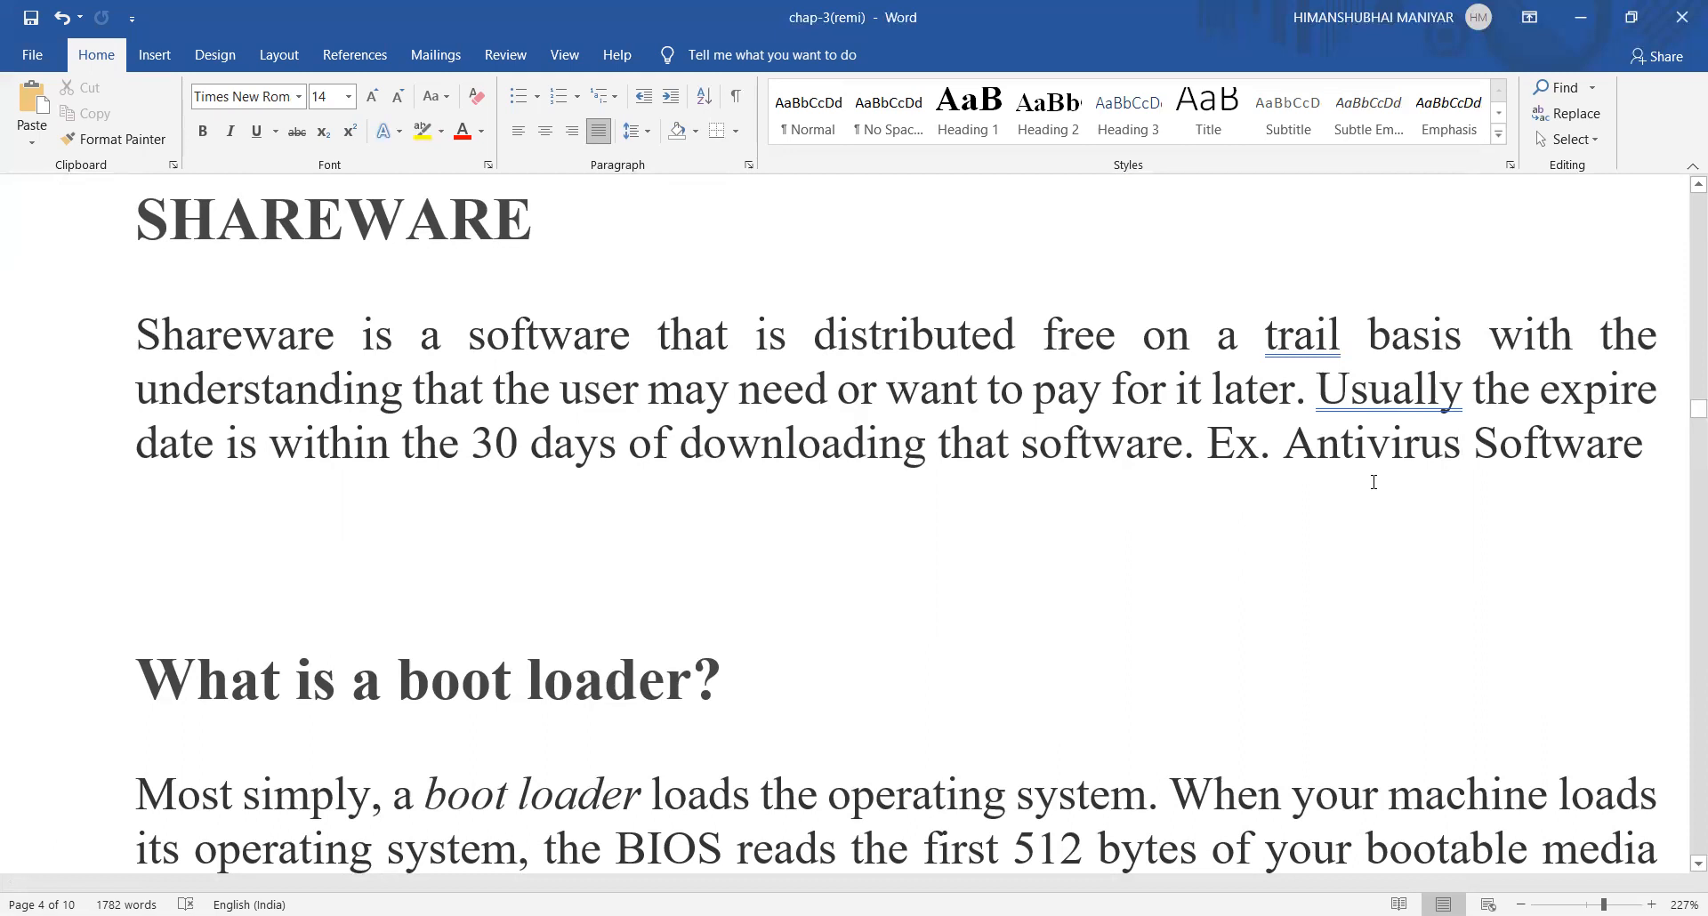
Move down to the "What is a boot loader?" and LILO sections
left_click(1461, 443)
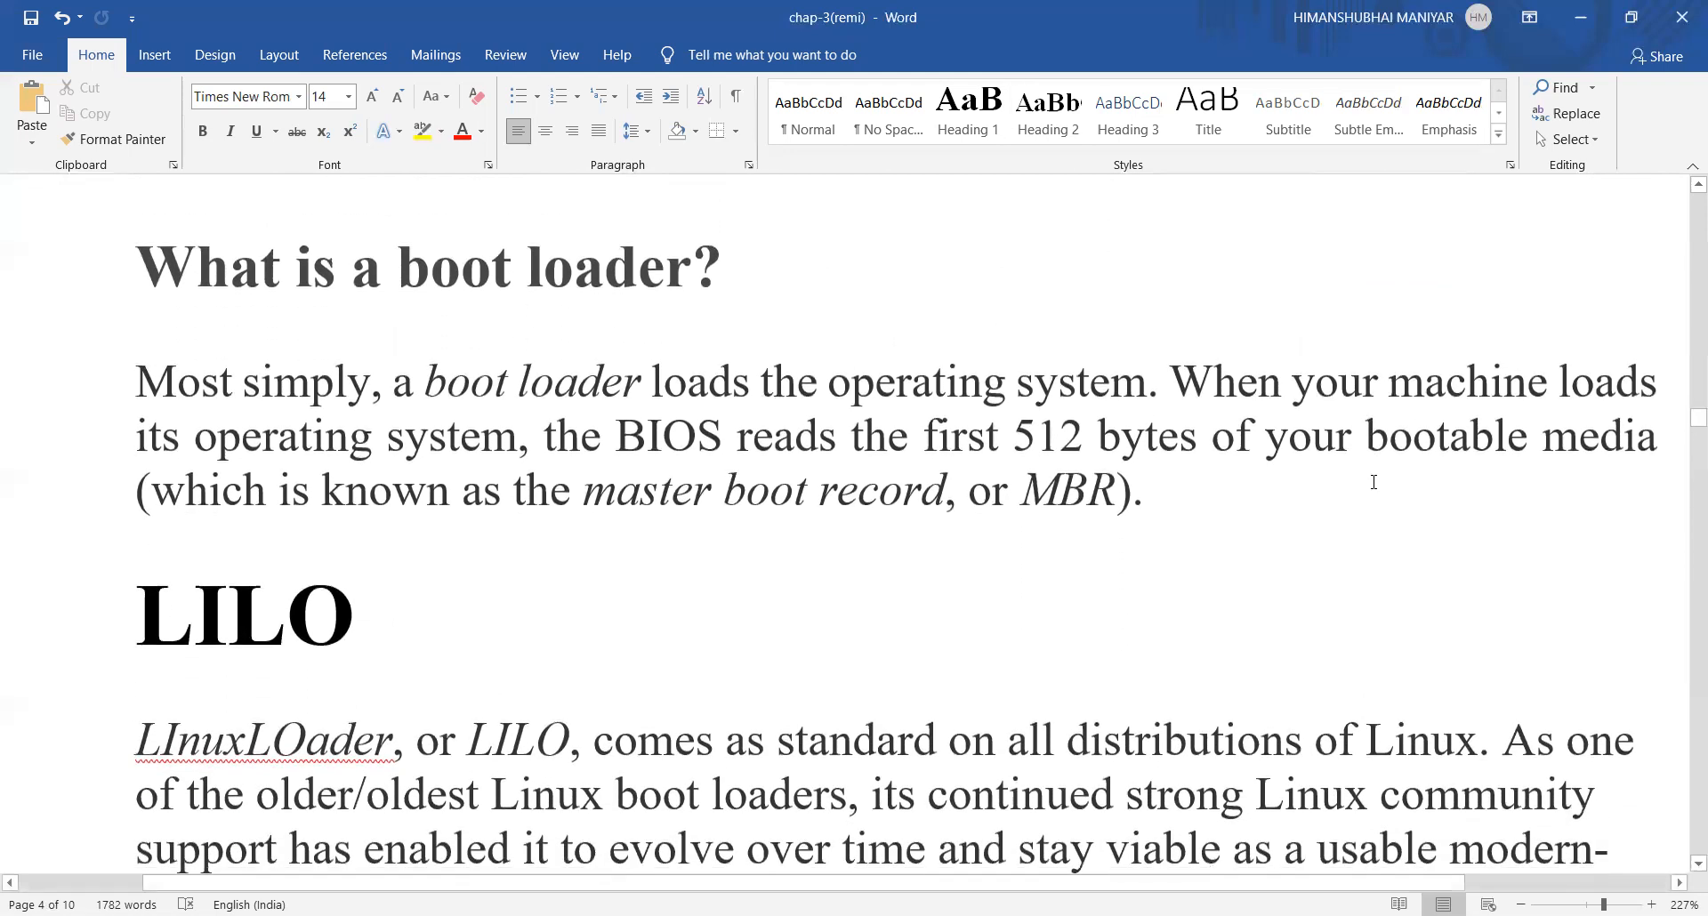
left_click(1447, 847)
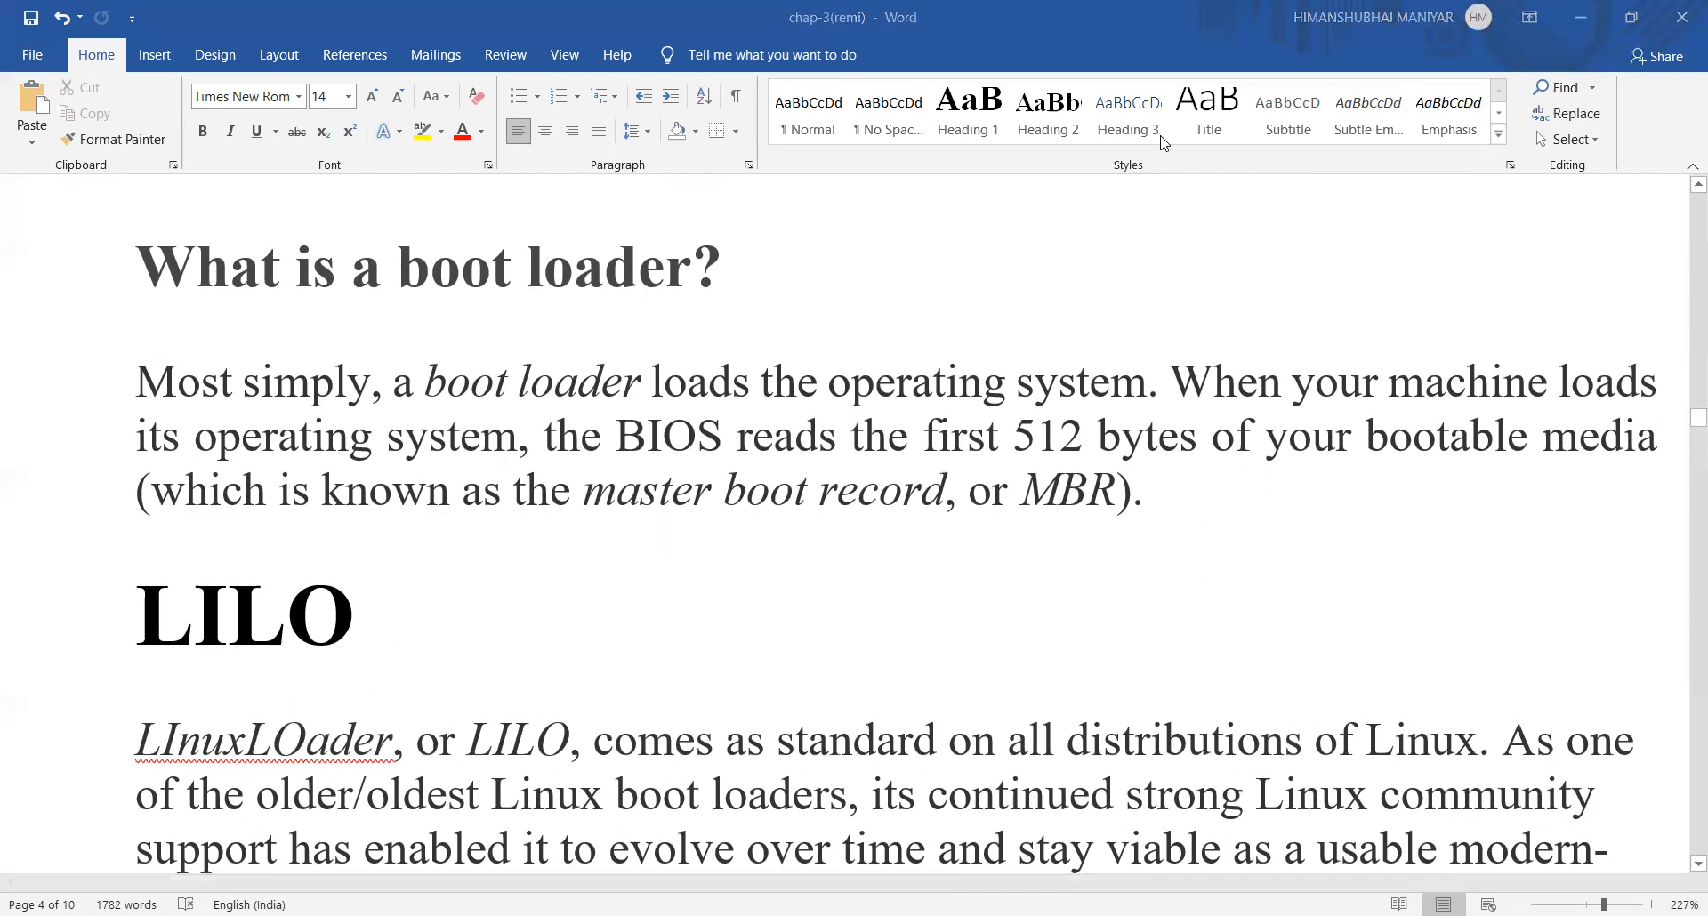
mouse_move(986, 416)
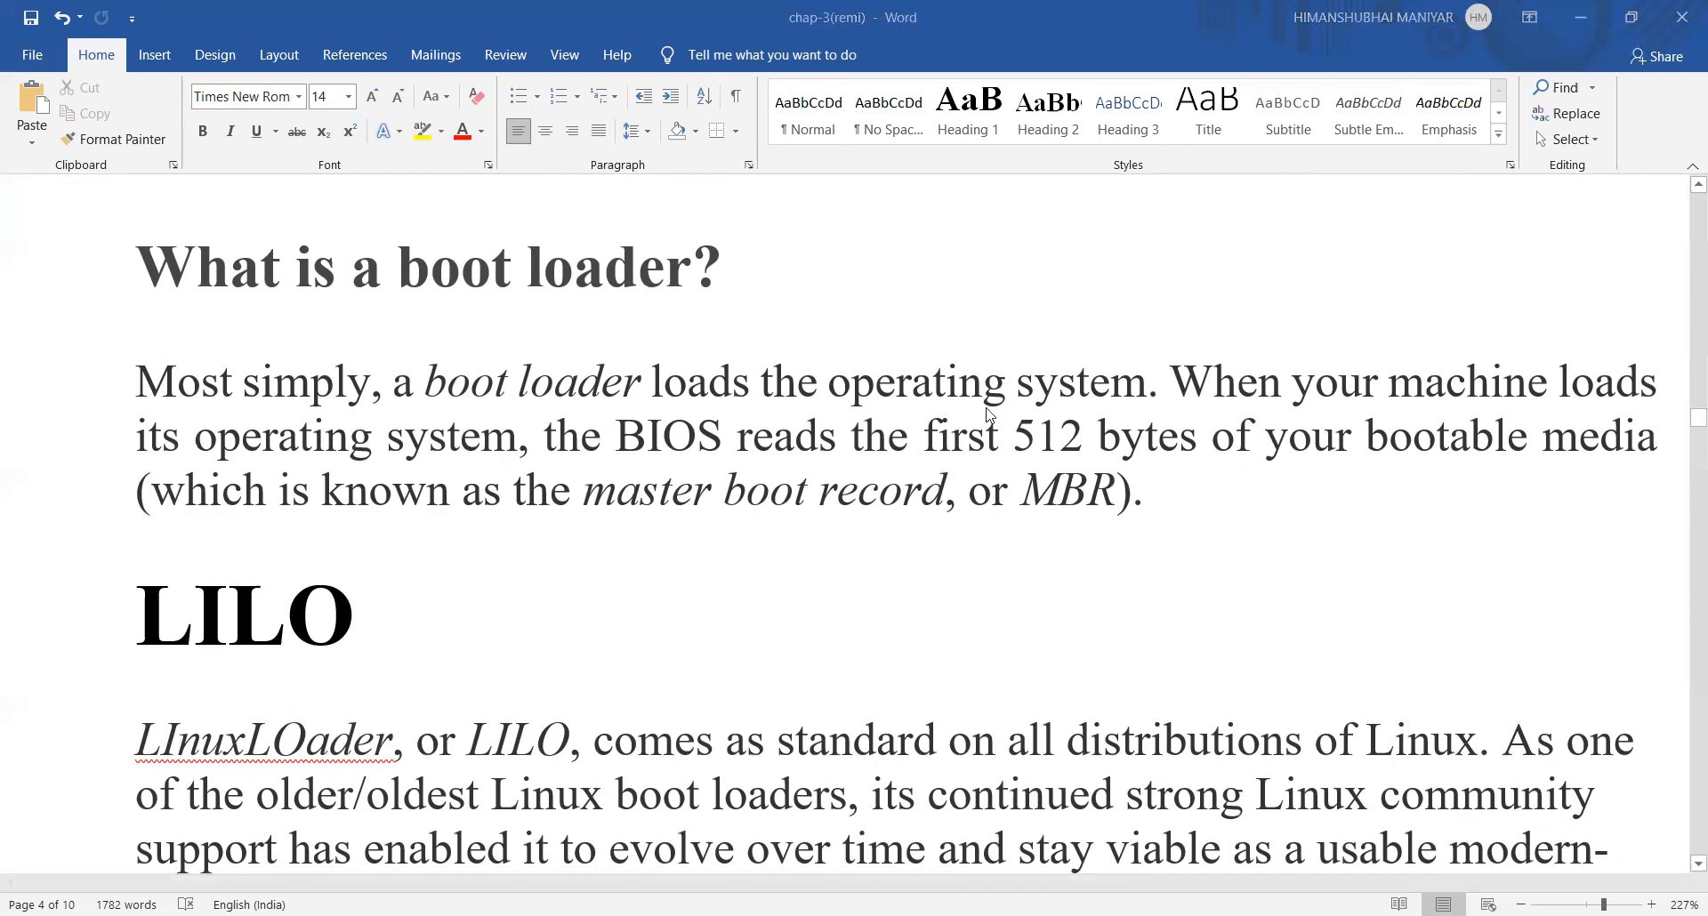